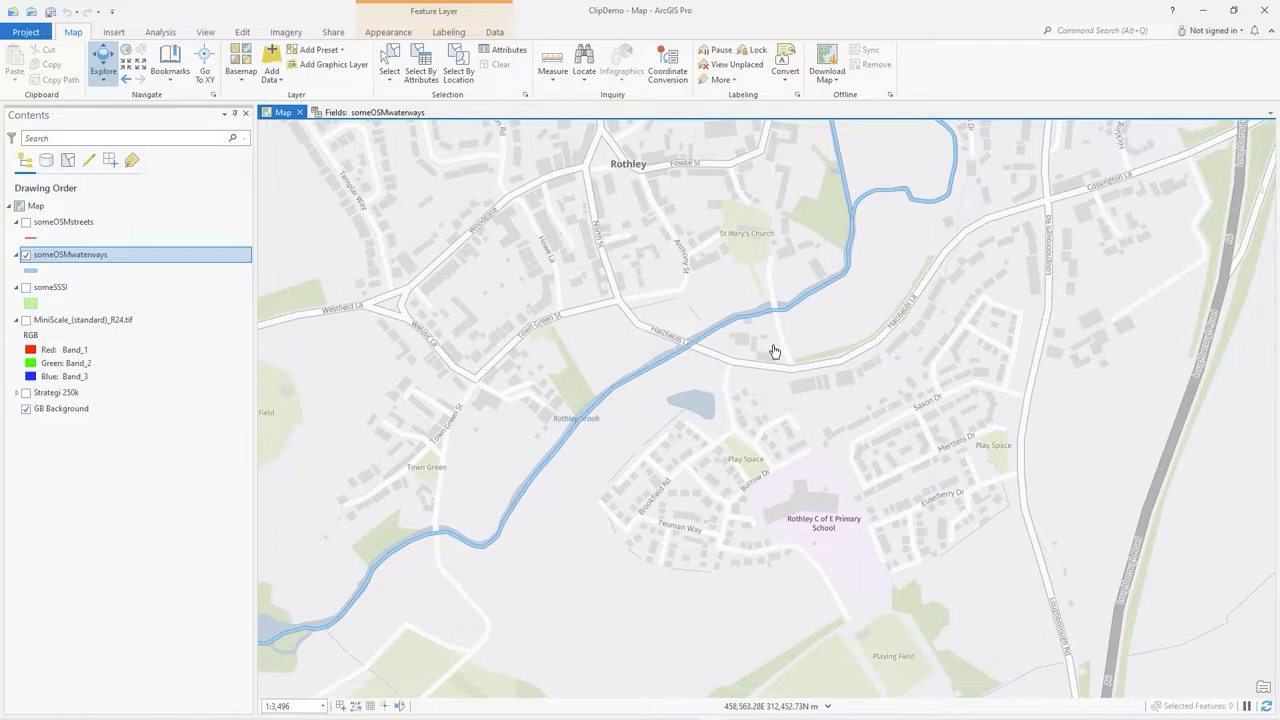
pyautogui.moveTo(675, 364)
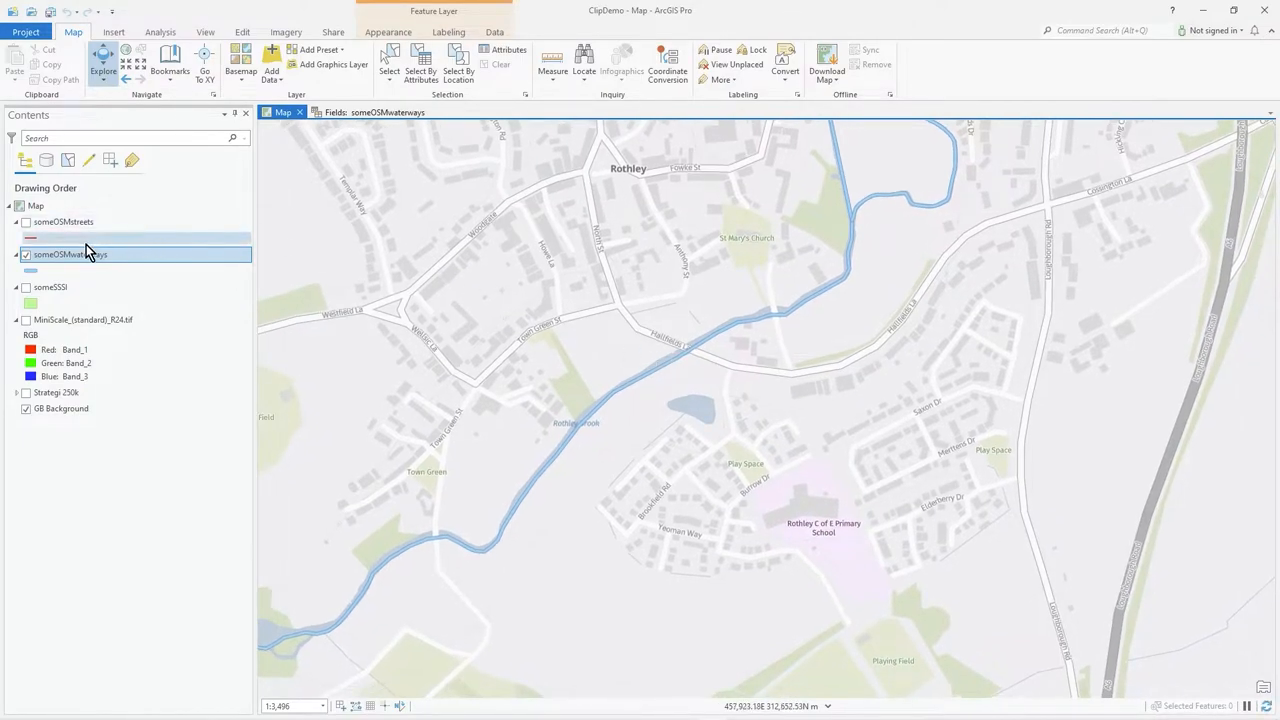
# - Close the Fields: someOSMwaterways view so only the ClipDemo map remains
pyautogui.rightClick(70, 254)
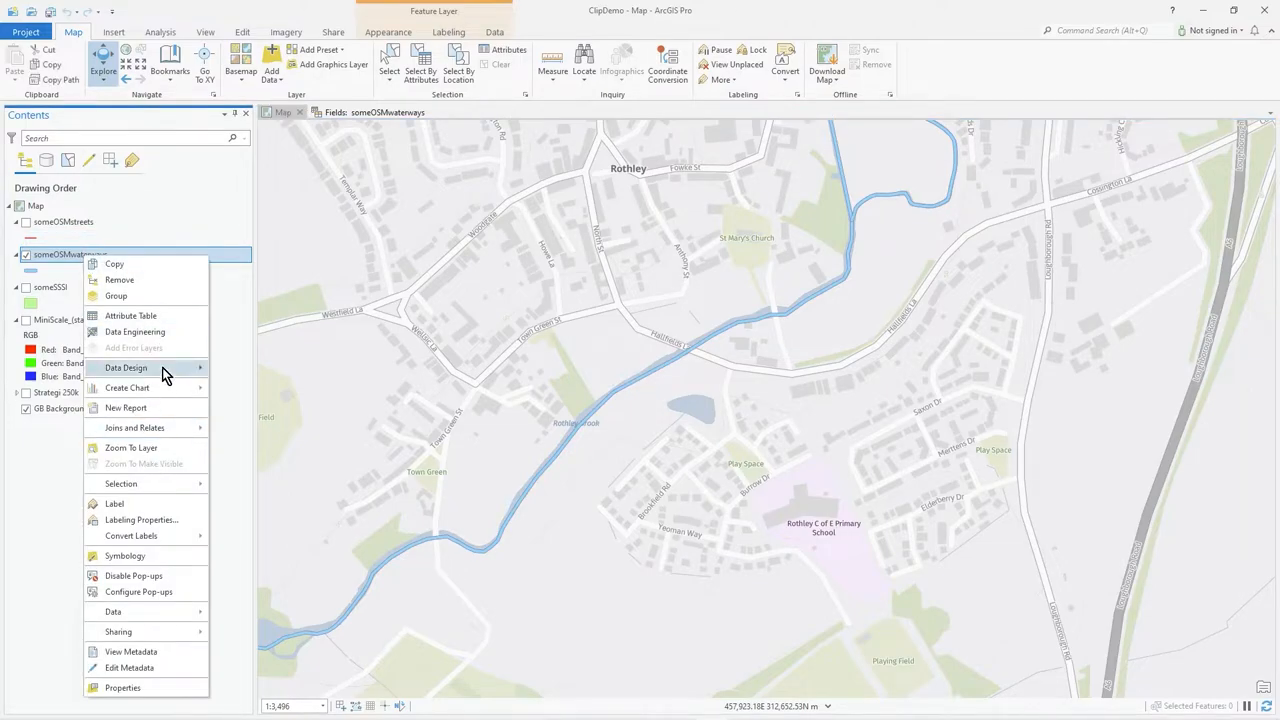
pyautogui.click(126, 368)
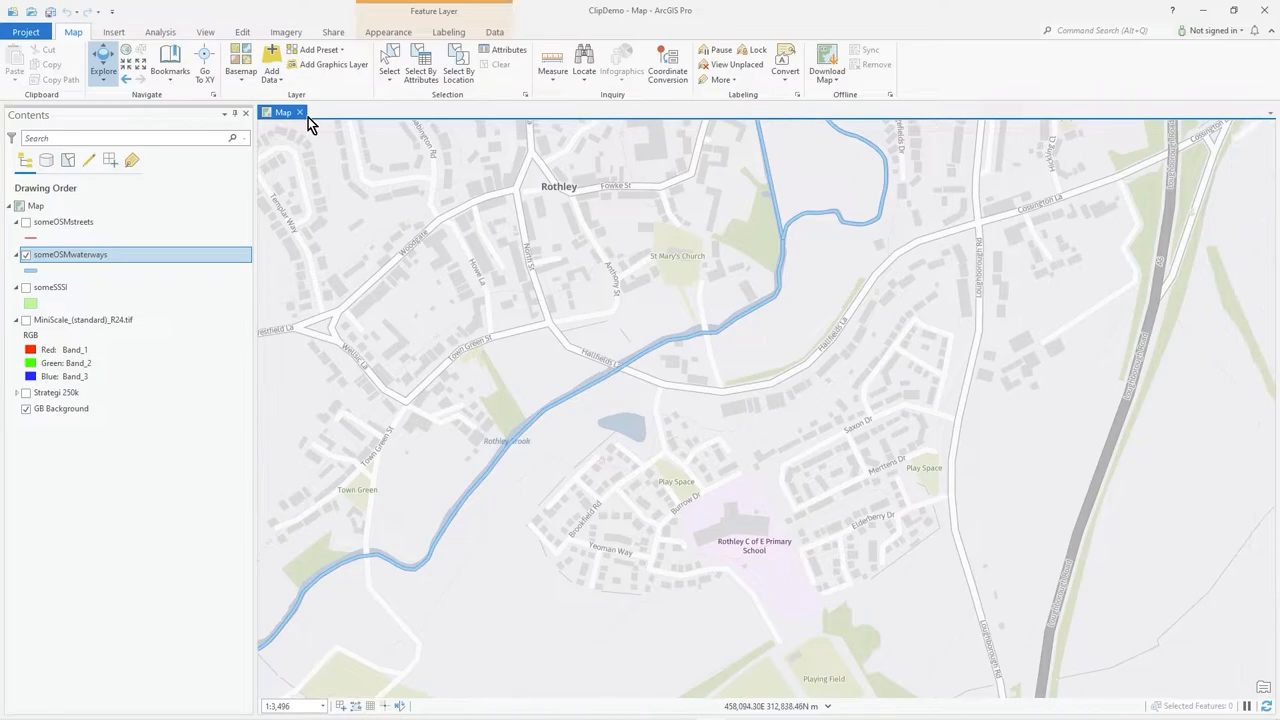
# - Split Rothley Brook at Hallfields Ln with the Split tool, then clear the selection
pyautogui.click(237, 33)
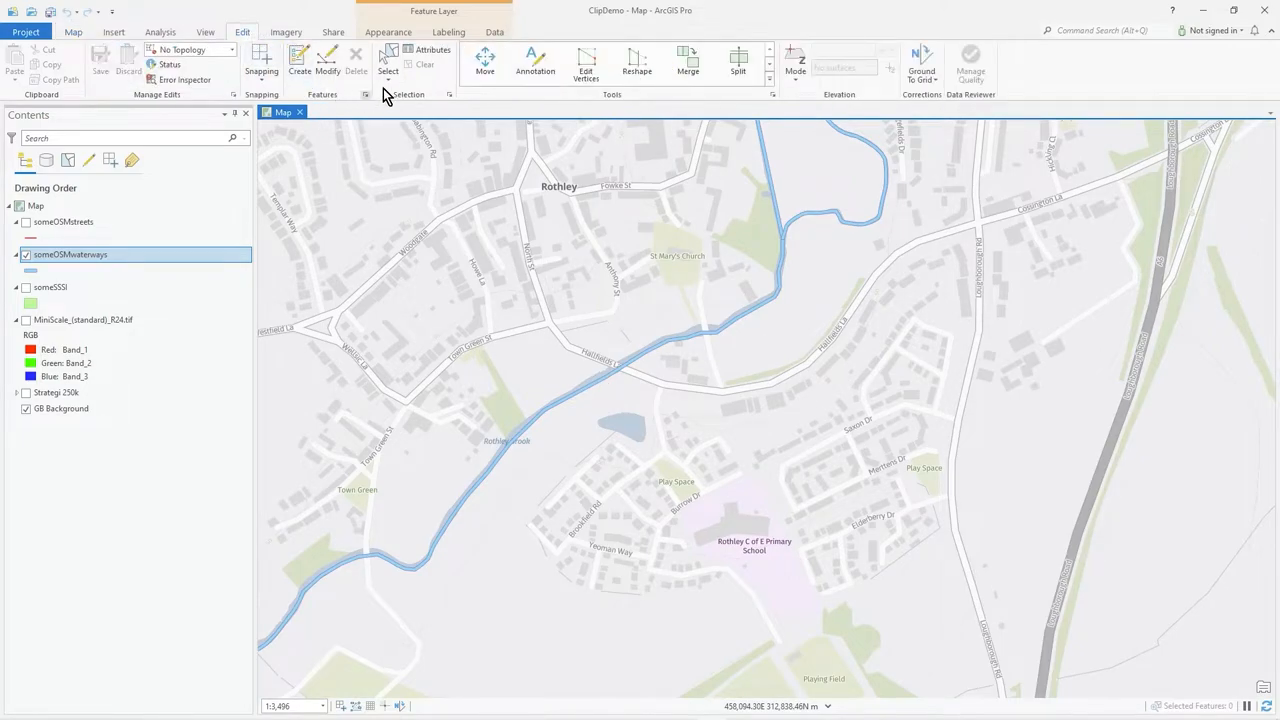
pyautogui.moveTo(602, 379)
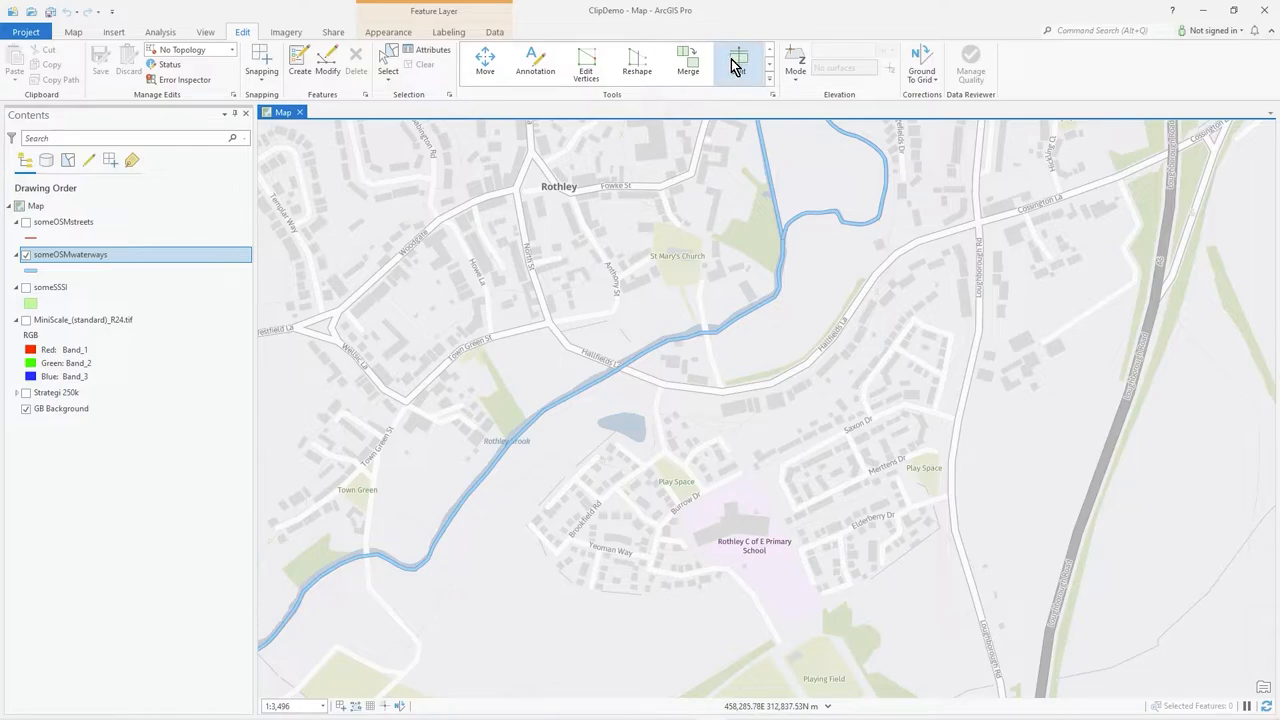
pyautogui.click(741, 62)
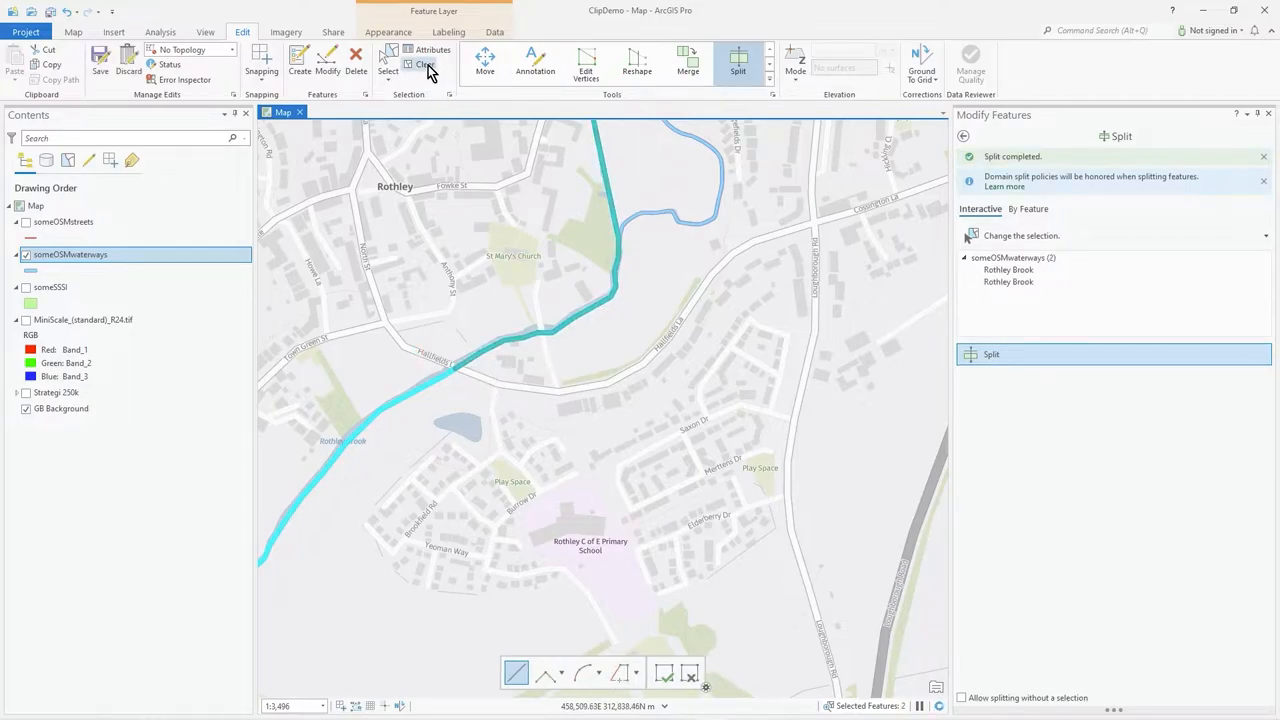
pyautogui.click(72, 31)
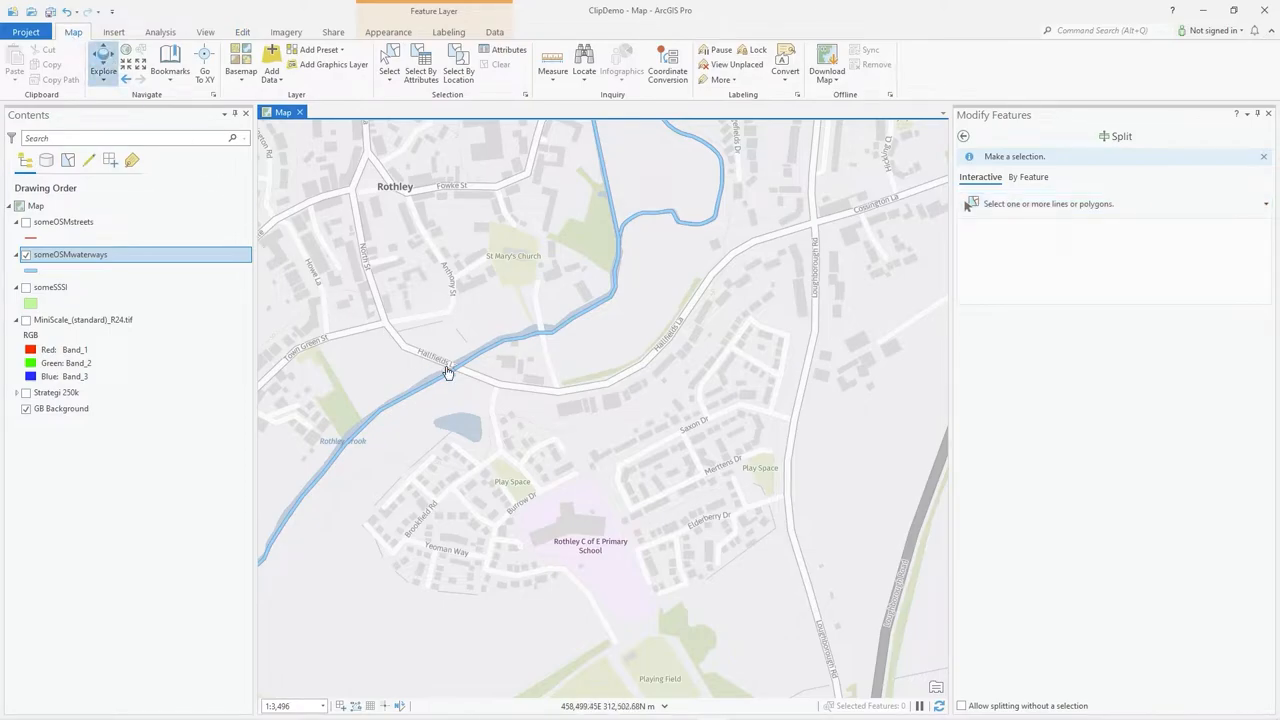
pyautogui.moveTo(480, 360)
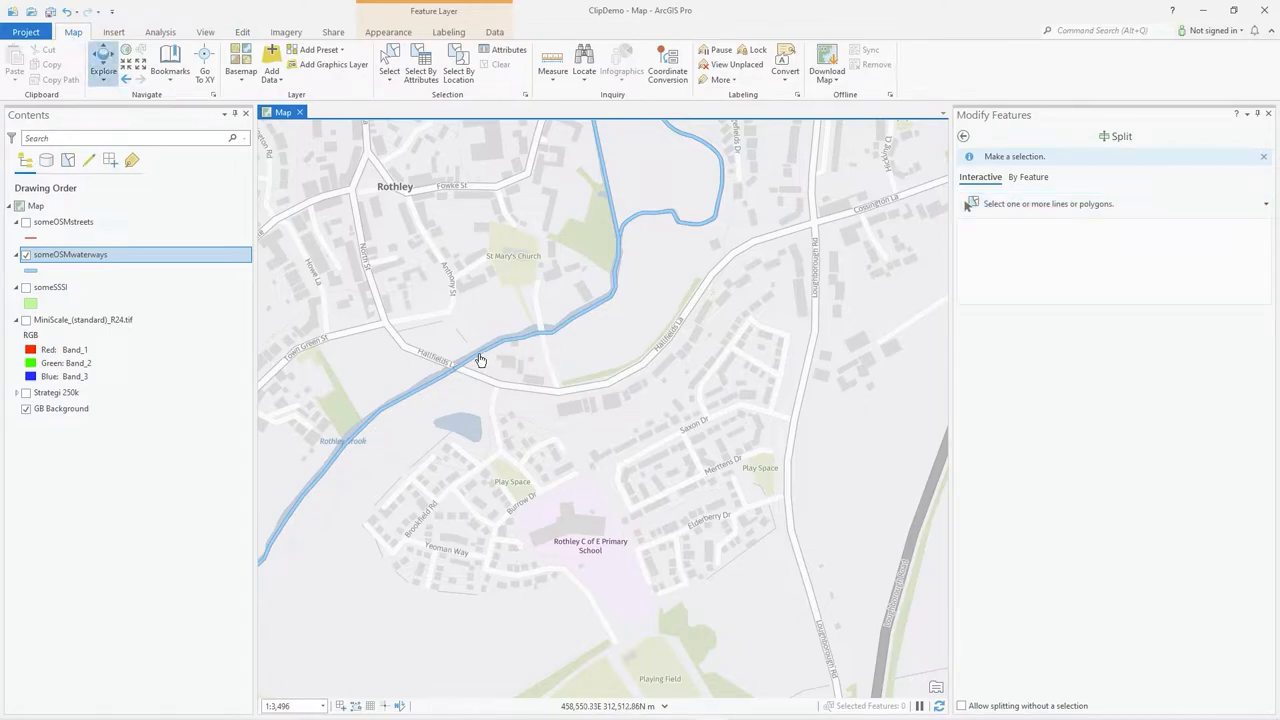
pyautogui.click(480, 360)
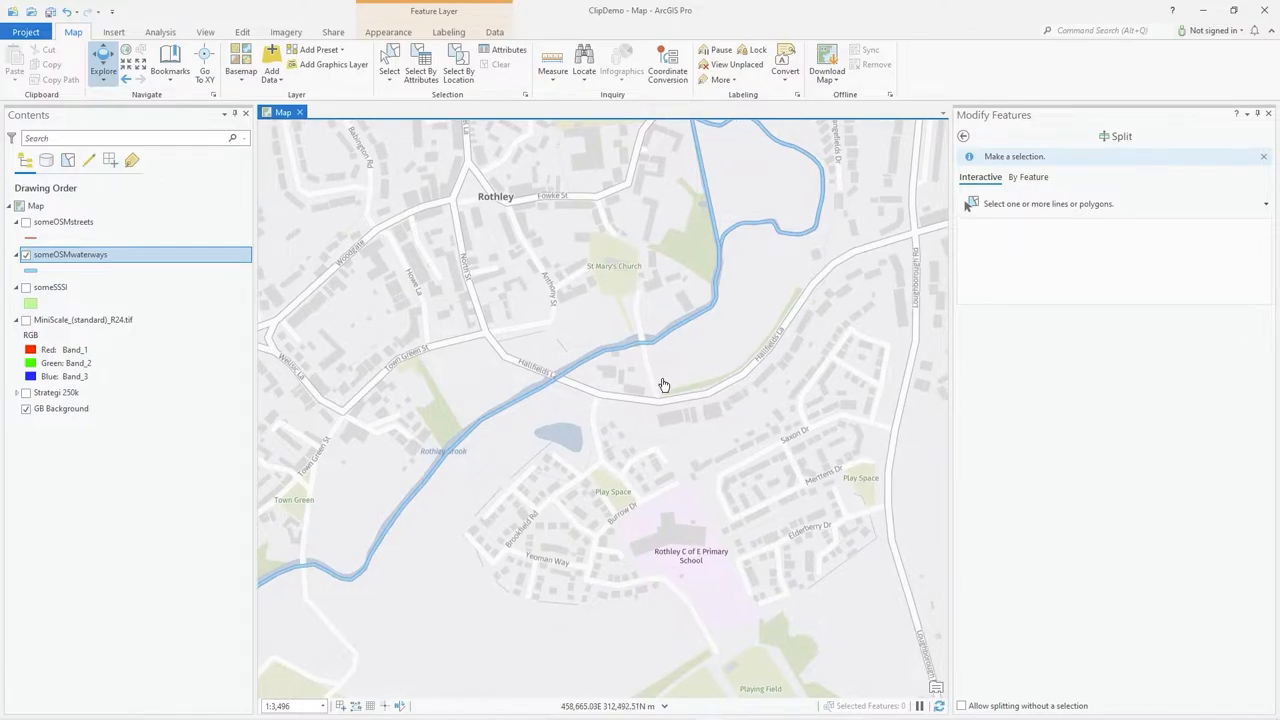
pyautogui.moveTo(443, 324)
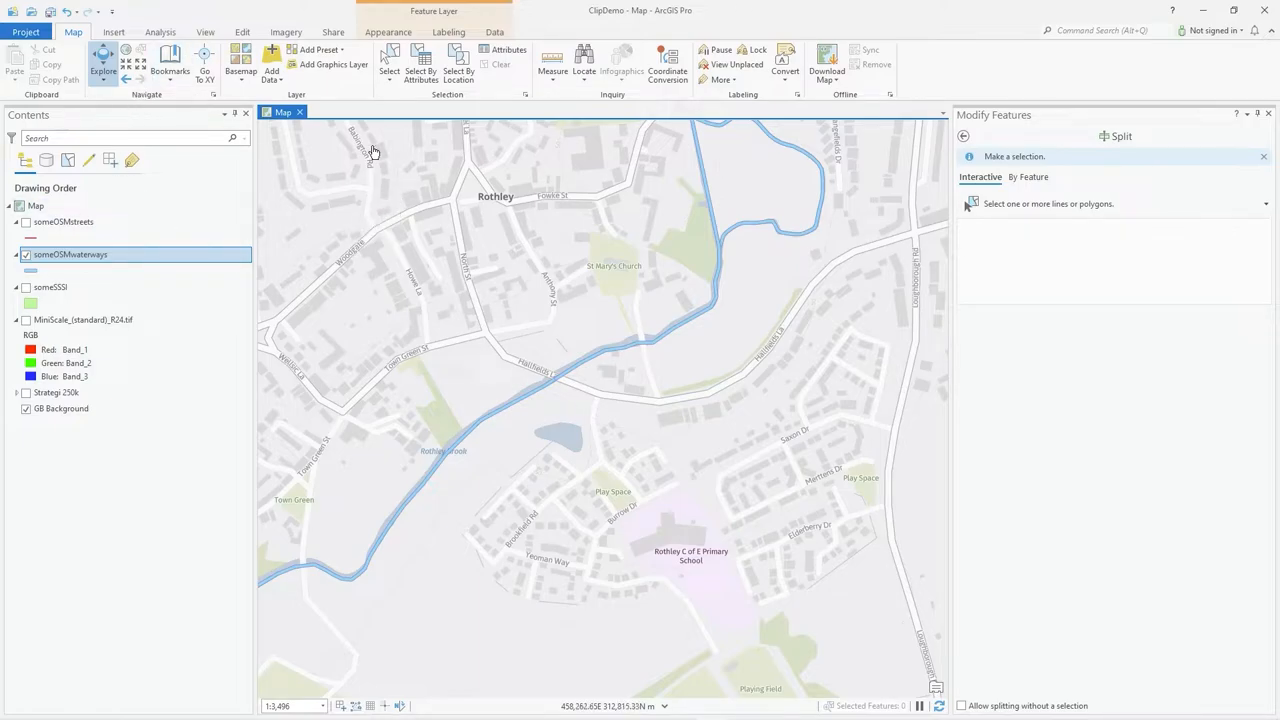
# - Discard the unsaved split edits, then check Rothley Brook's pop-up and close it
pyautogui.click(232, 33)
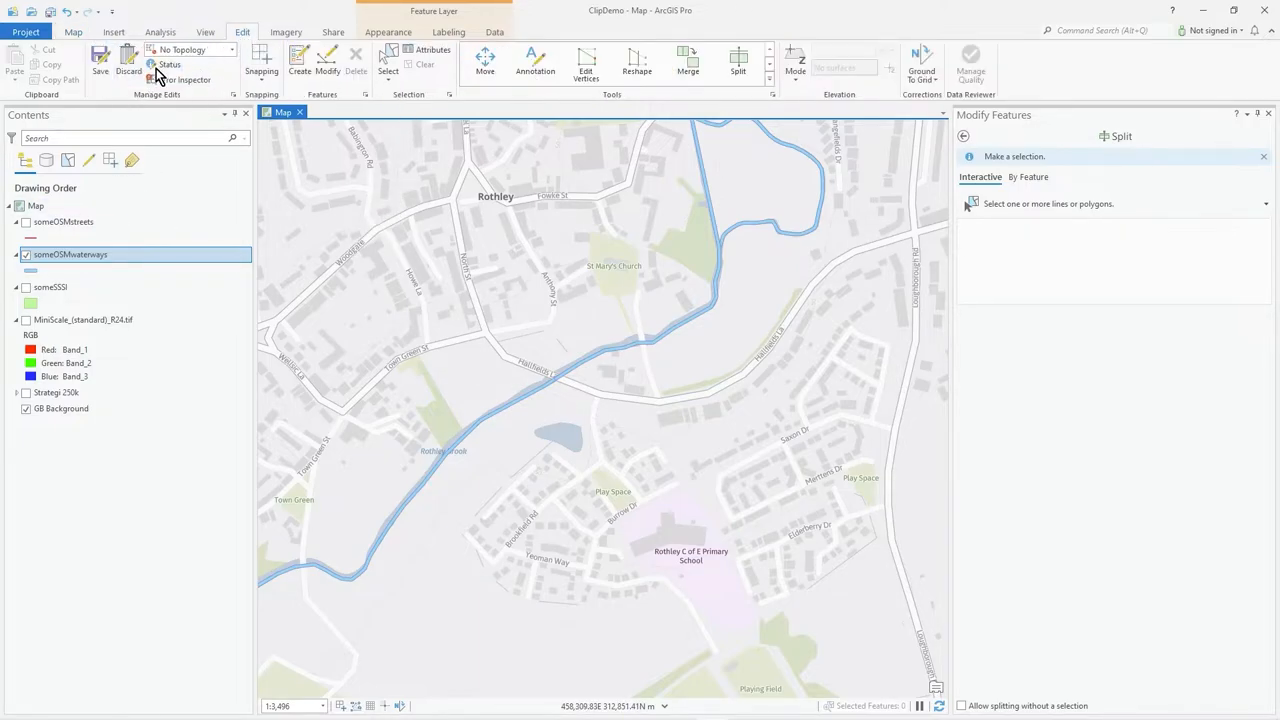
pyautogui.click(133, 62)
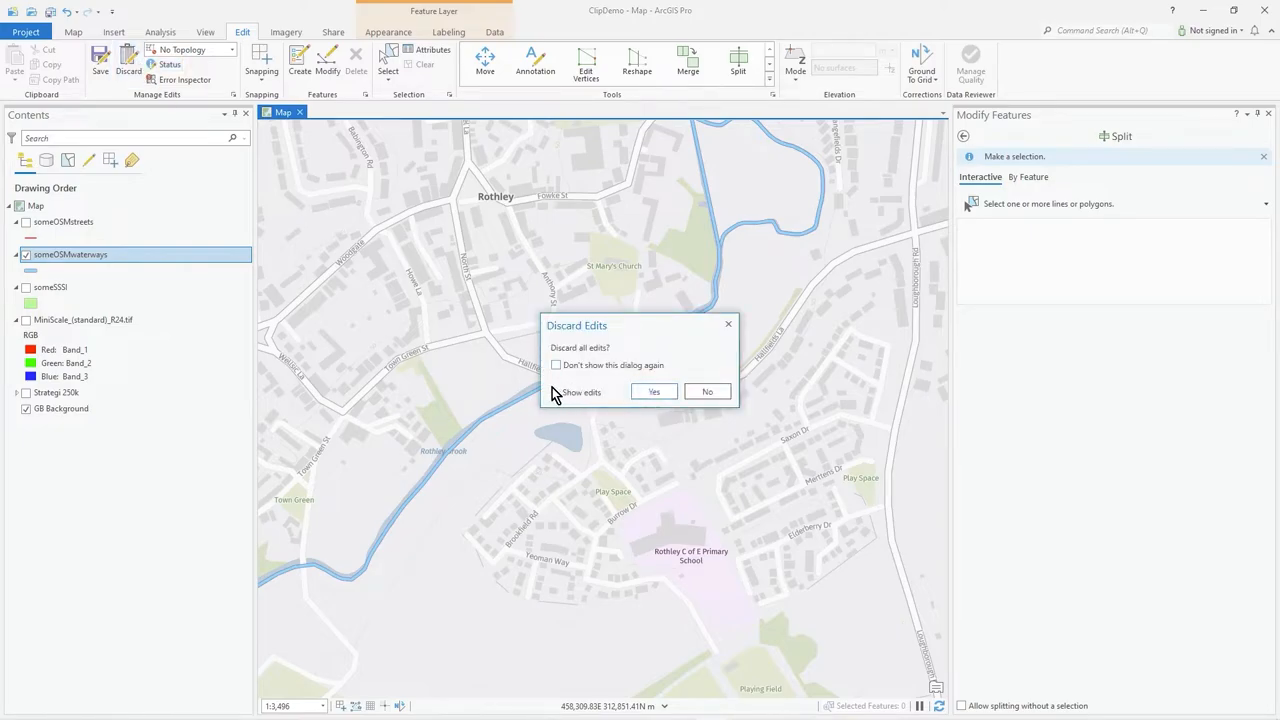
pyautogui.click(581, 392)
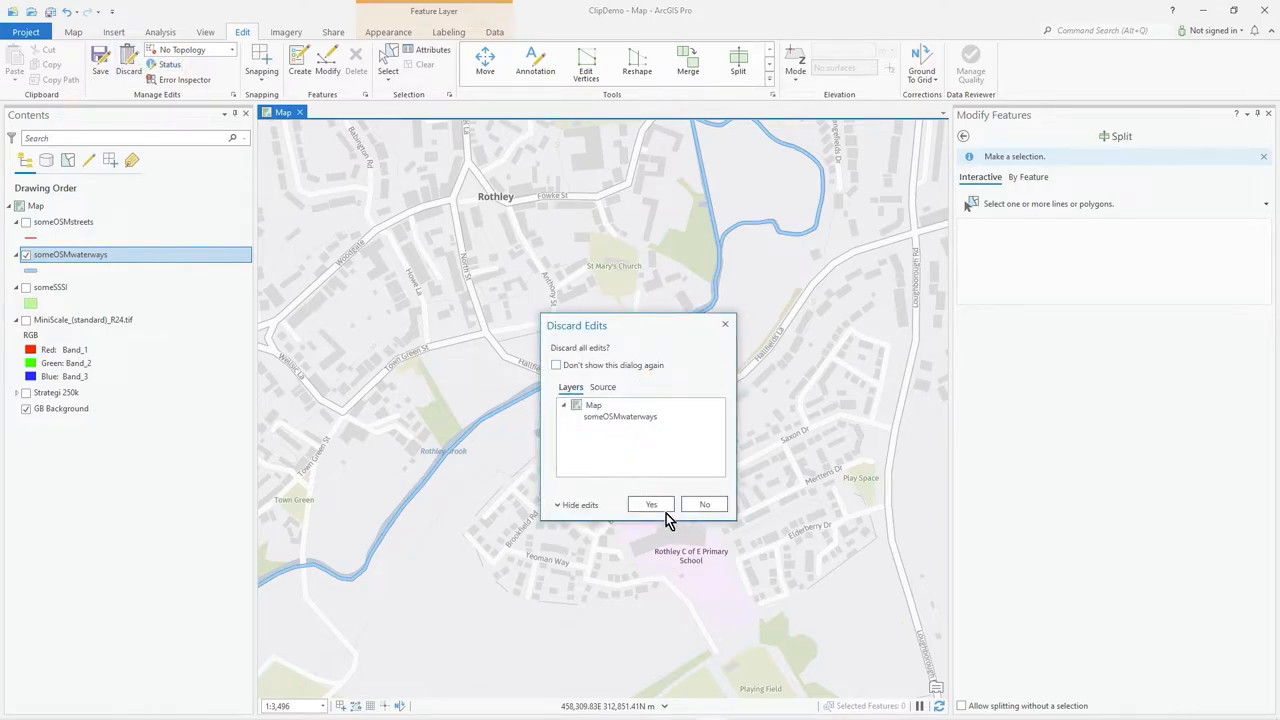
pyautogui.click(651, 504)
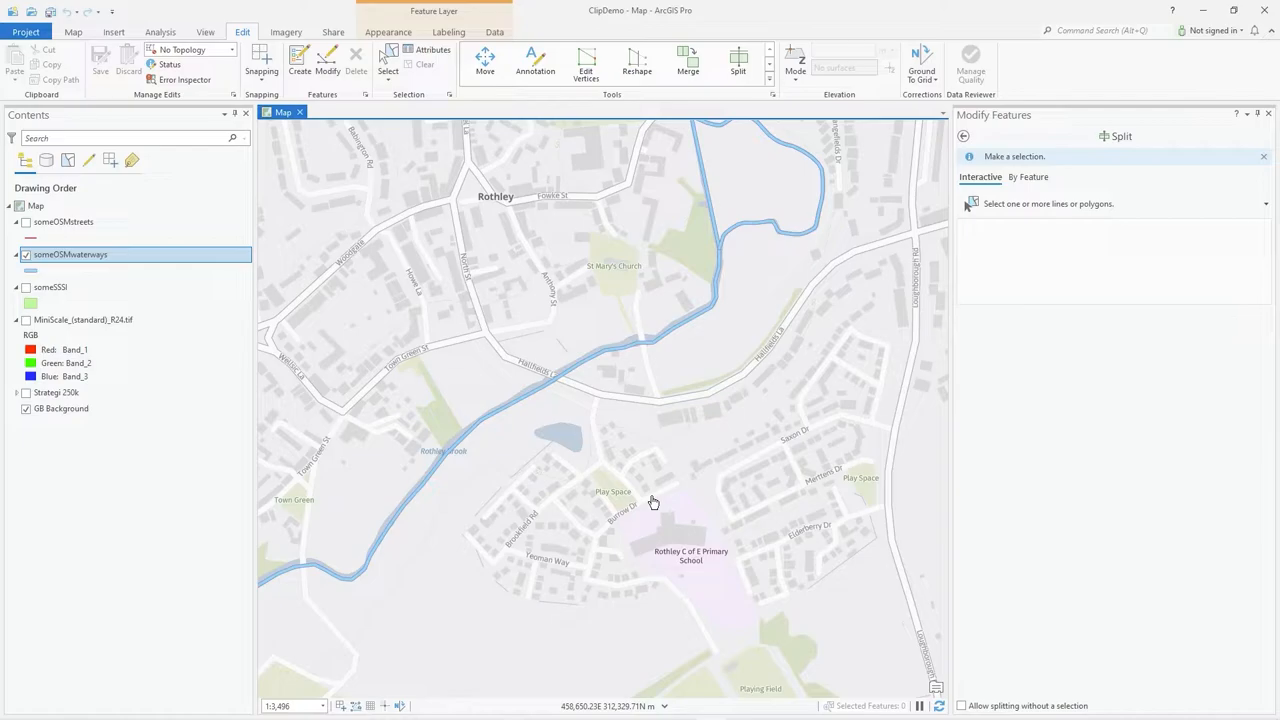
pyautogui.moveTo(566, 374)
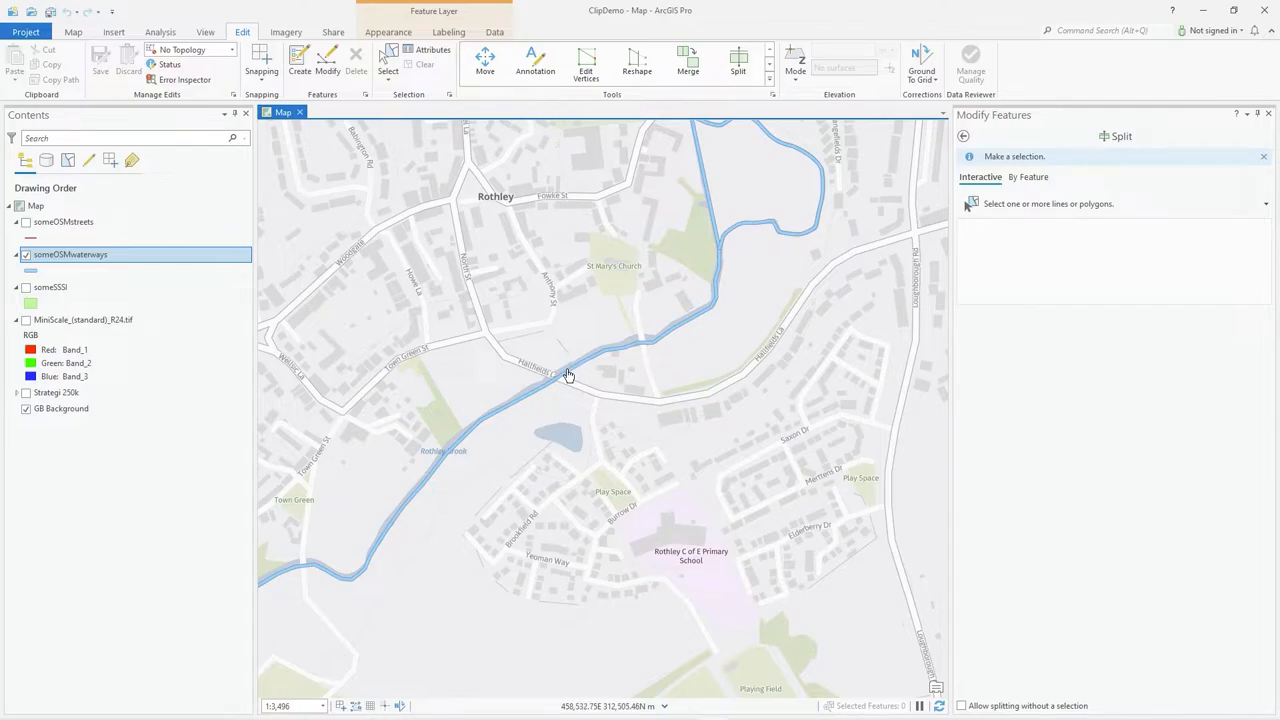
pyautogui.click(566, 375)
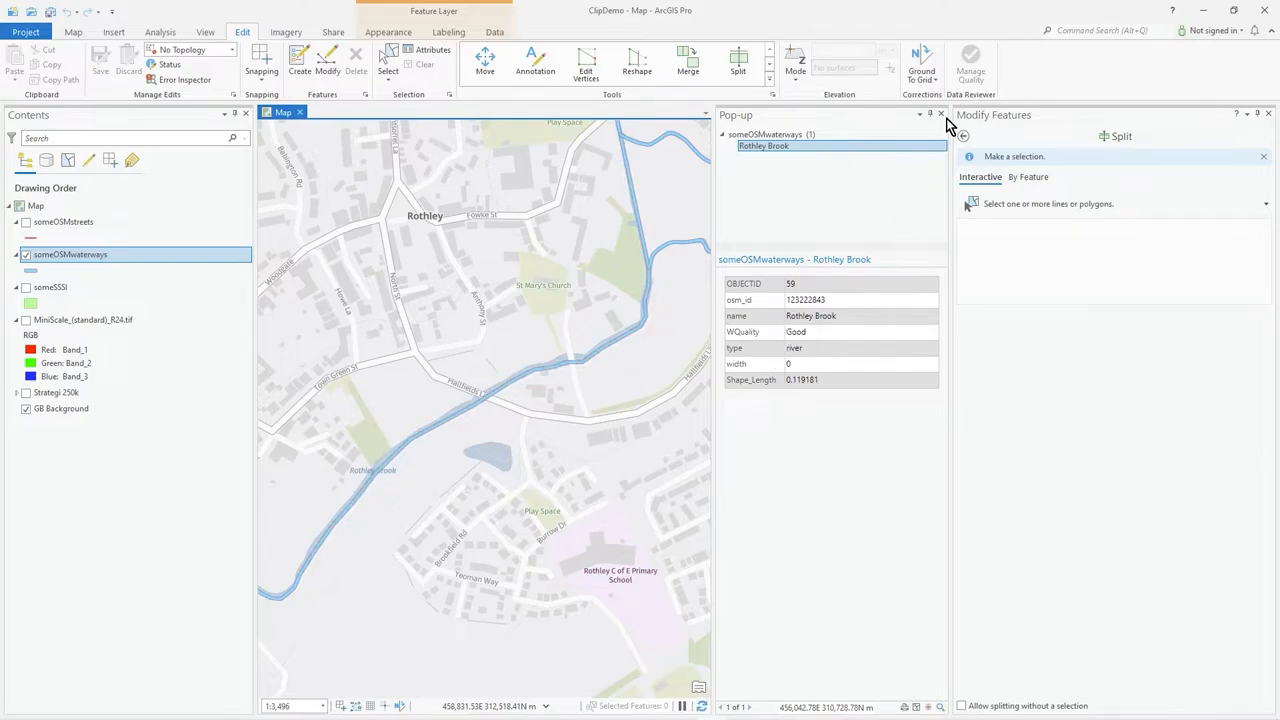
pyautogui.click(938, 114)
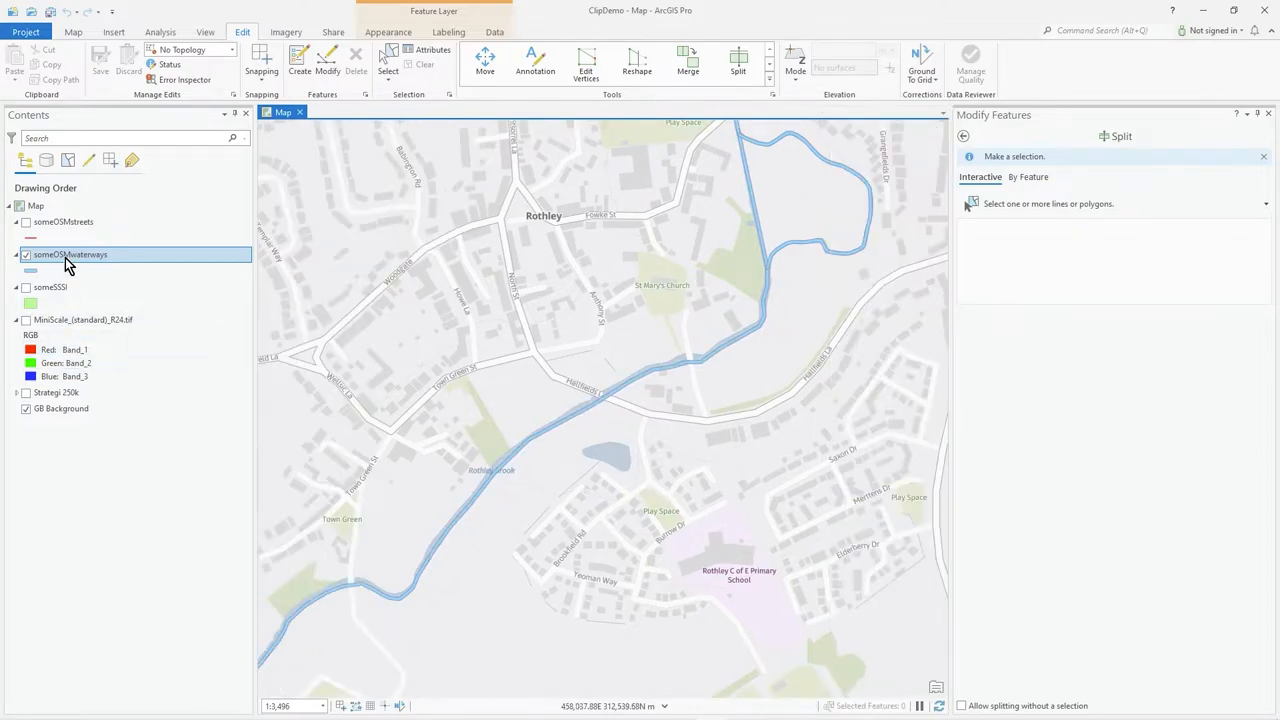
# - In the Domains view, set the wq domain's Split Policy to Duplicate and save
pyautogui.rightClick(68, 254)
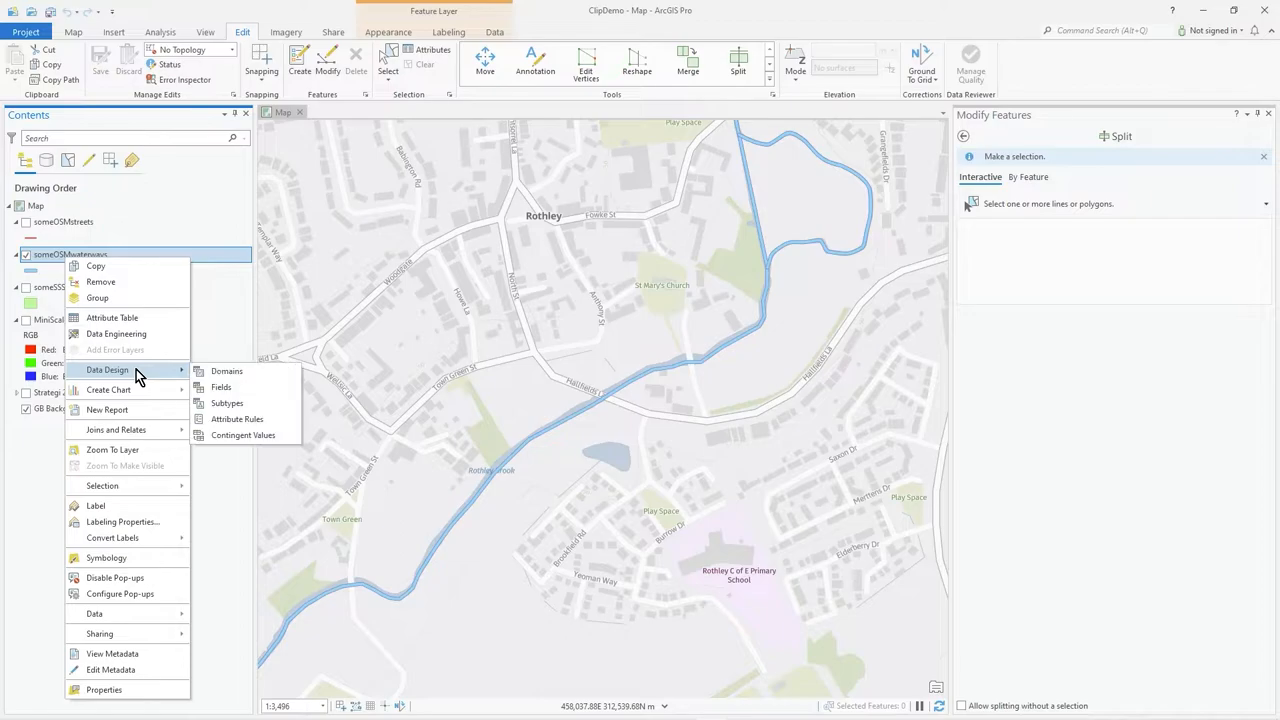
pyautogui.moveTo(221, 387)
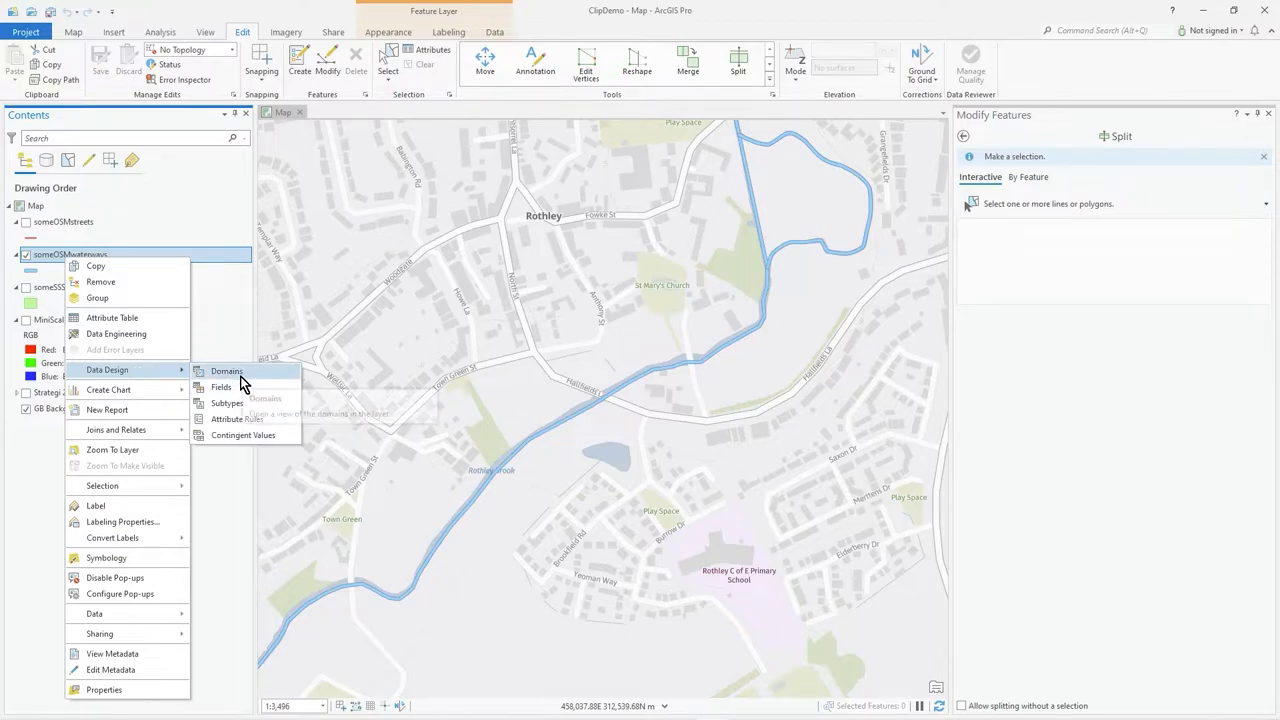
pyautogui.click(227, 371)
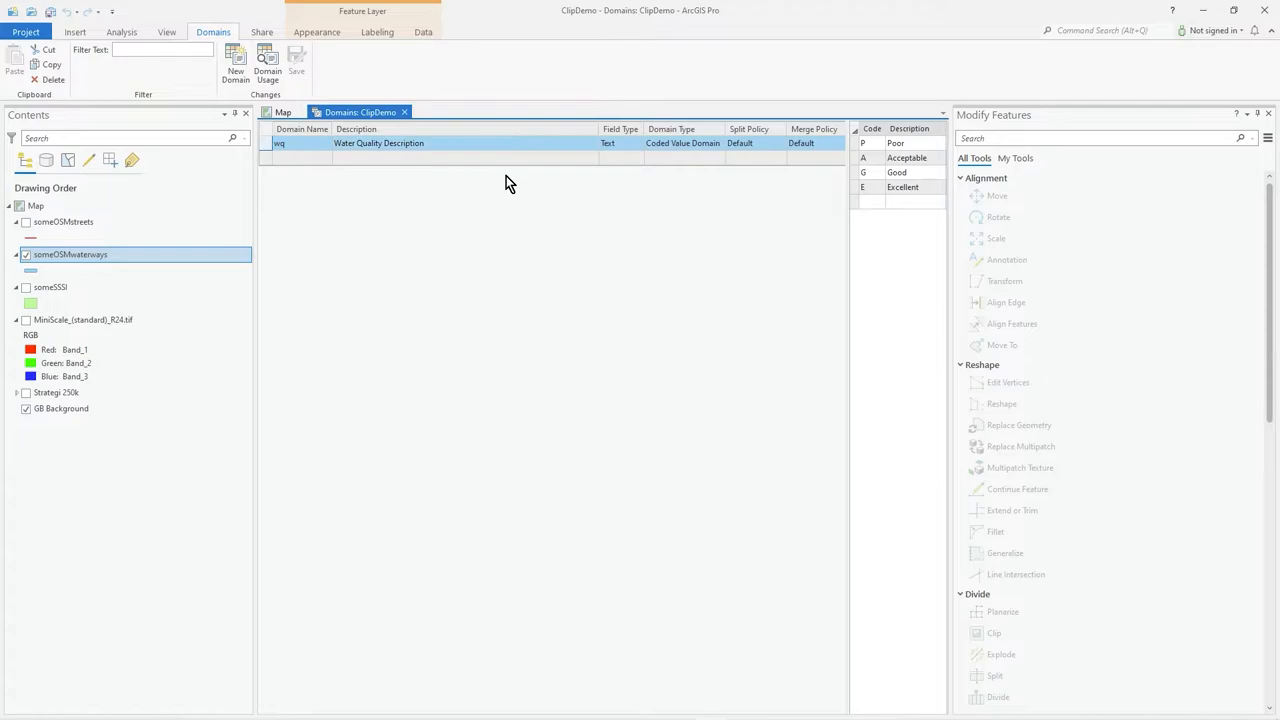
pyautogui.click(754, 144)
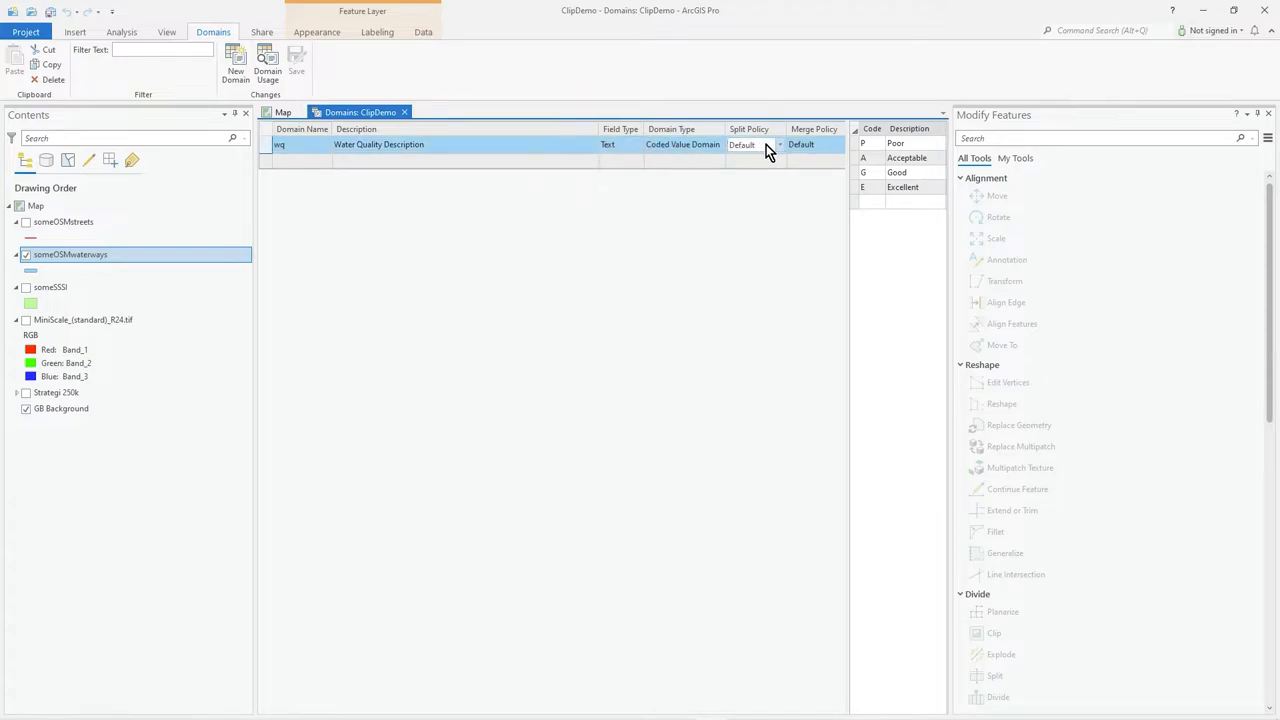
pyautogui.click(782, 144)
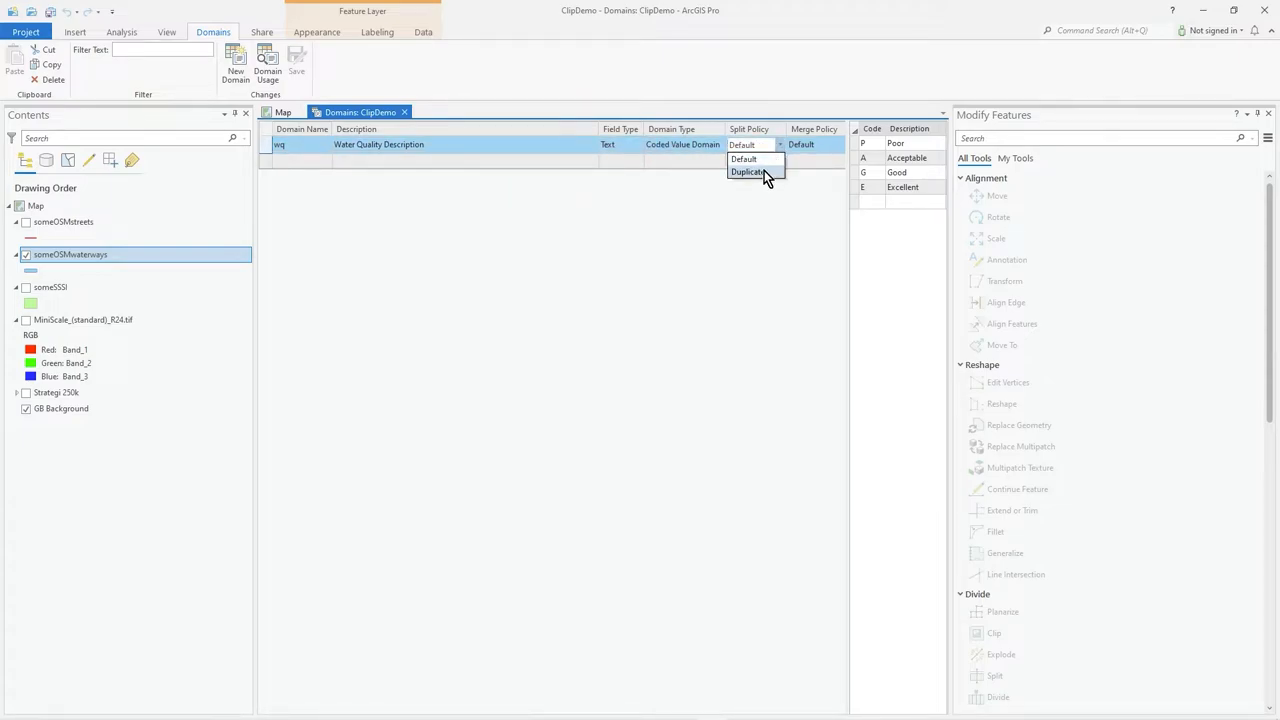
pyautogui.click(753, 172)
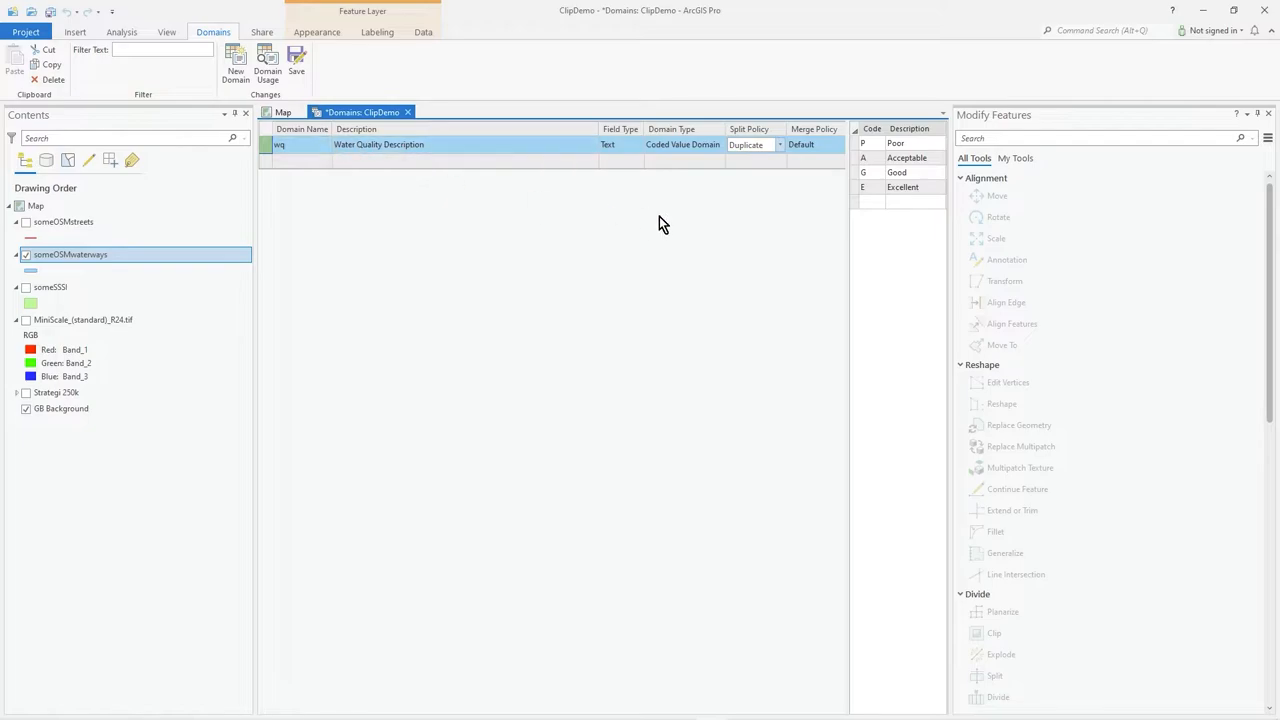
pyautogui.click(296, 62)
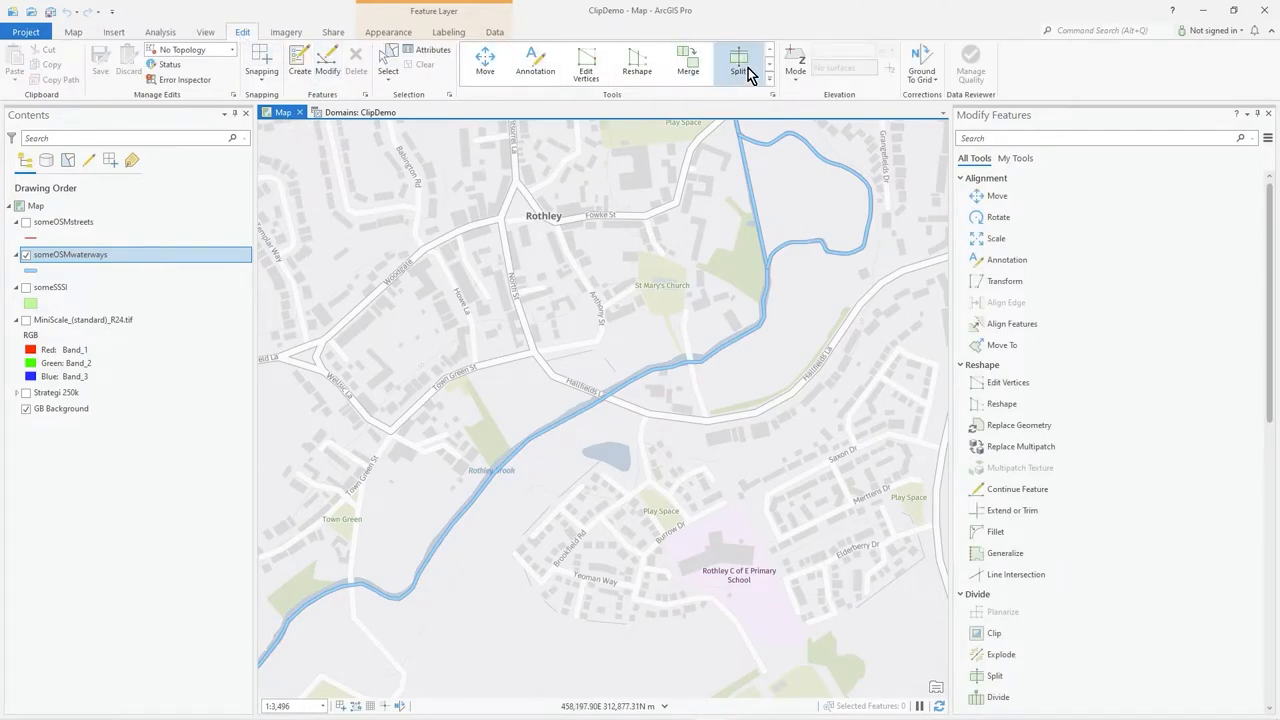
pyautogui.click(738, 58)
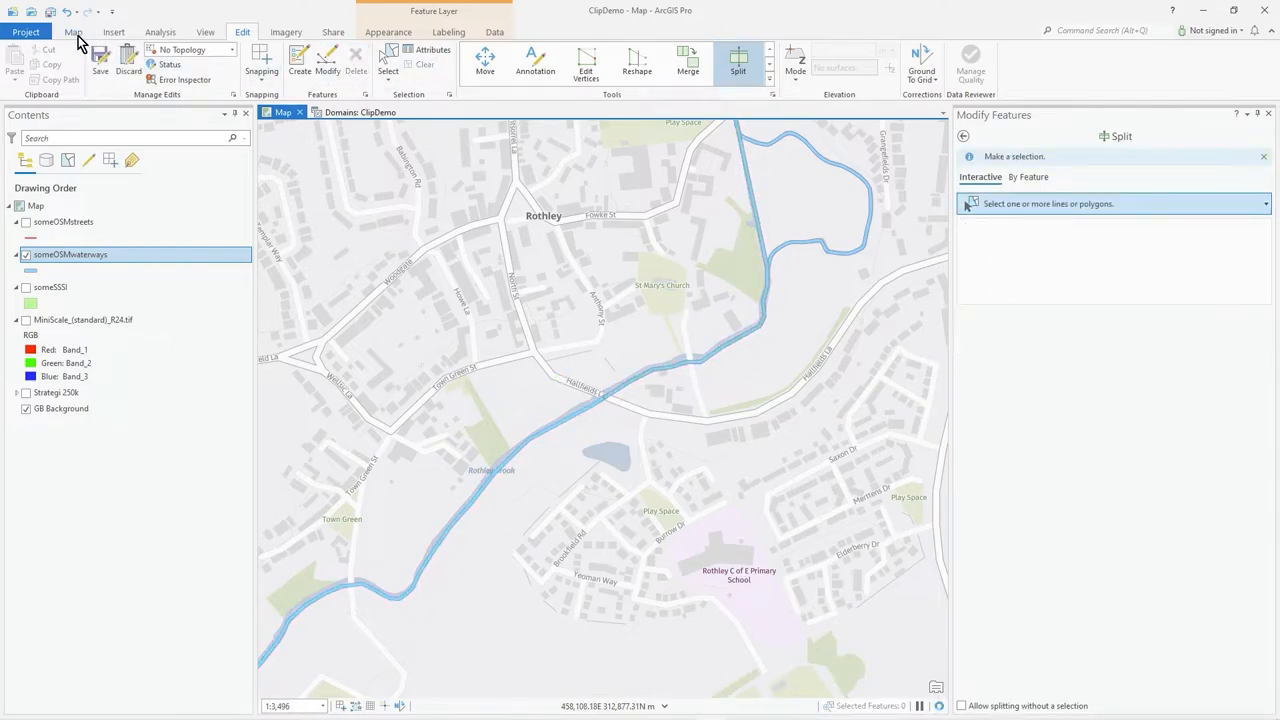
pyautogui.click(70, 33)
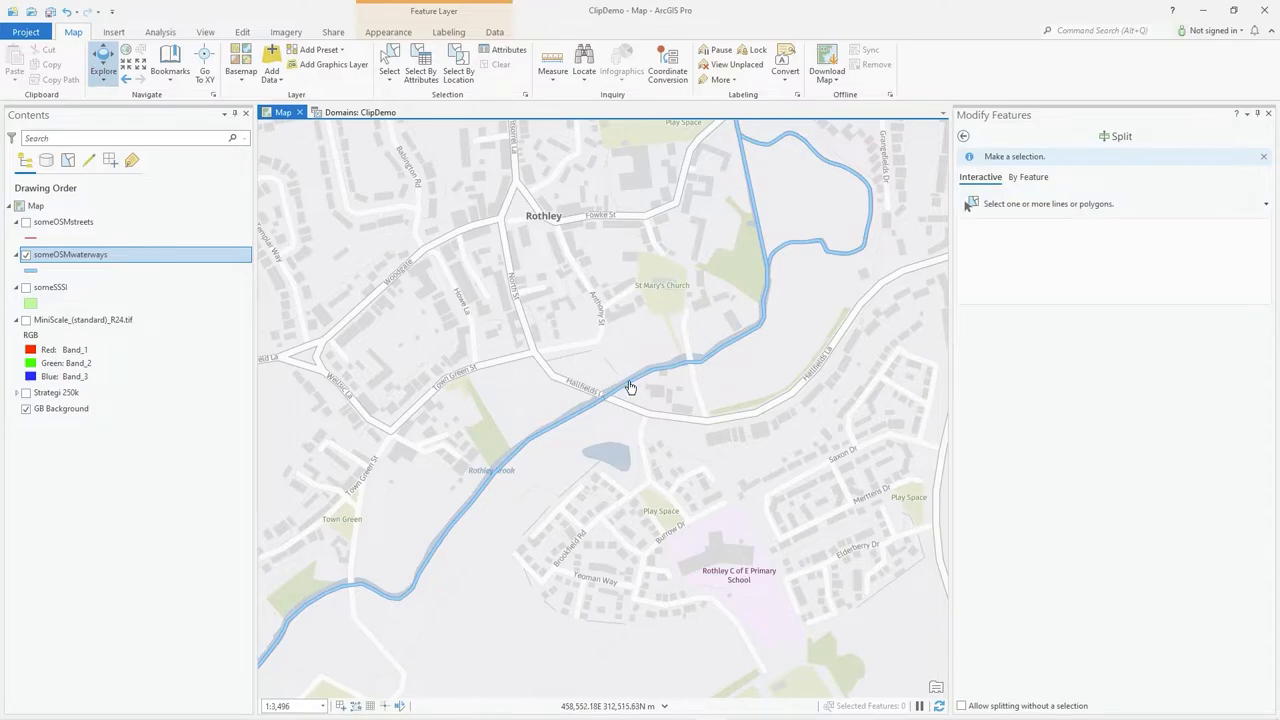
pyautogui.click(630, 387)
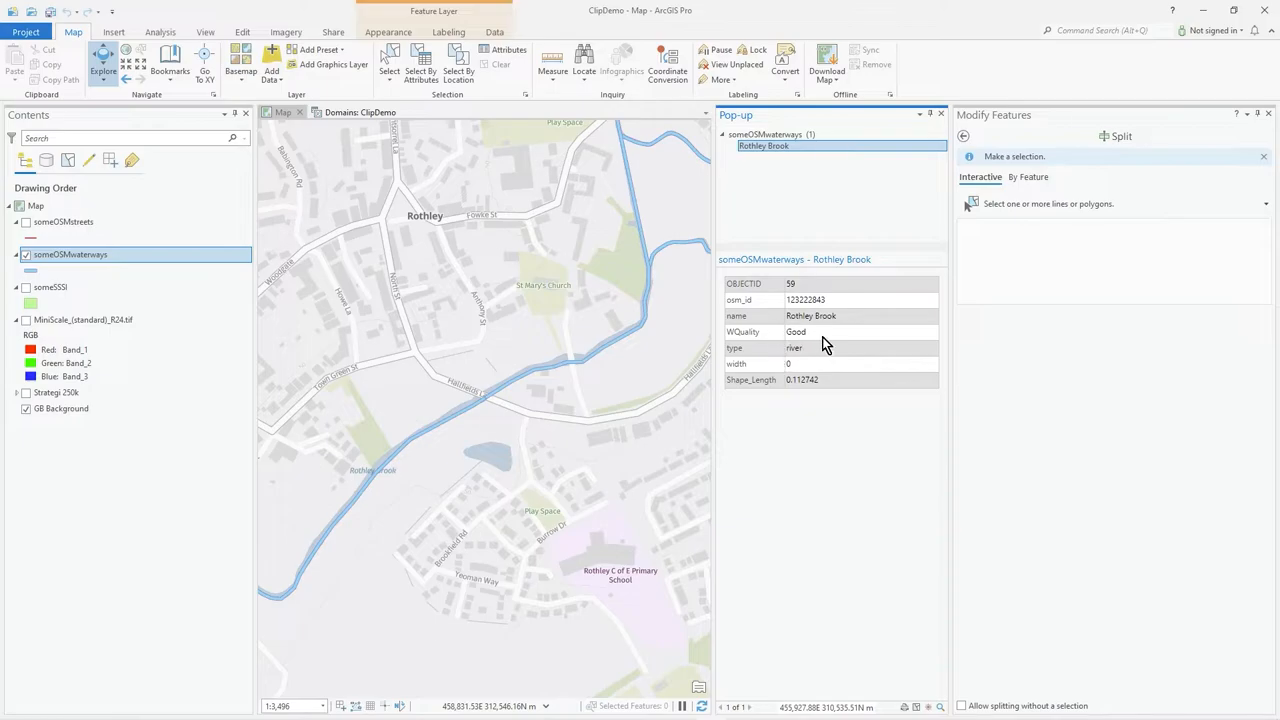
pyautogui.moveTo(807, 352)
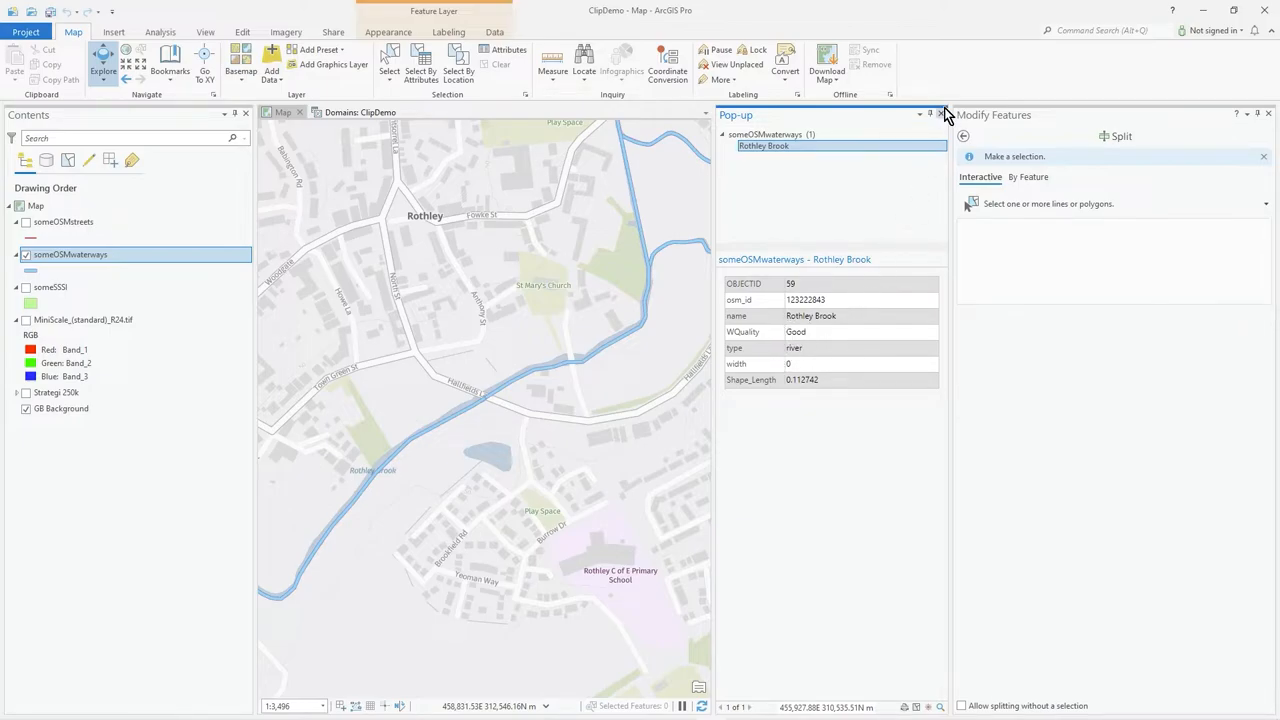
pyautogui.click(940, 114)
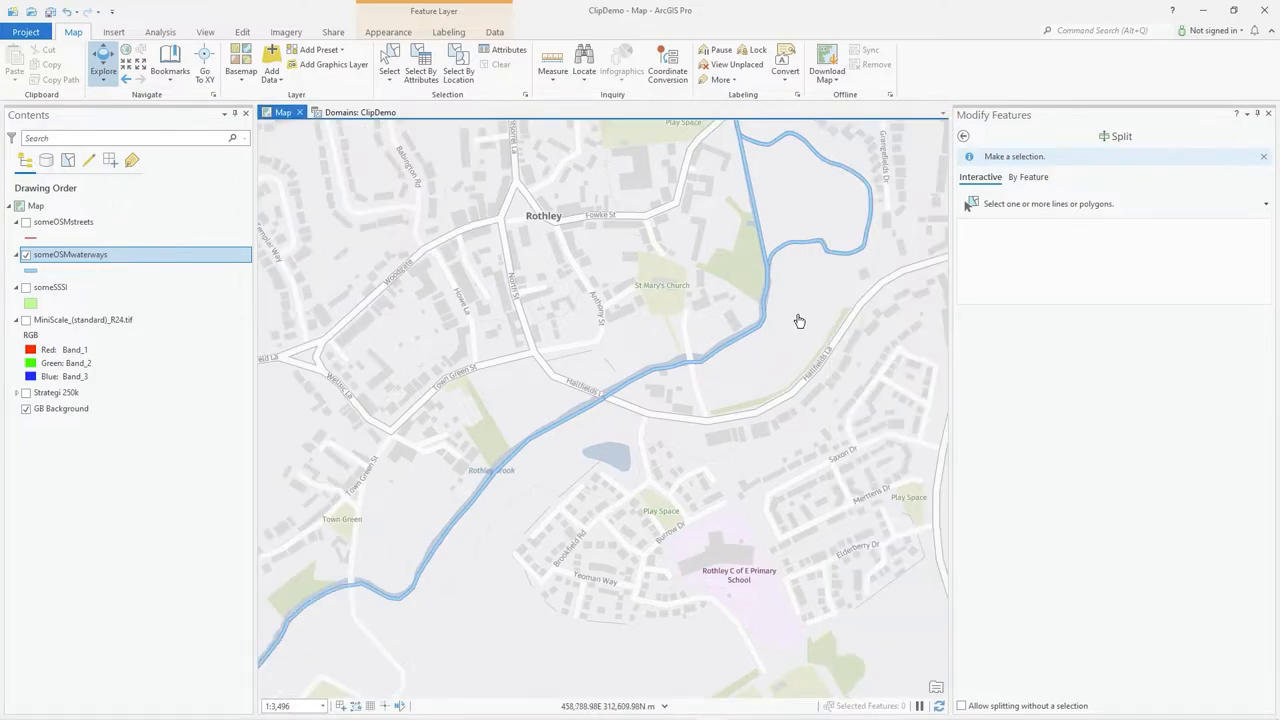
pyautogui.moveTo(701, 376)
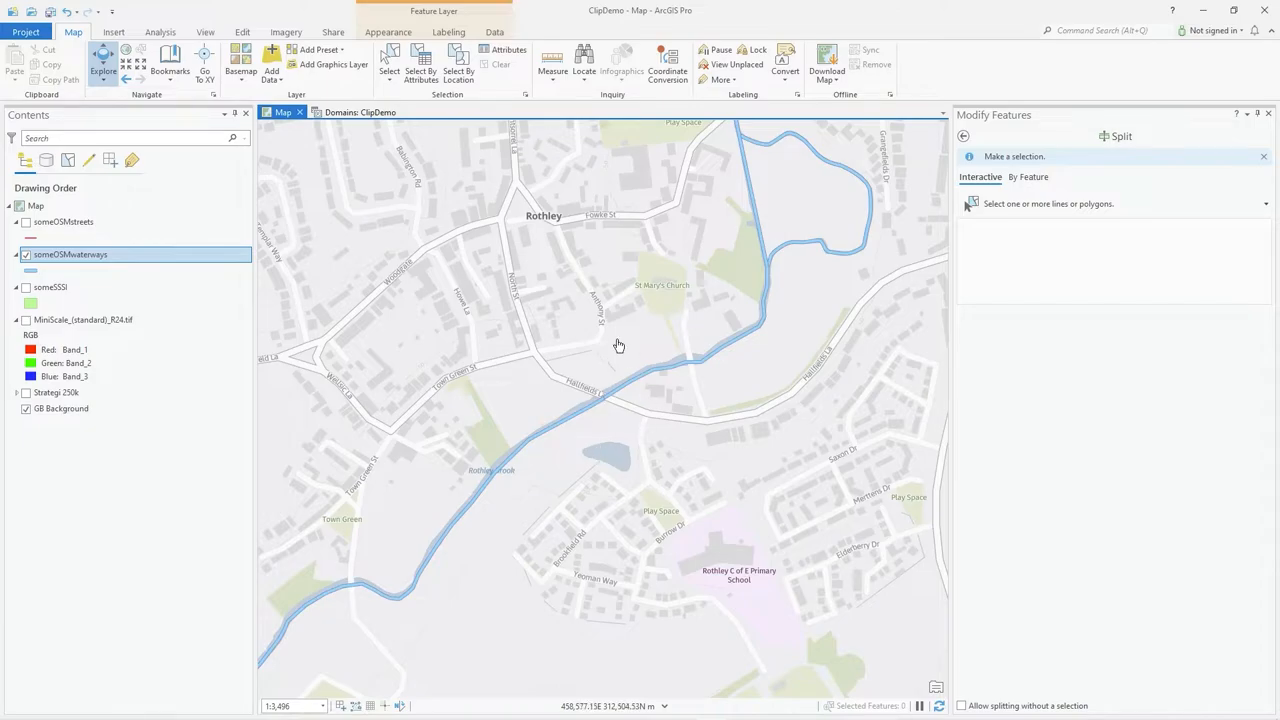
pyautogui.moveTo(309, 269)
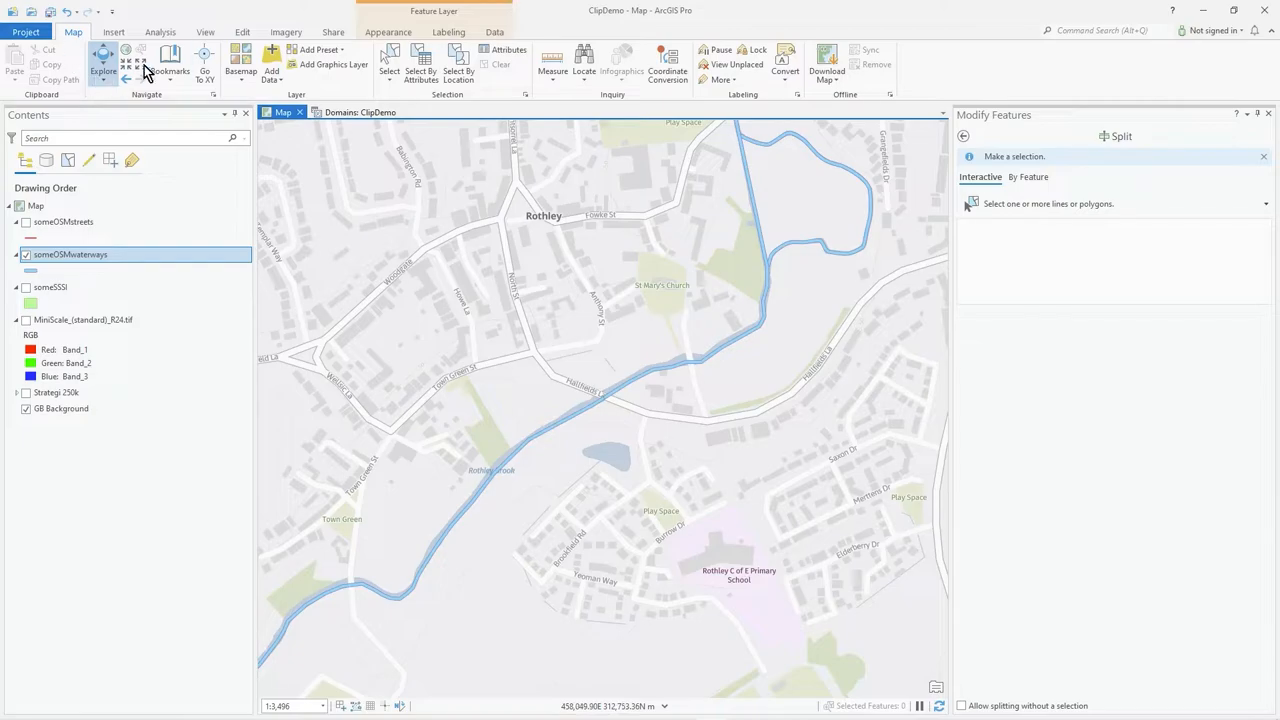
# - Open the someOSMwaterways Fields view through Data Design in the layer's context menu
pyautogui.click(237, 33)
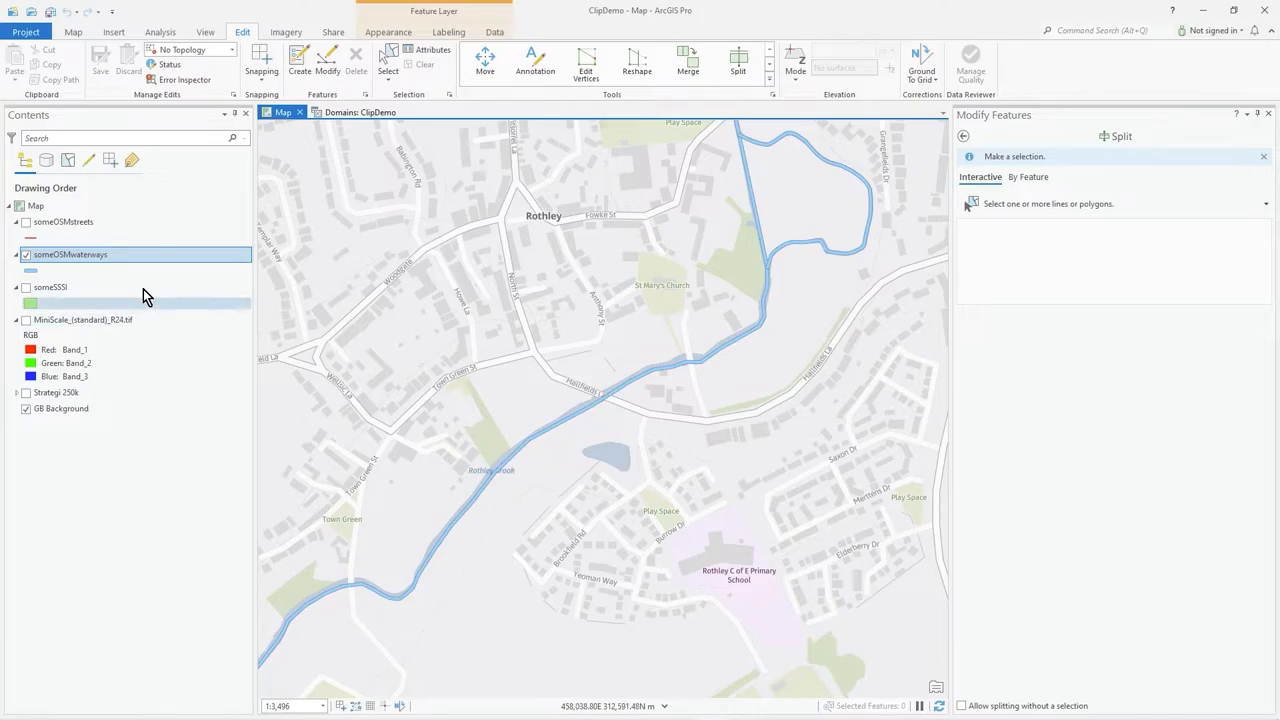
pyautogui.rightClick(70, 254)
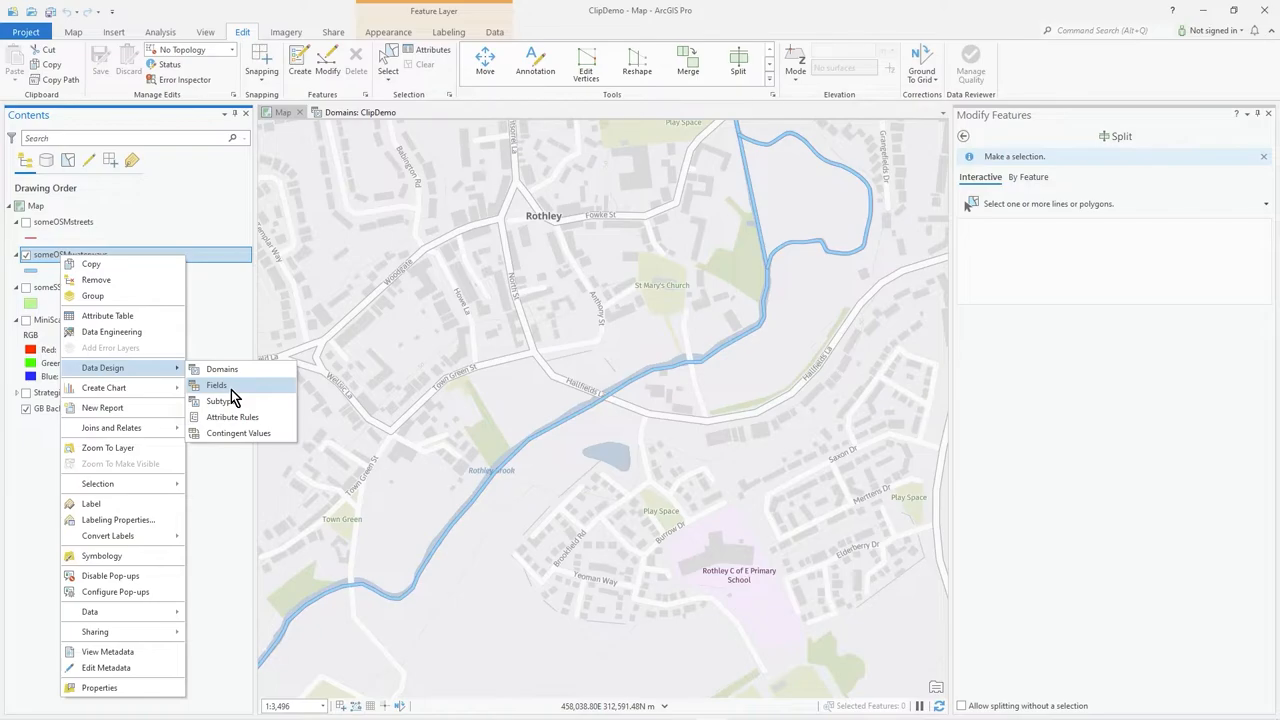
pyautogui.click(216, 385)
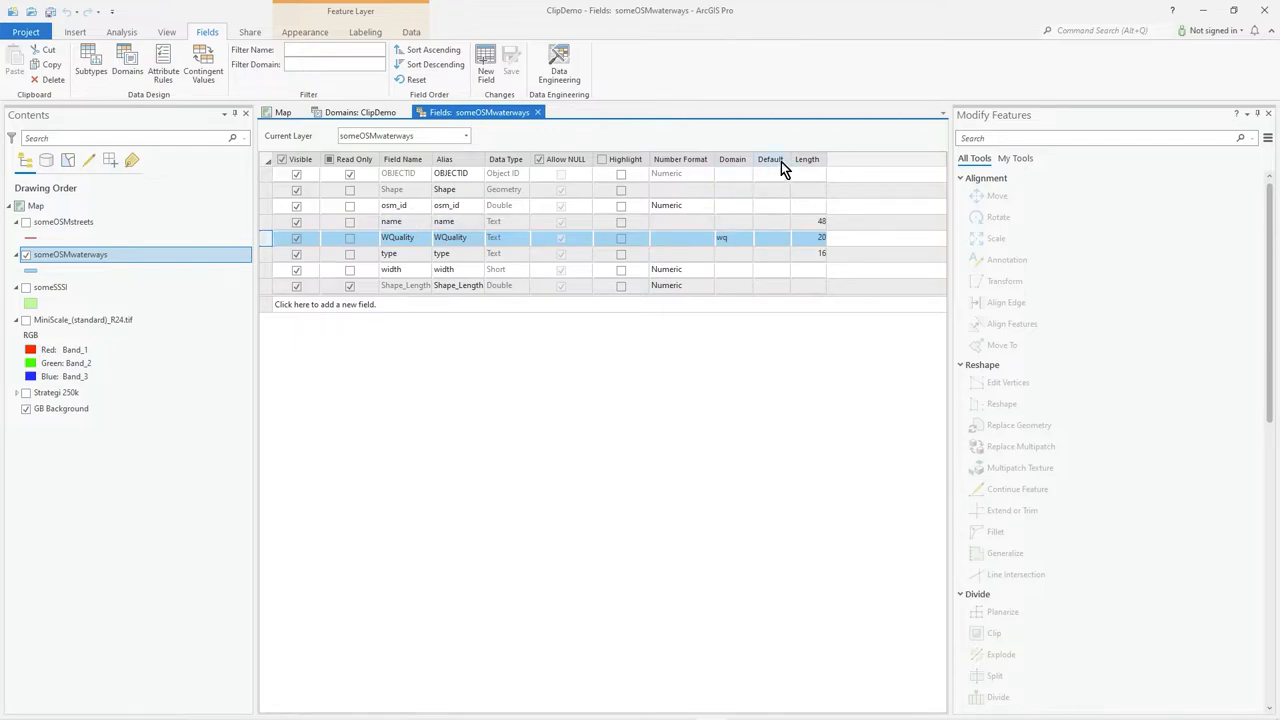
pyautogui.moveTo(778, 171)
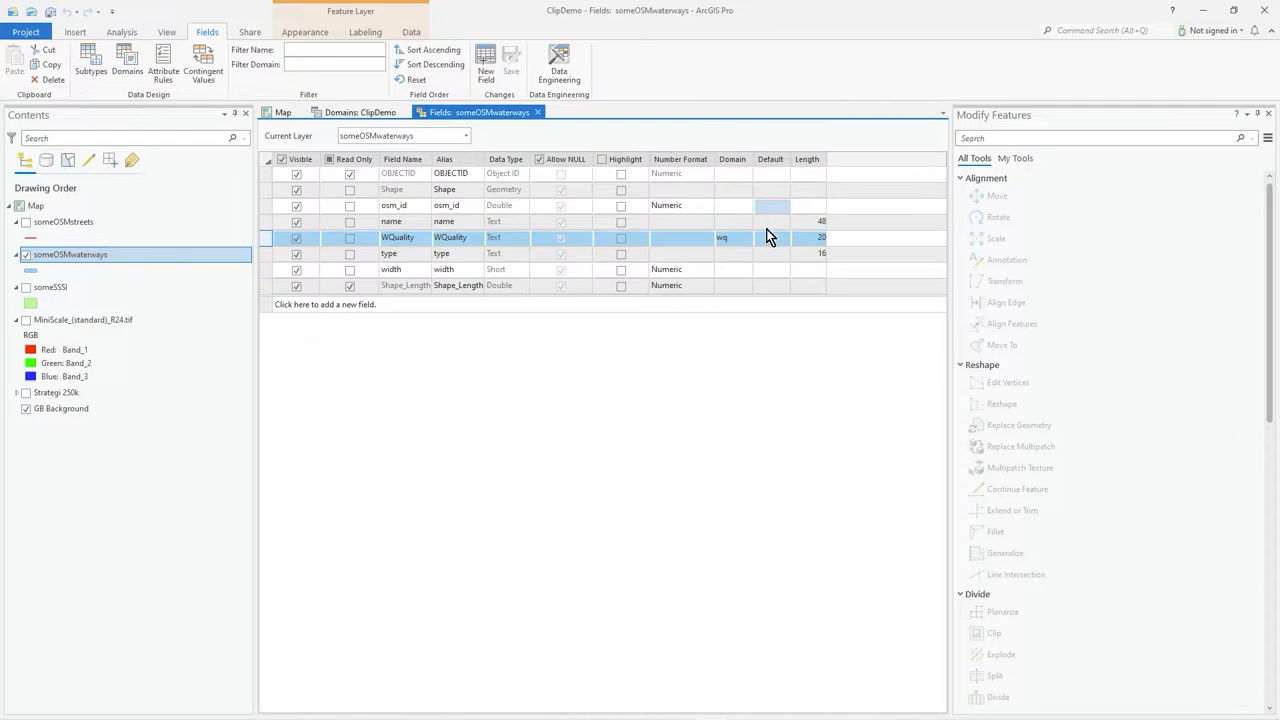
# - Try Acceptable as WQuality's default, tick WQuality's Highlight box, and save the fields
pyautogui.click(786, 237)
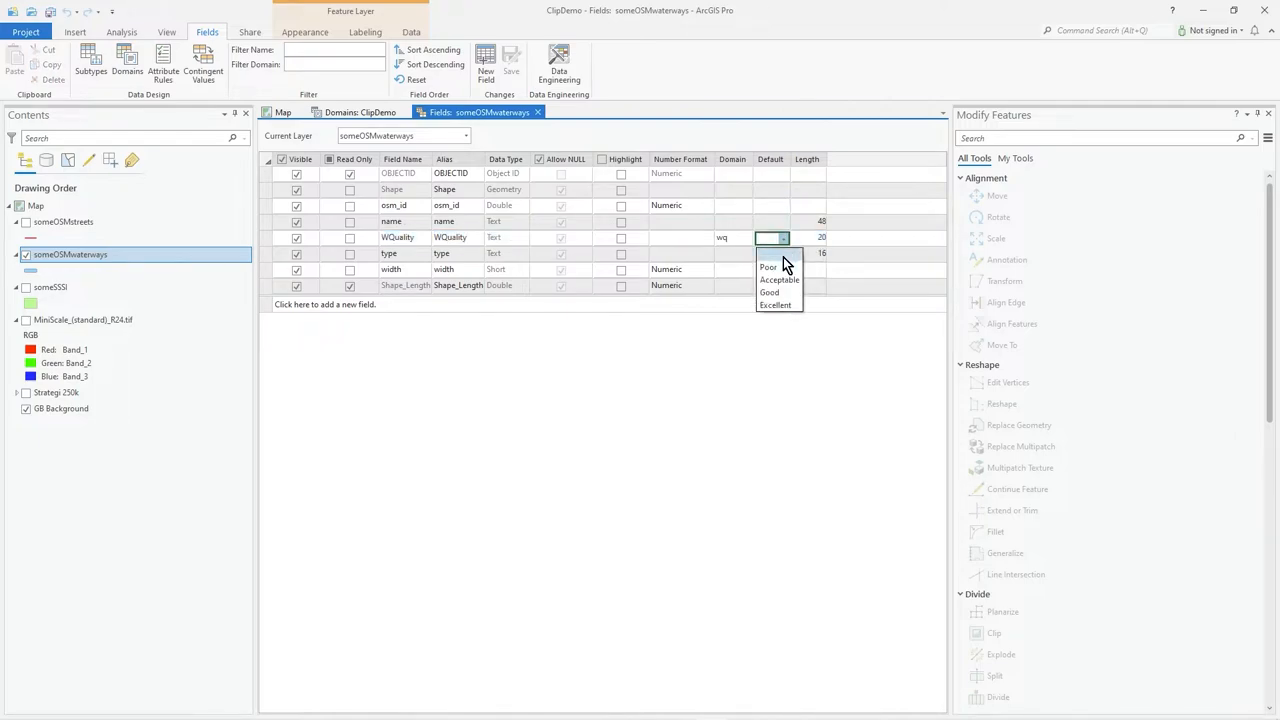
pyautogui.moveTo(779, 305)
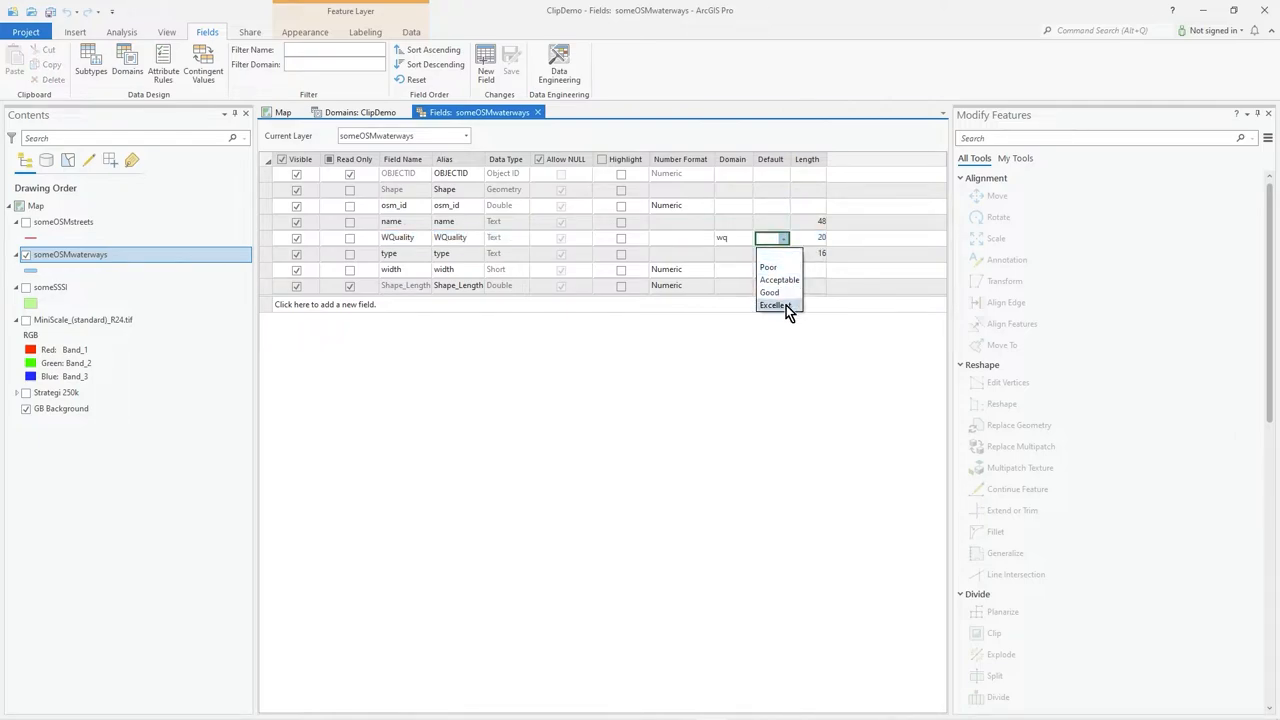
pyautogui.moveTo(782, 305)
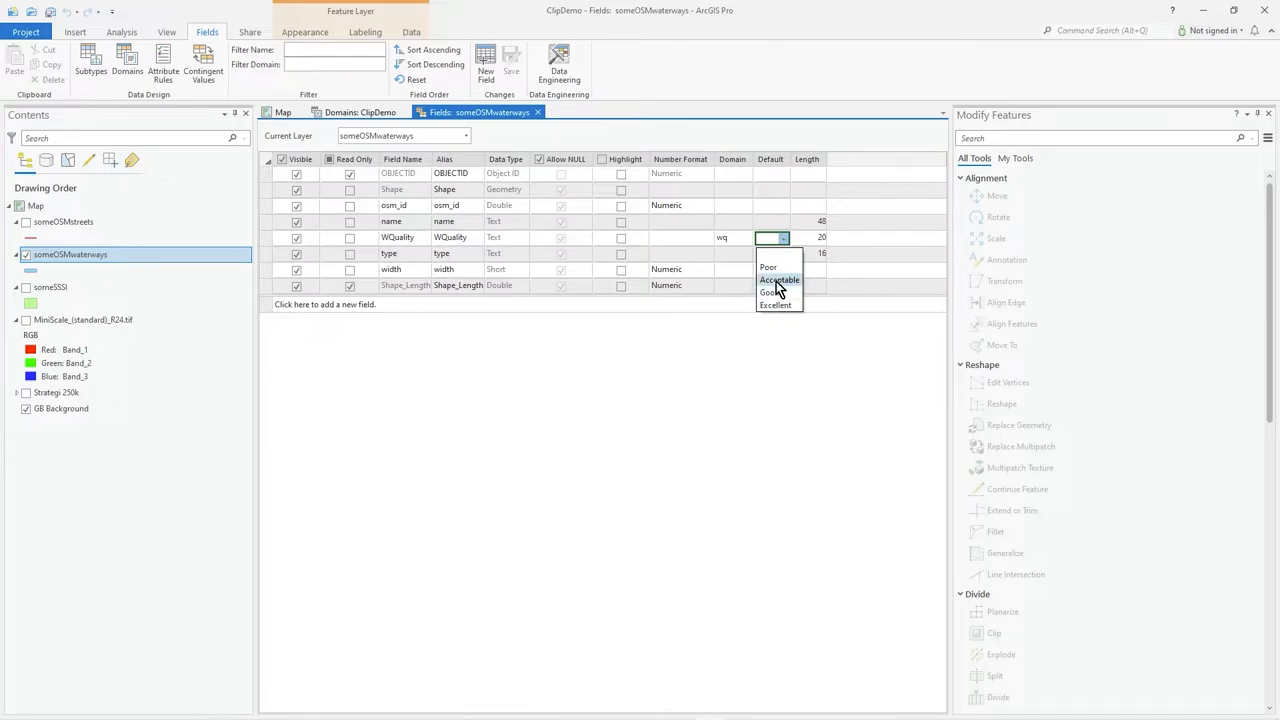
pyautogui.click(778, 279)
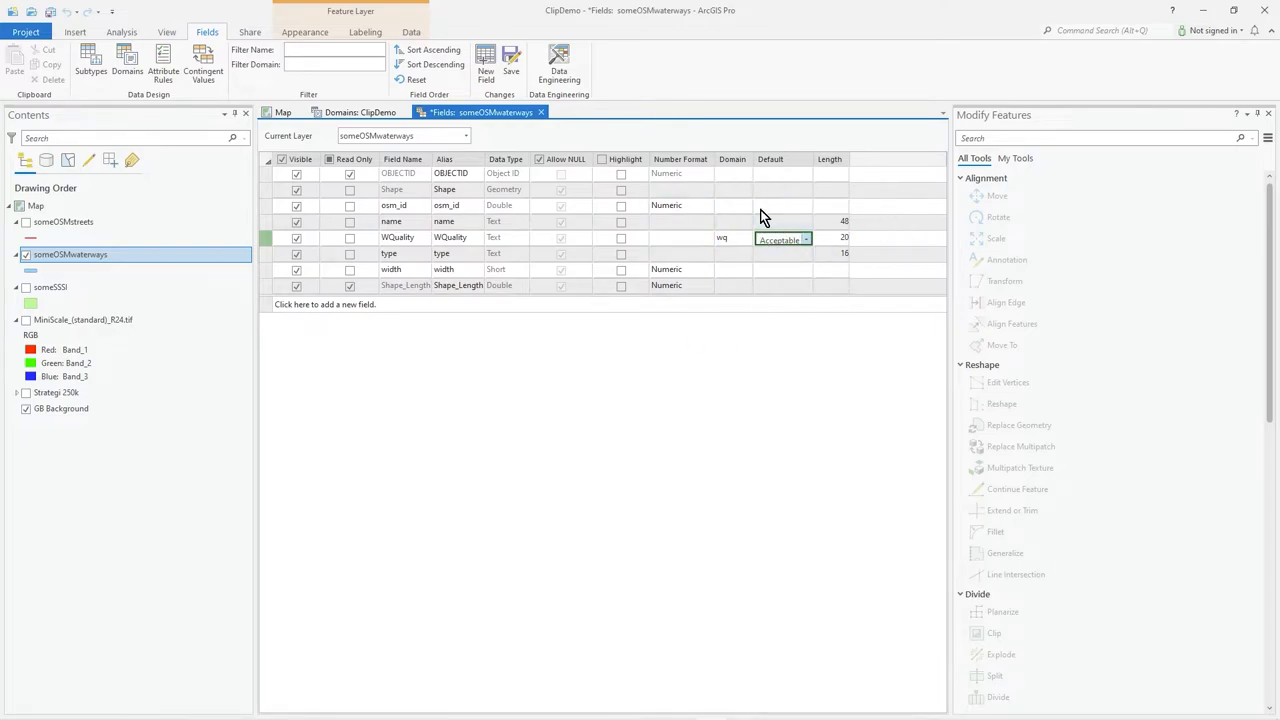
pyautogui.click(805, 239)
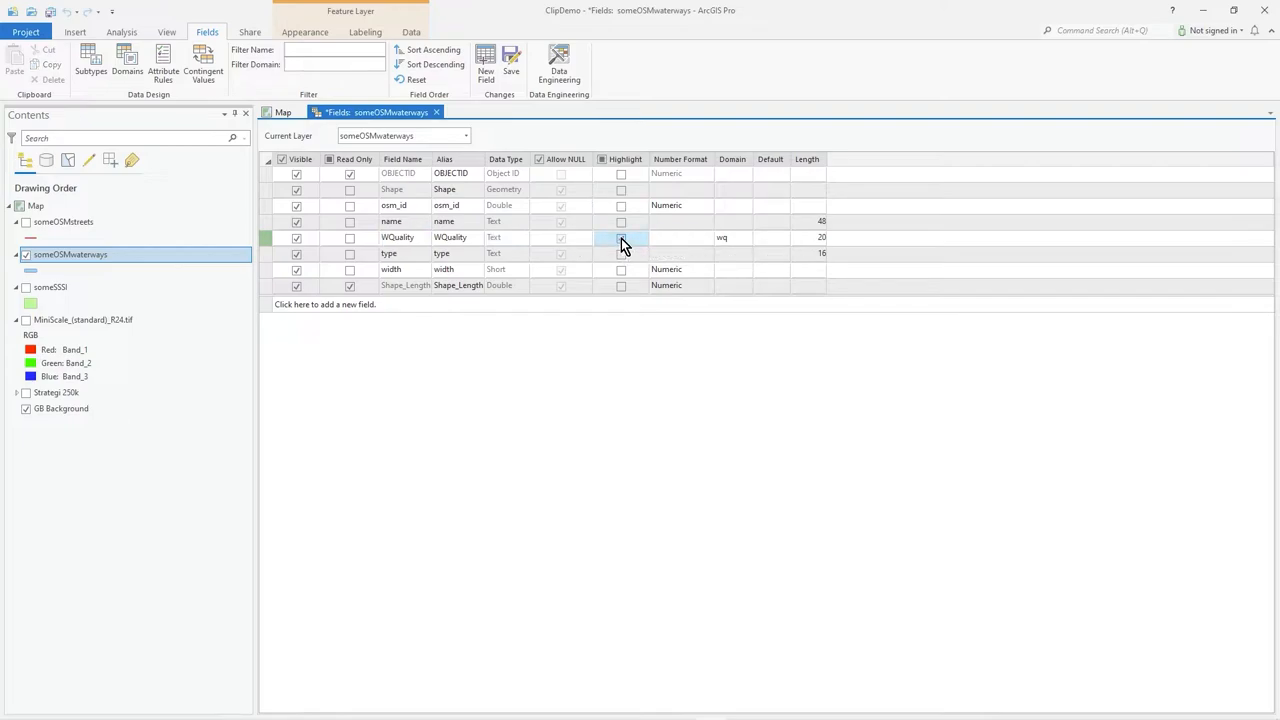
pyautogui.click(621, 237)
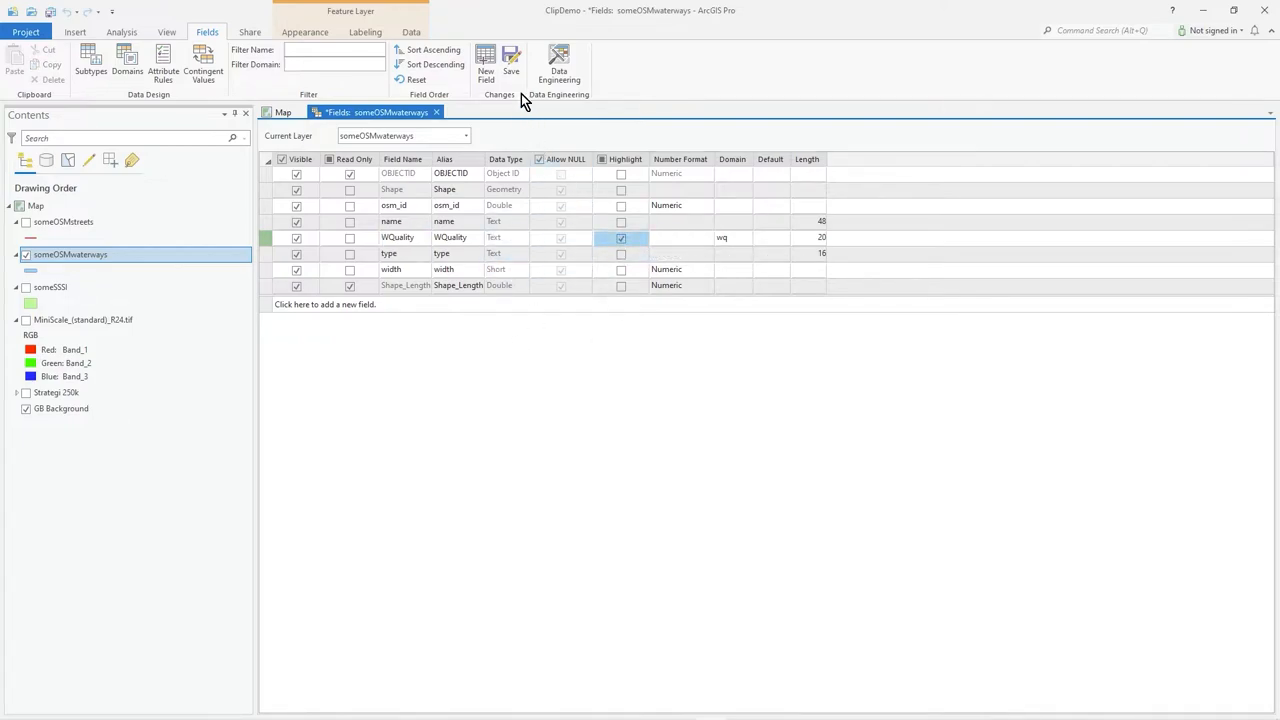
pyautogui.click(508, 58)
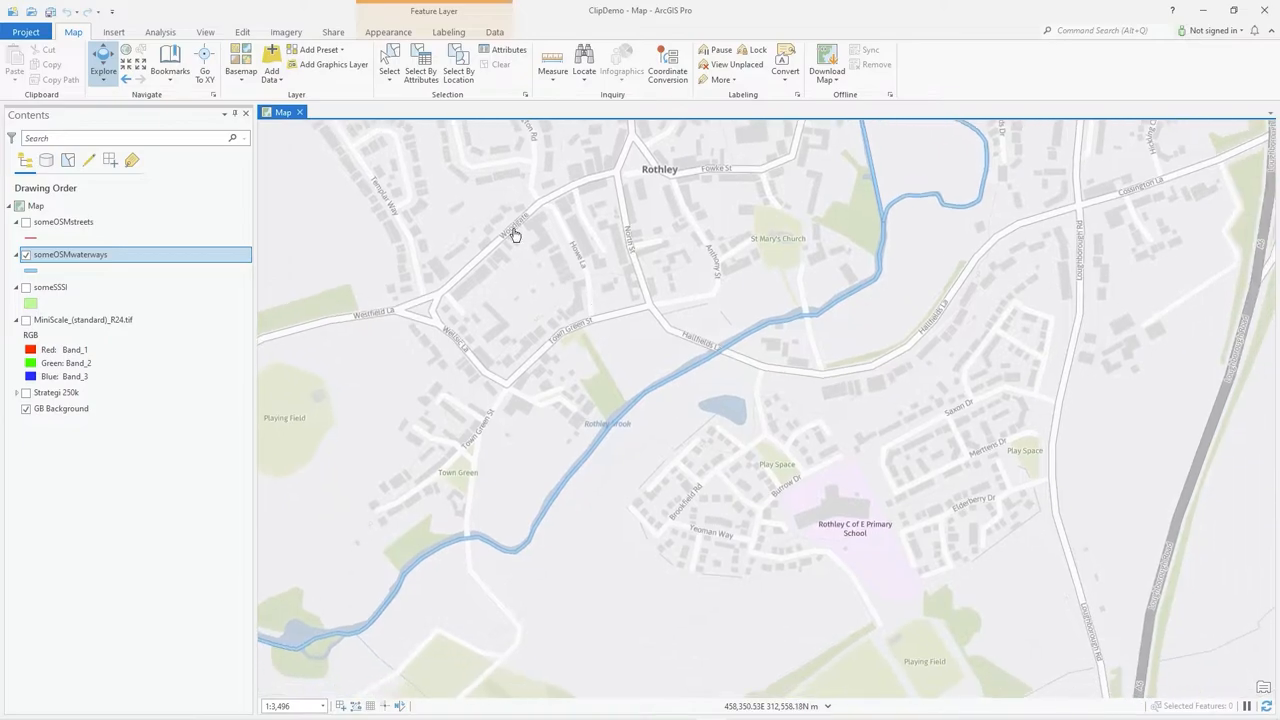
# - Select Rothley Brook and view its attributes, with WQuality showing Good
pyautogui.click(240, 33)
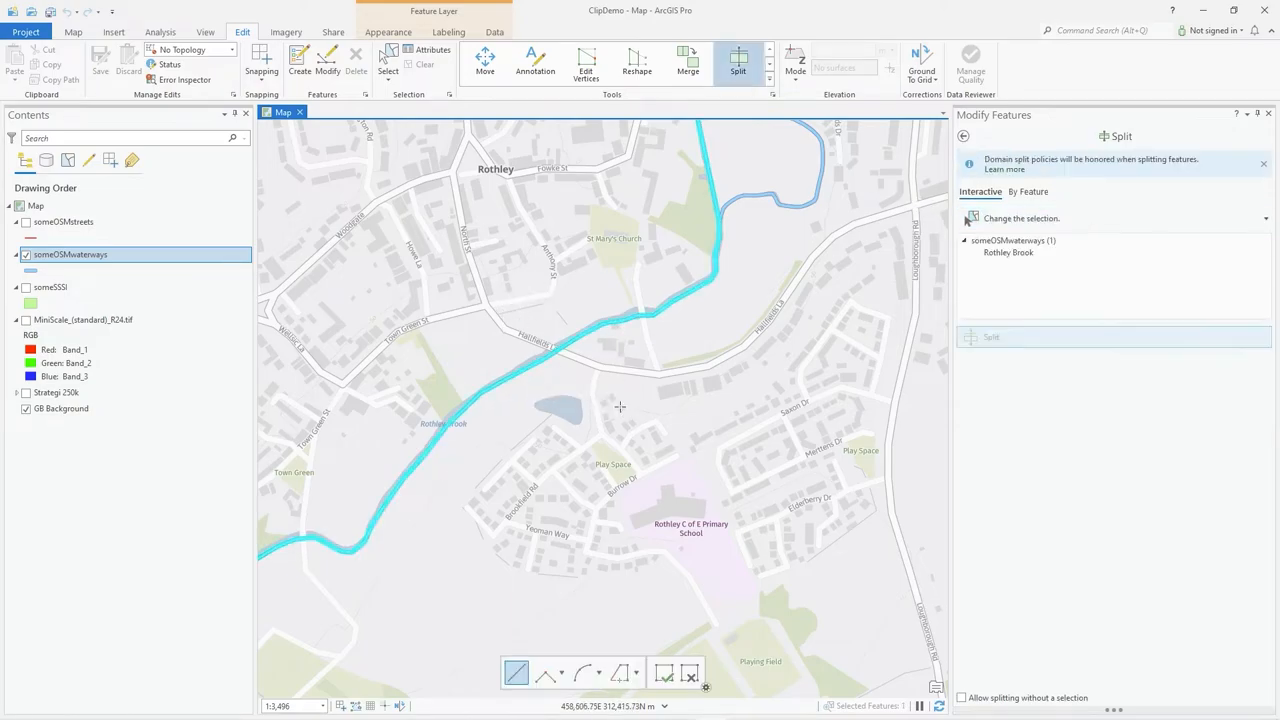
pyautogui.click(992, 337)
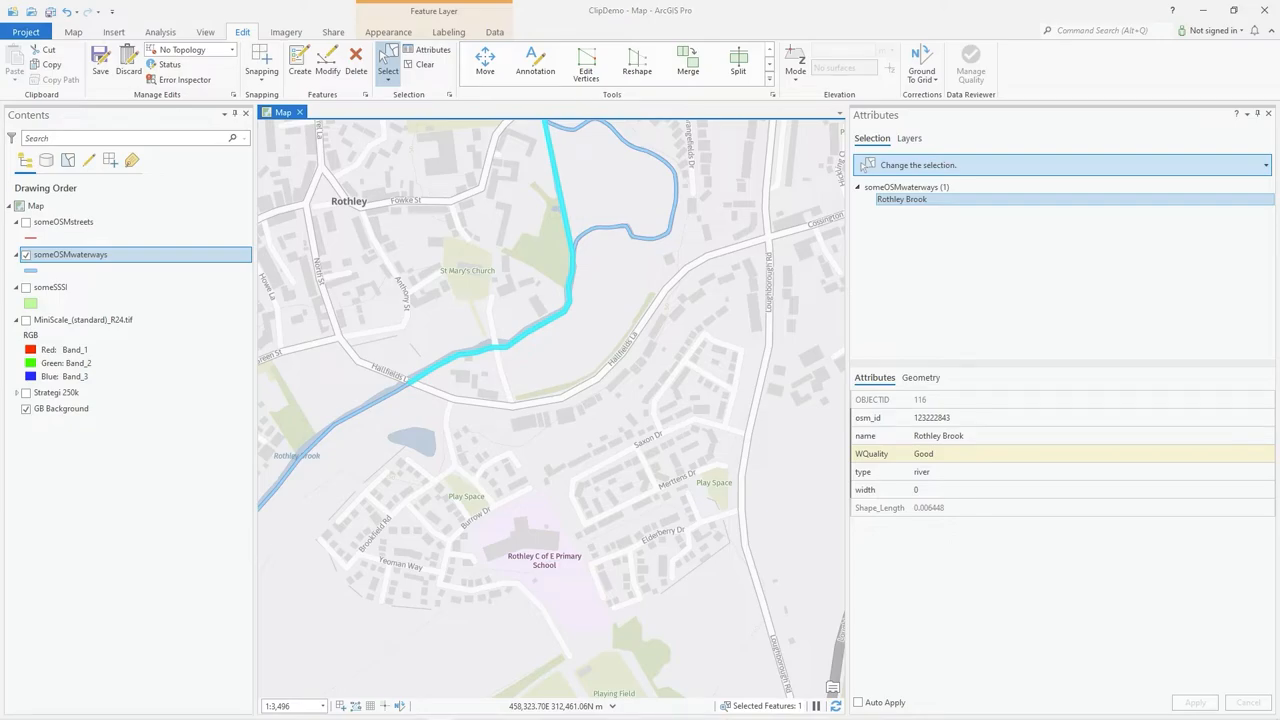
# - Inspect the brook's WQuality row, then close the Attributes pane
pyautogui.click(930, 454)
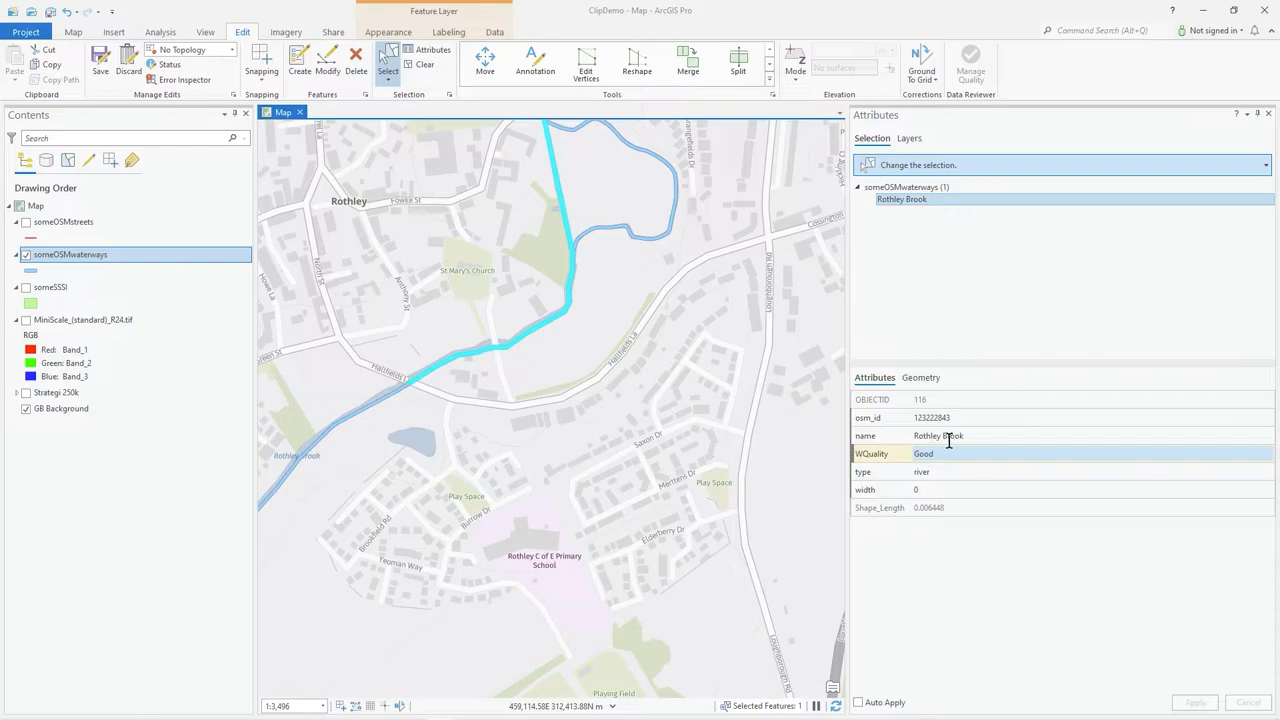
pyautogui.click(1268, 122)
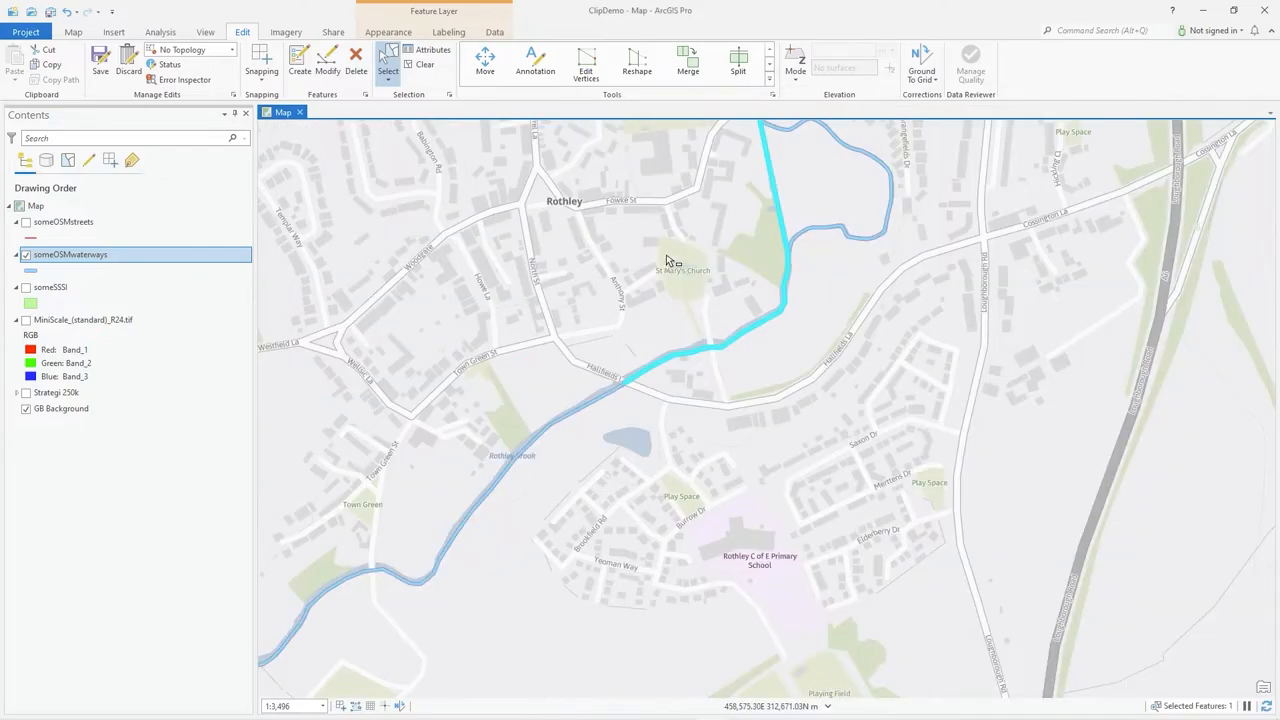
pyautogui.moveTo(644, 274)
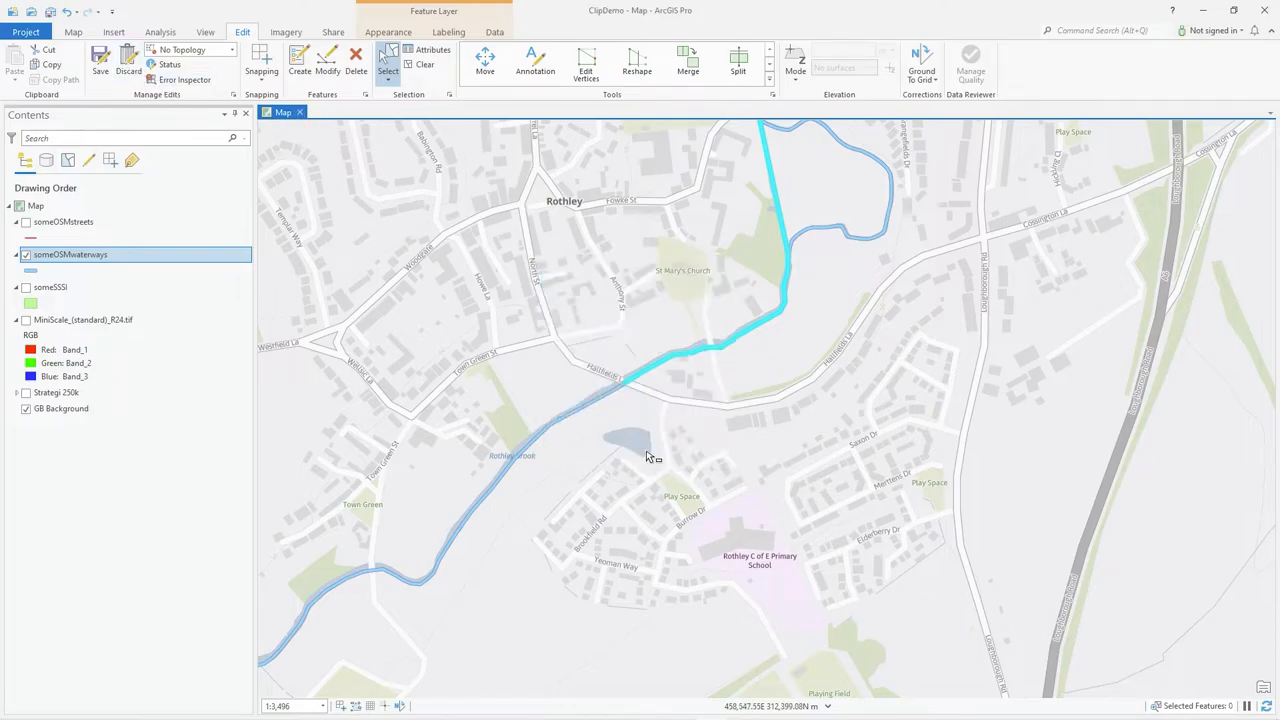
# - Add domain wqrating, 'Rating from 1 to 5 where 1 is best', Short field type, Range Domain
pyautogui.rightClick(70, 254)
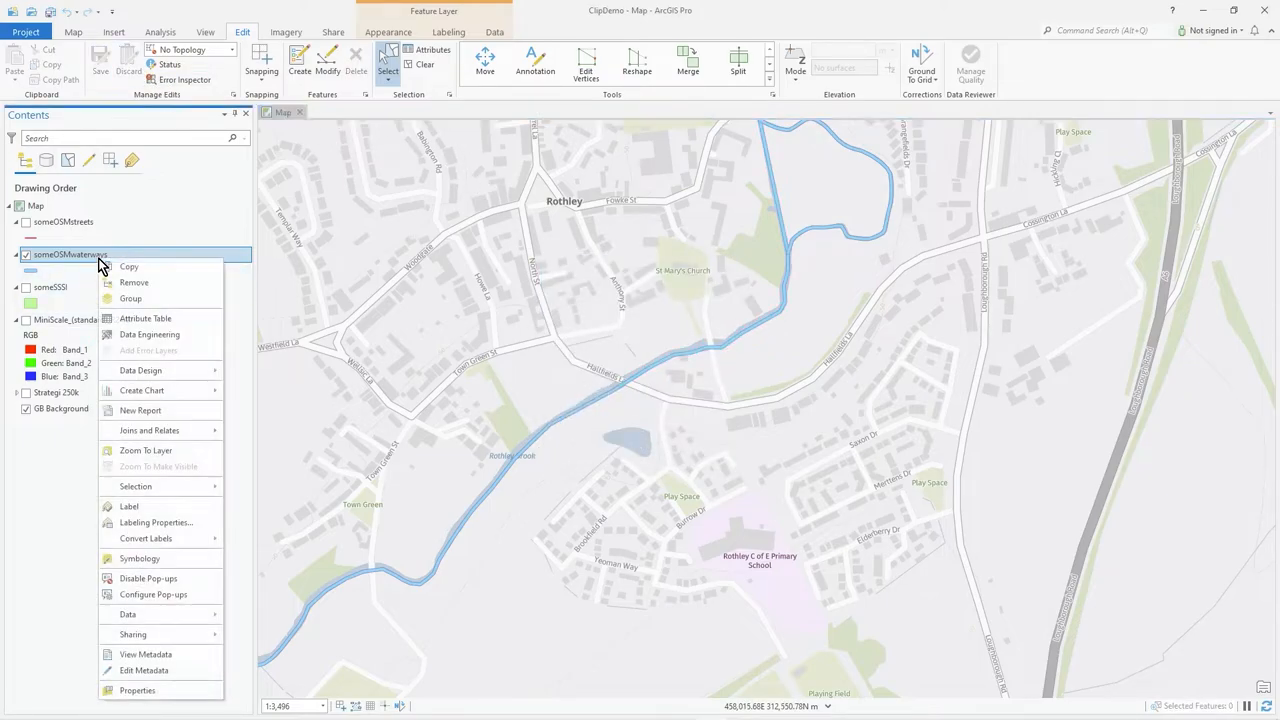
pyautogui.moveTo(140, 370)
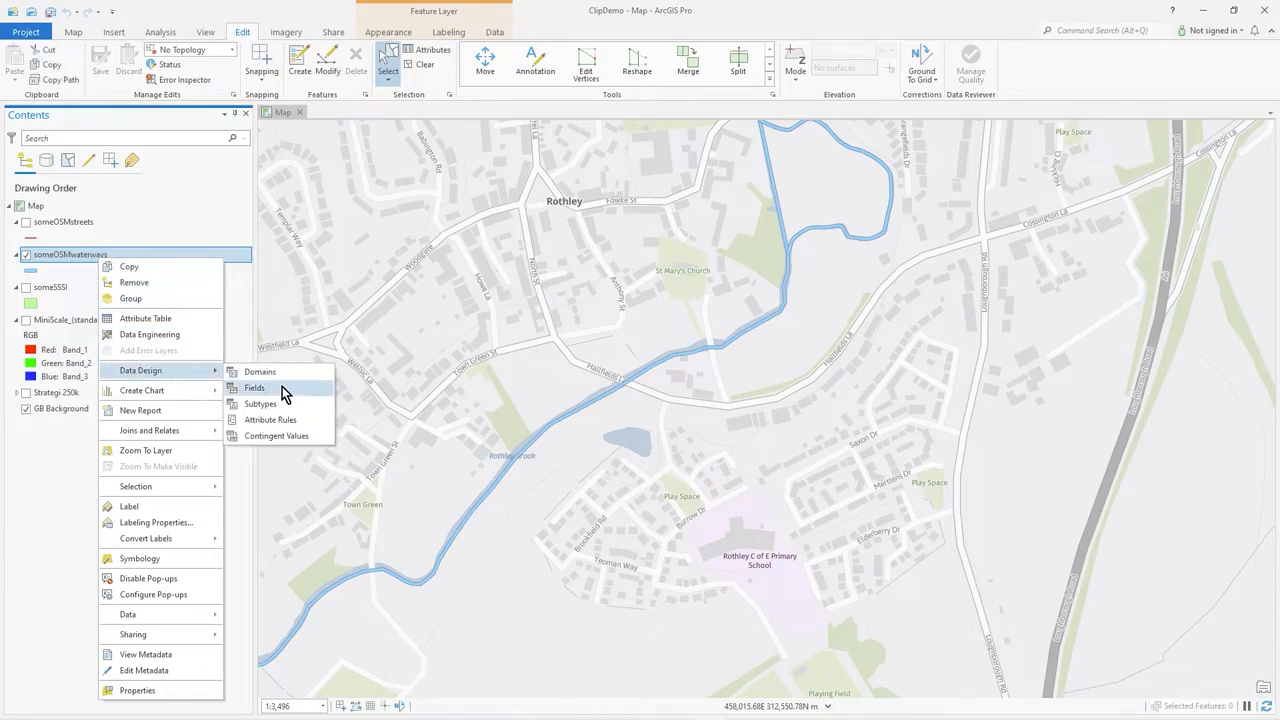
pyautogui.click(260, 371)
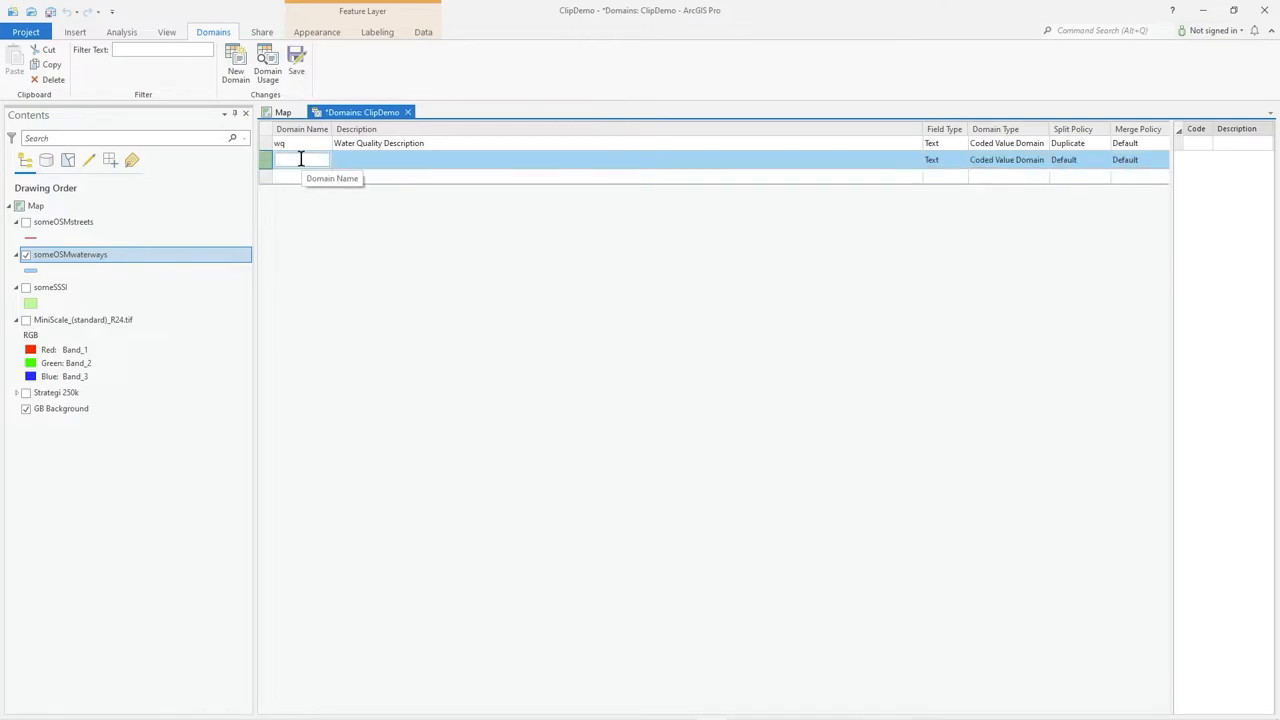
pyautogui.write('rating')
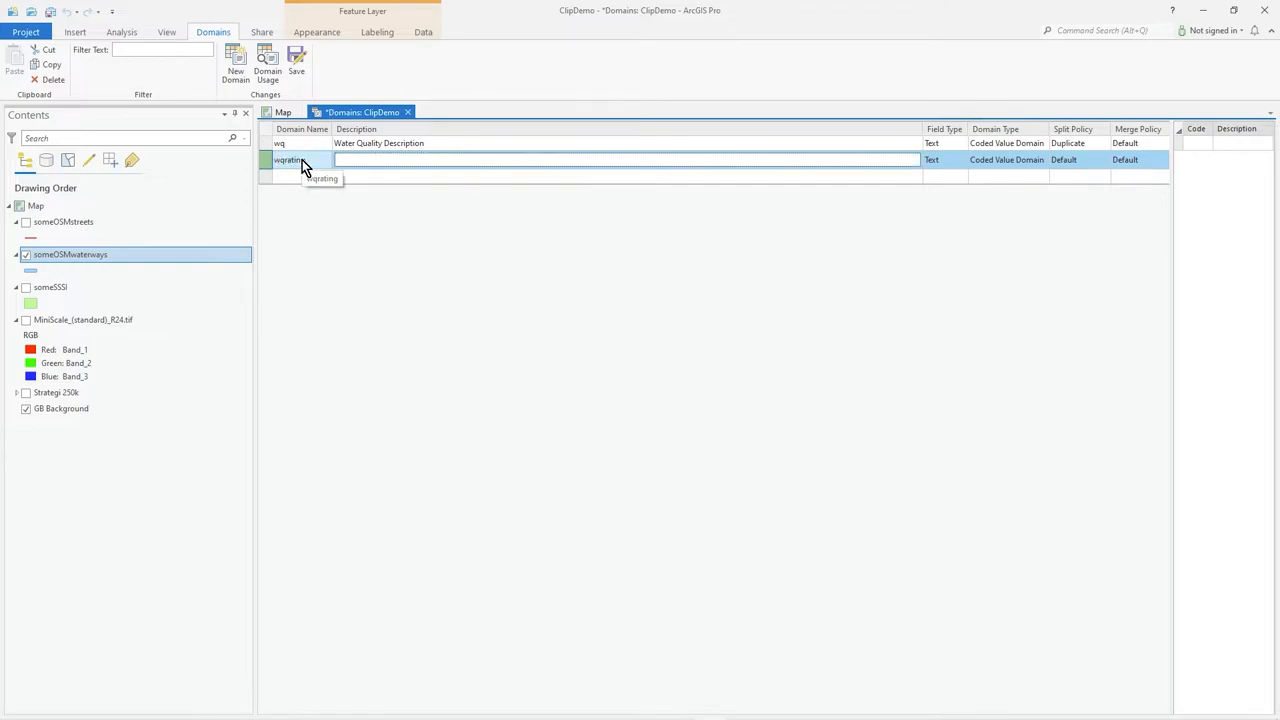
pyautogui.write('Rating')
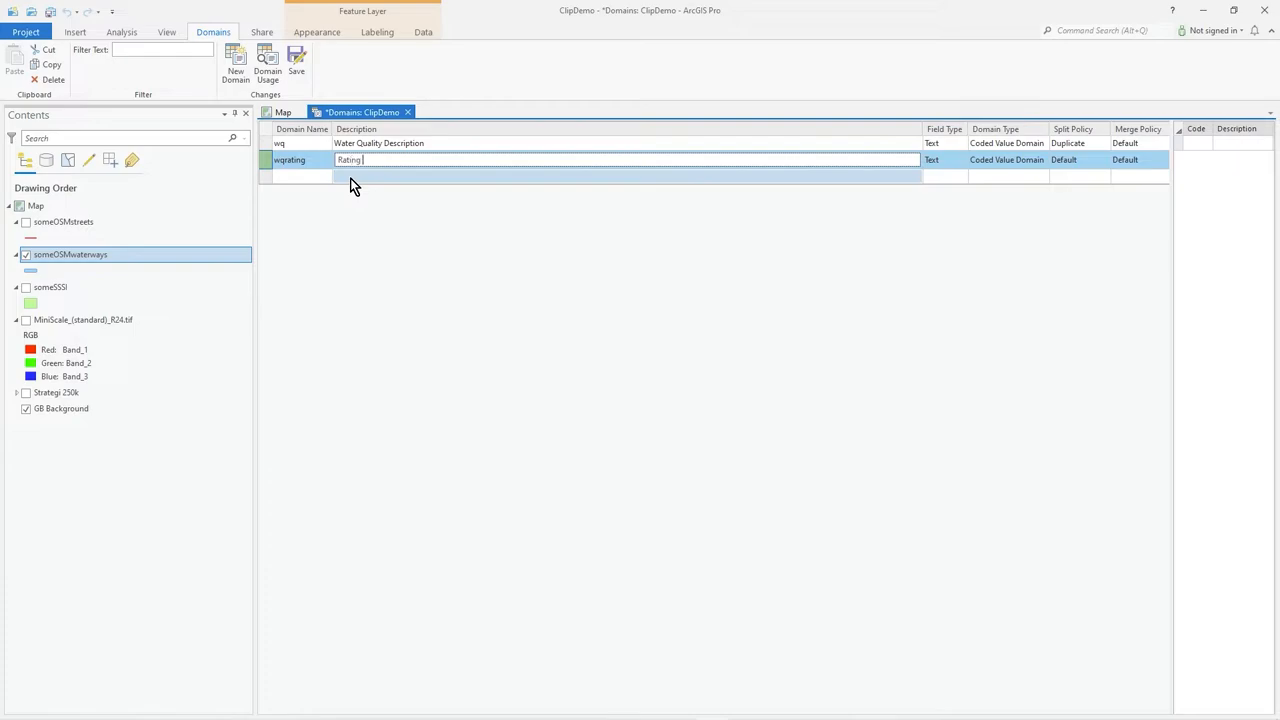
pyautogui.write('from 1 to 5')
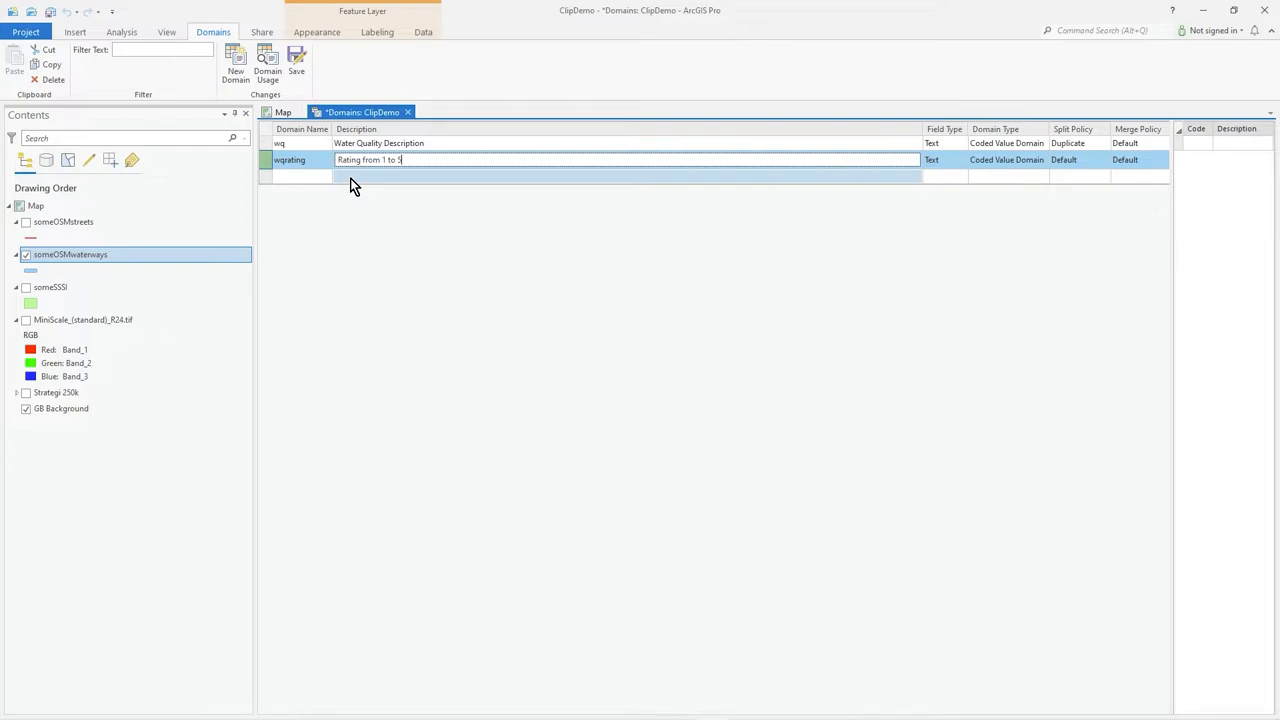
pyautogui.write('where 1 is best')
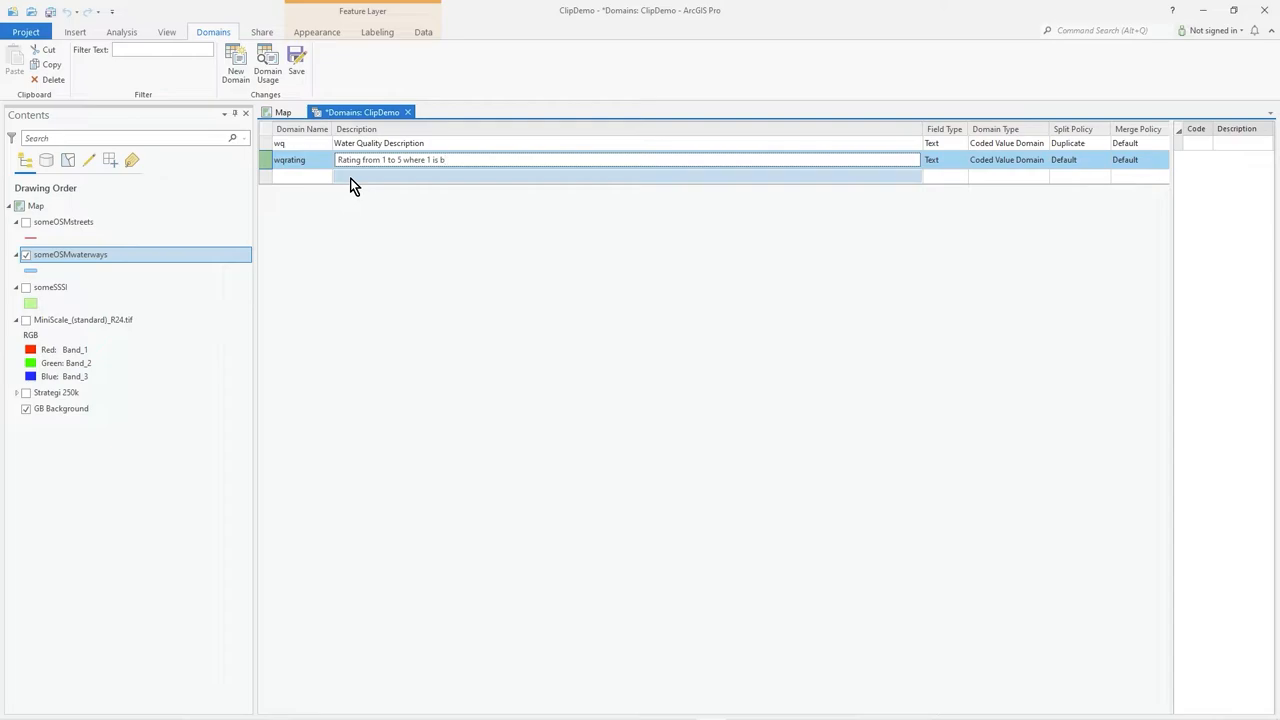
pyautogui.write('est')
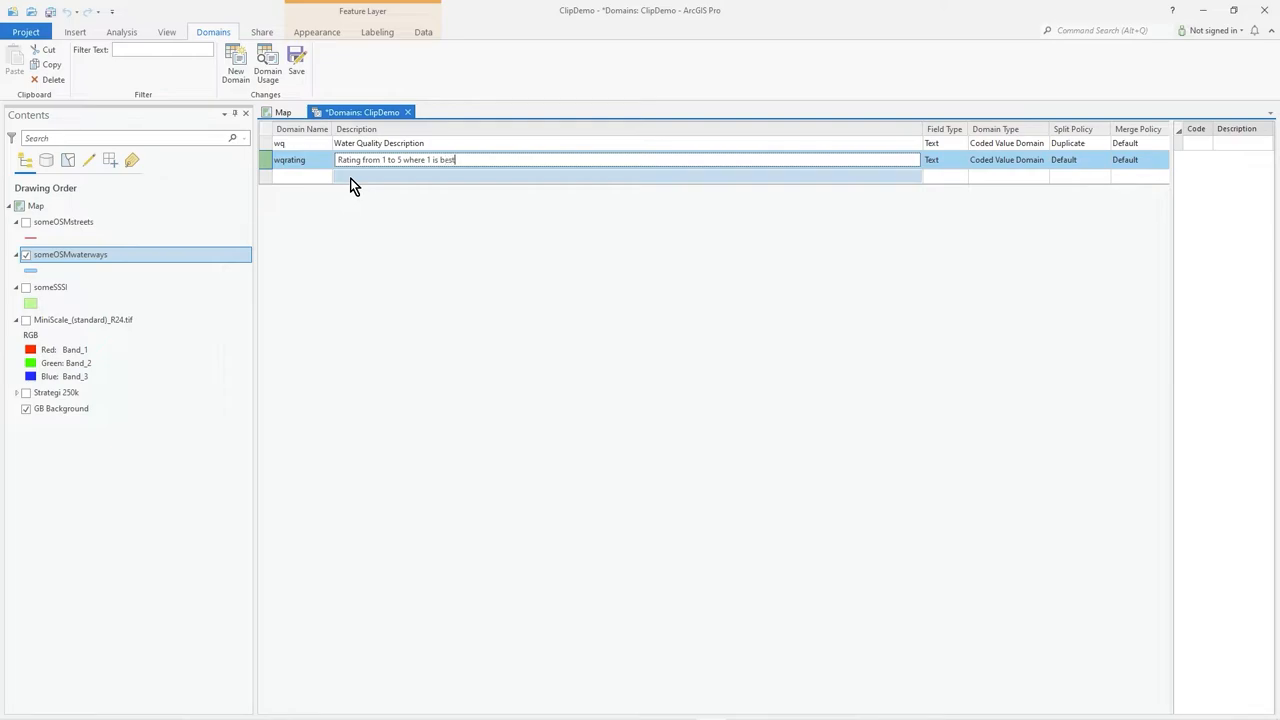
pyautogui.click(943, 159)
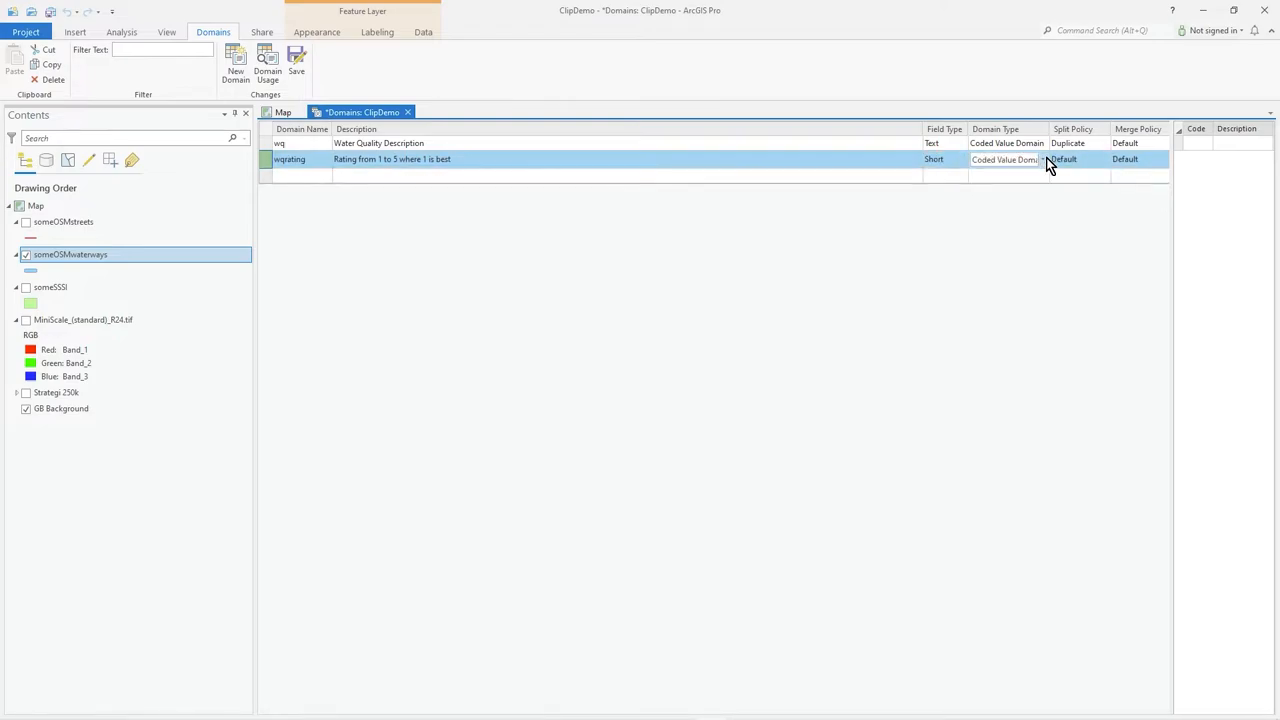
pyautogui.click(1008, 159)
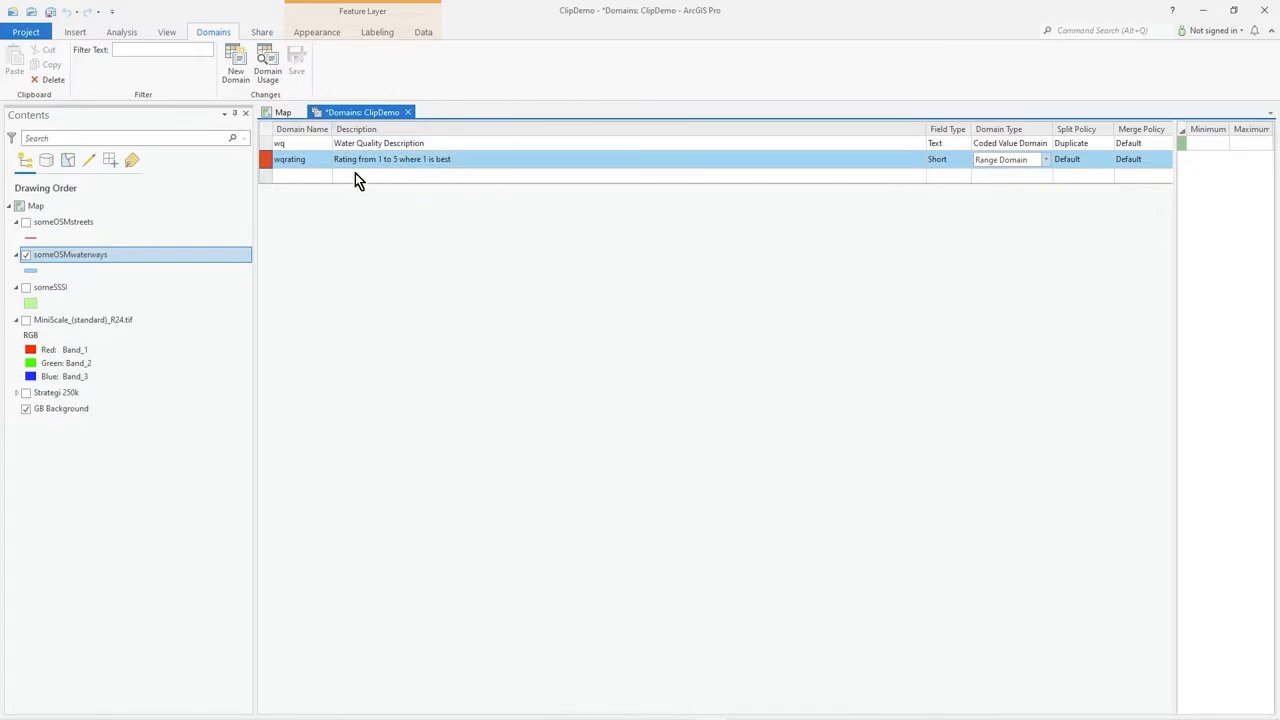
# - Enter a range of 1 to 5 for the wqrating domain
pyautogui.click(1207, 143)
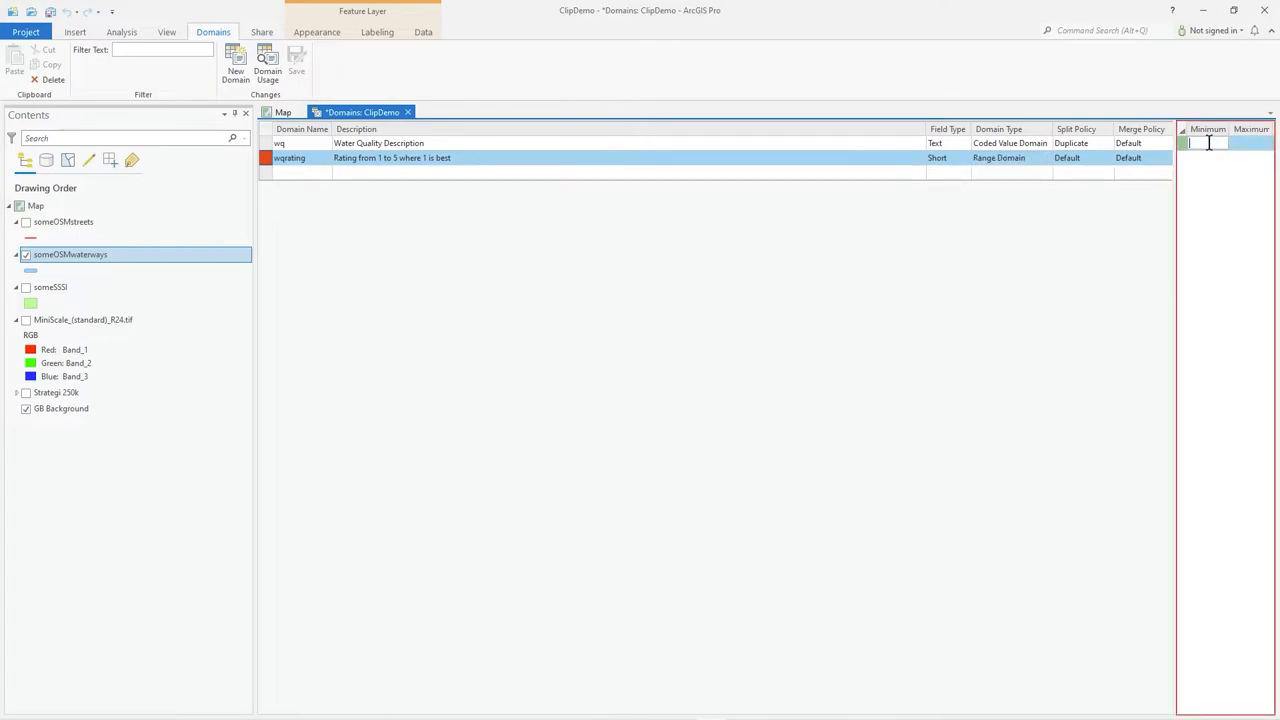
pyautogui.write('1')
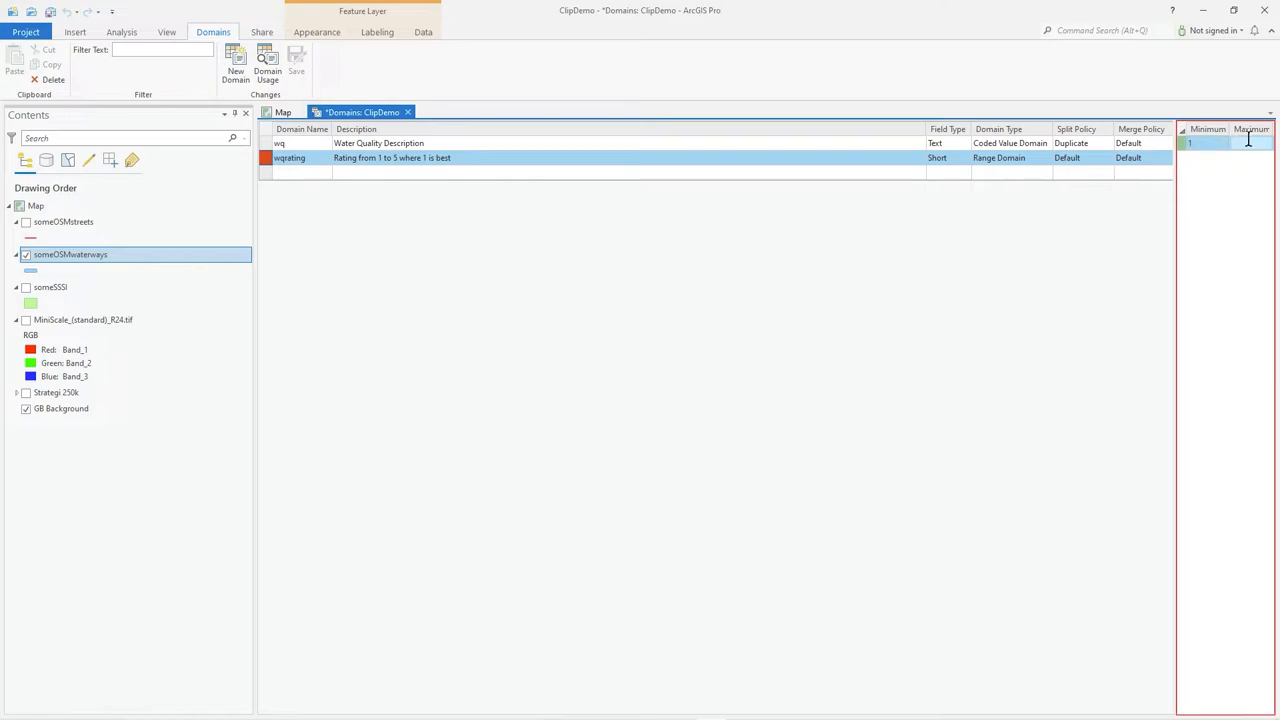
pyautogui.write('5')
pyautogui.click(629, 158)
pyautogui.write('5')
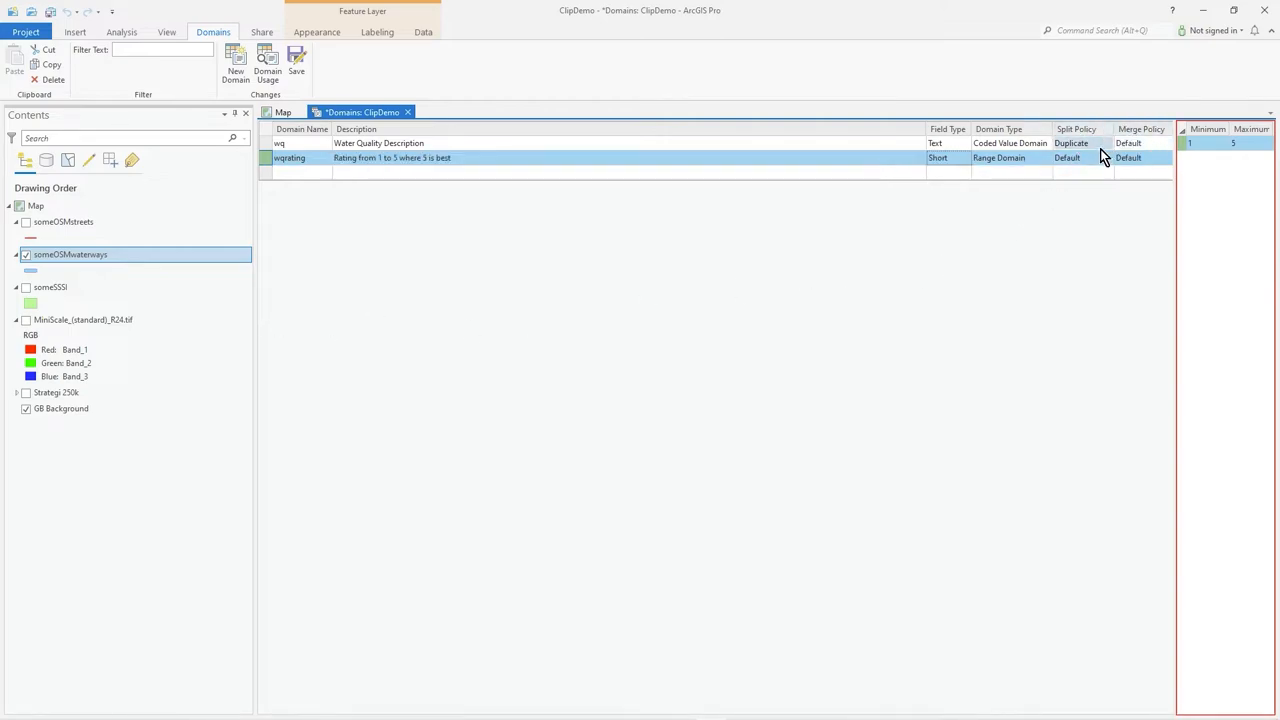
# - Set wqrating's split and merge policies to Default and save the domains
pyautogui.click(1105, 159)
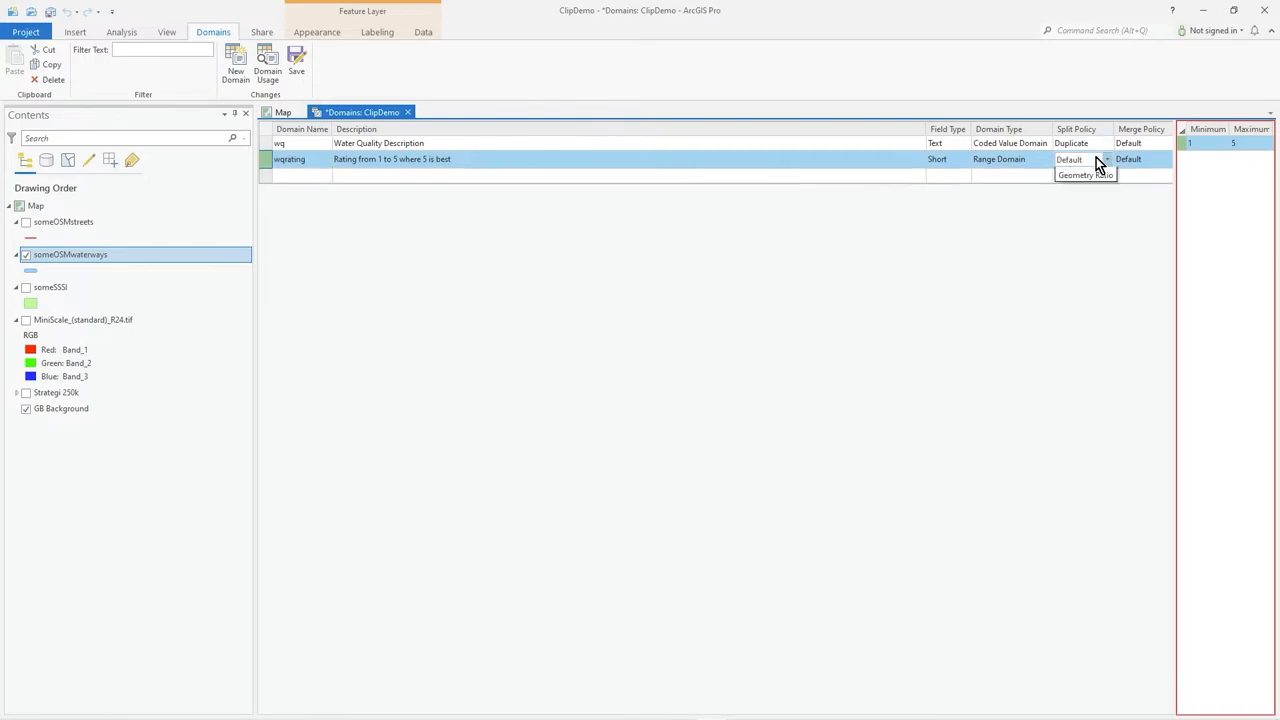
pyautogui.click(1108, 159)
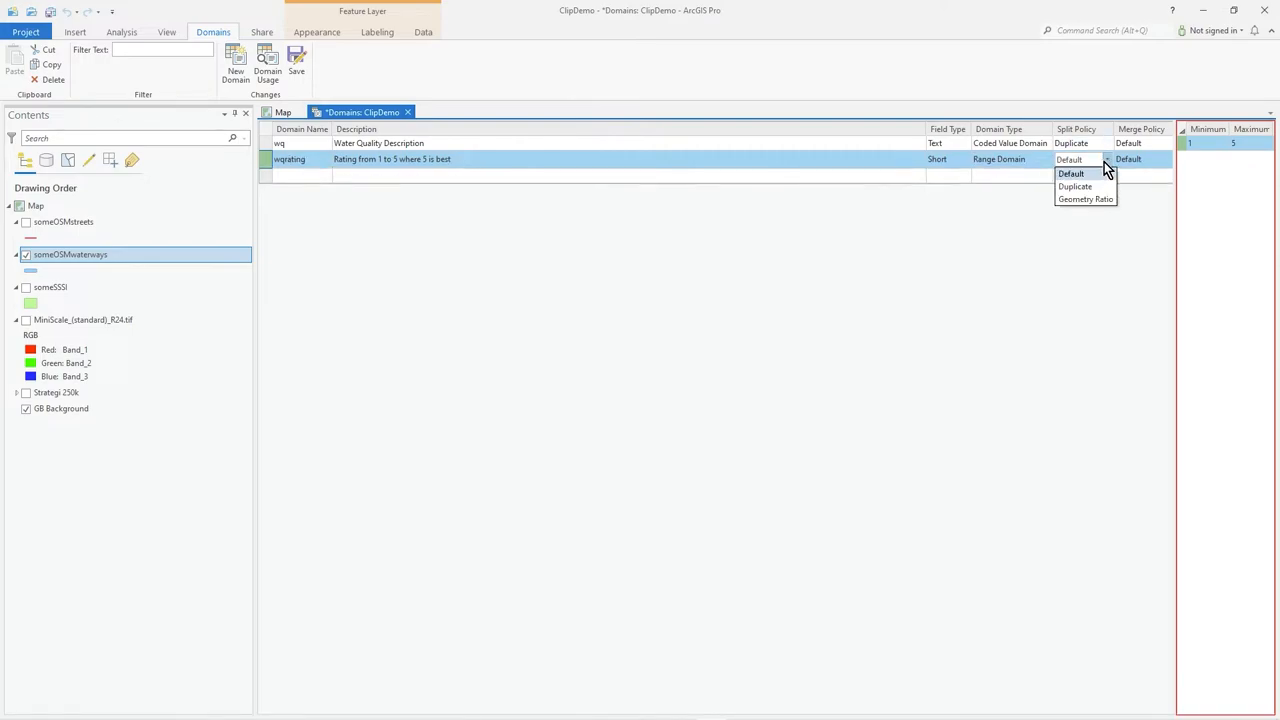
pyautogui.moveTo(1090, 200)
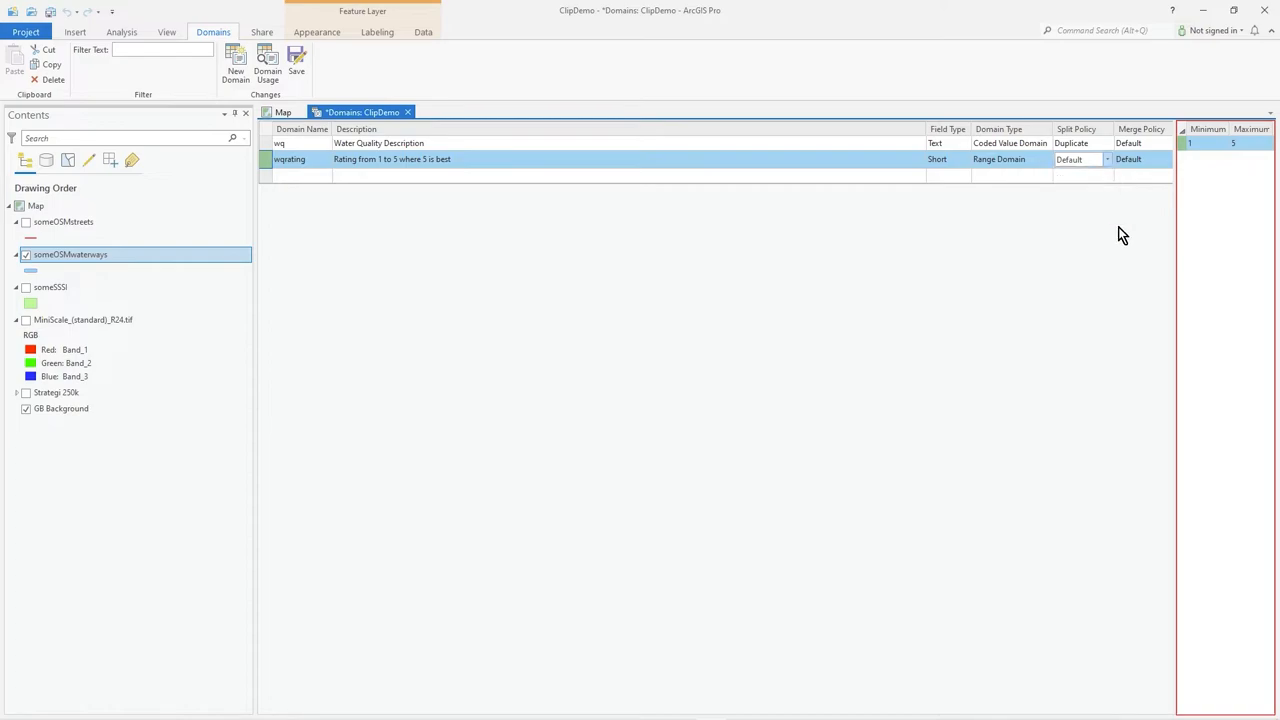
pyautogui.click(1167, 159)
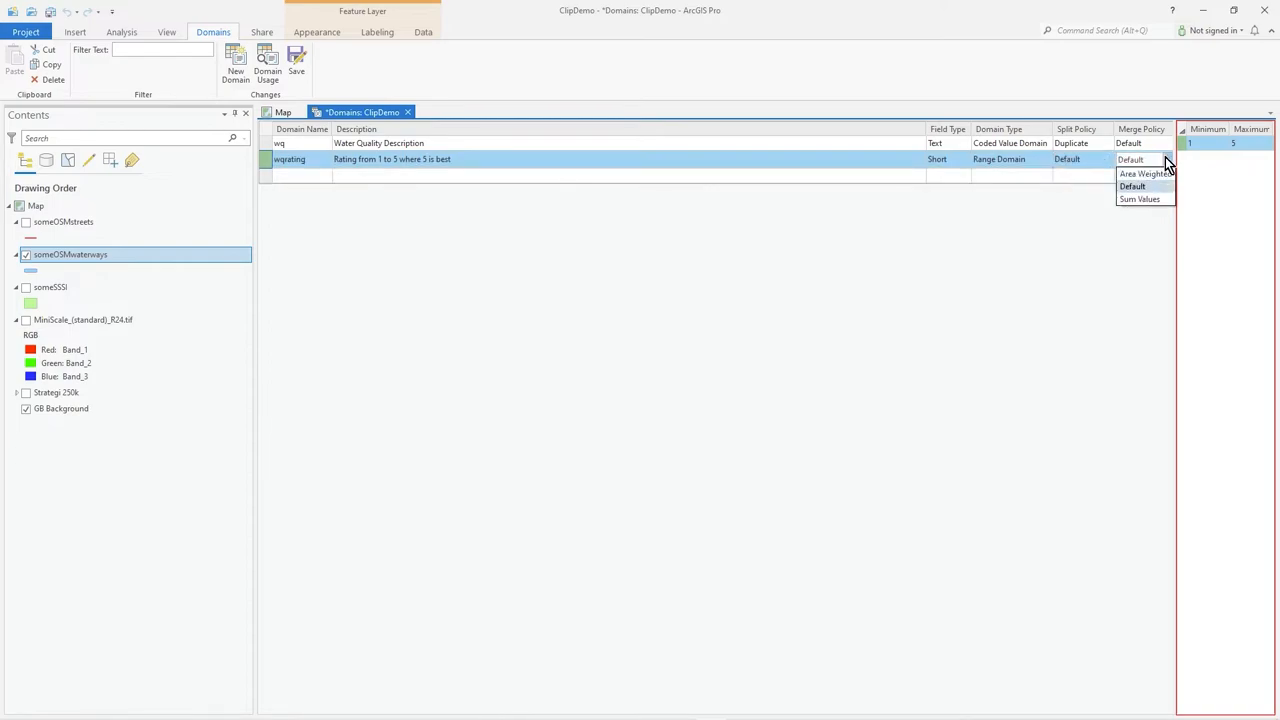
pyautogui.moveTo(1143, 174)
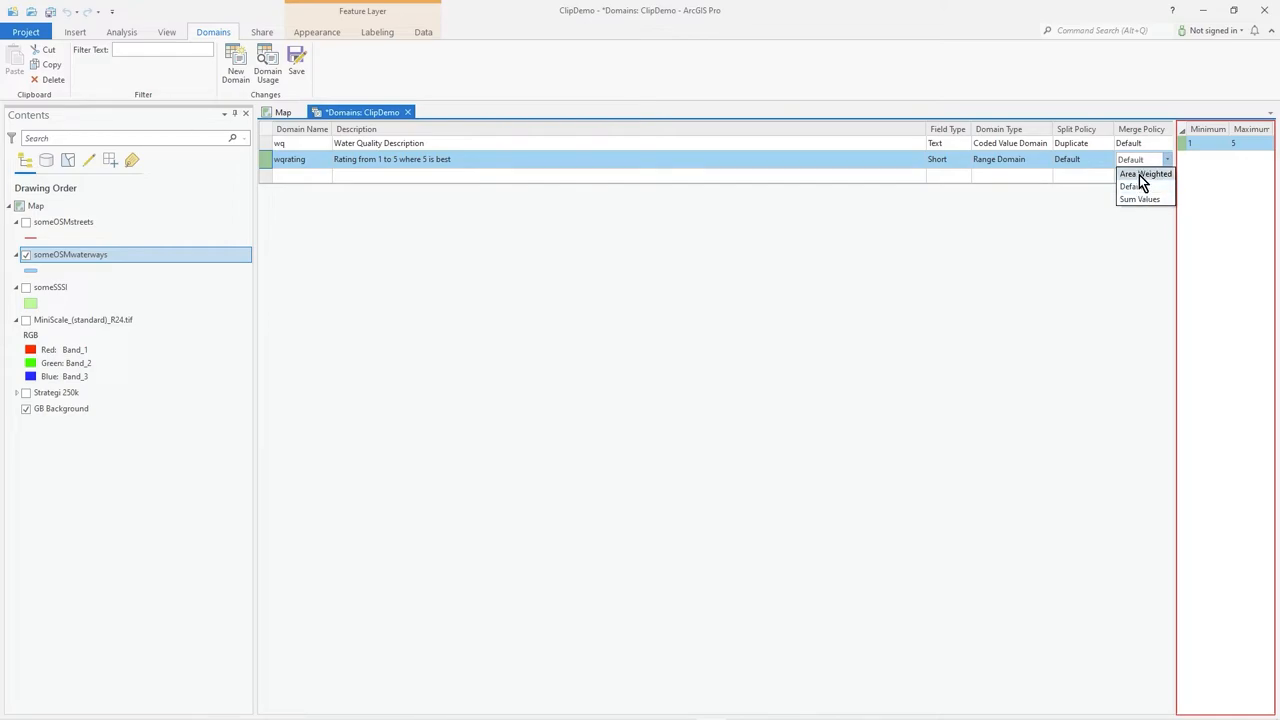
pyautogui.moveTo(1140, 199)
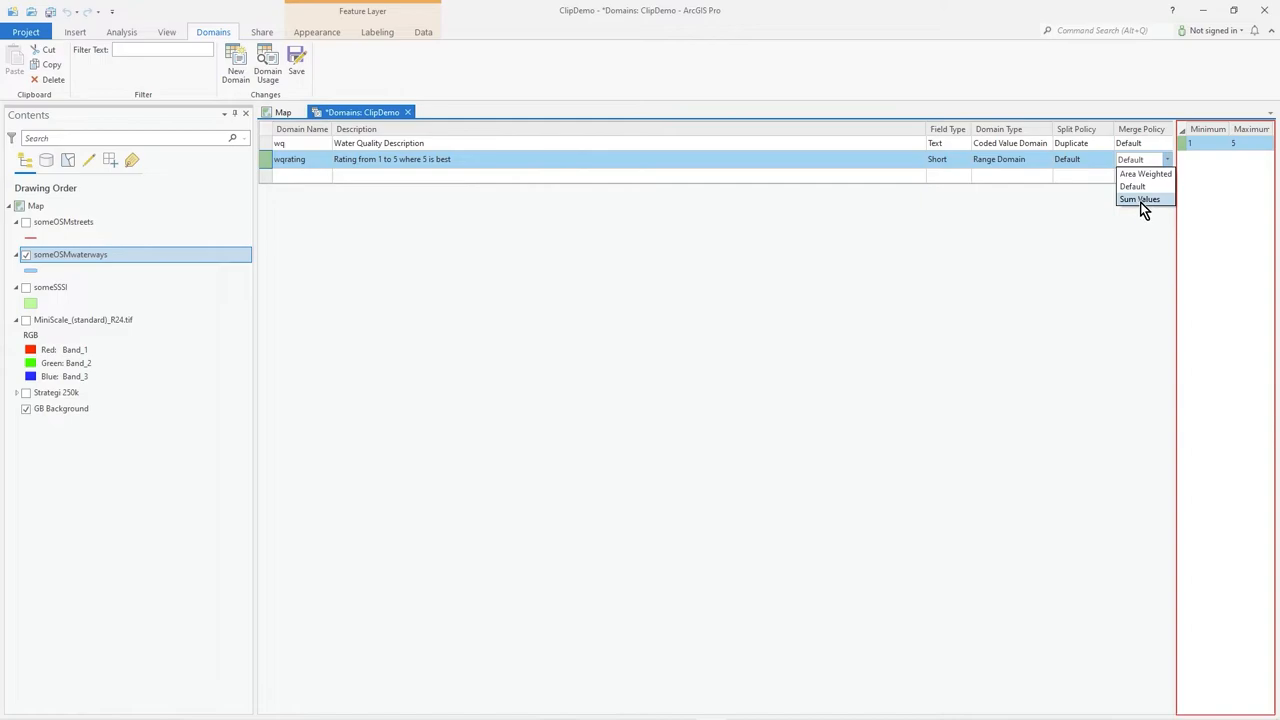
pyautogui.moveTo(1145, 204)
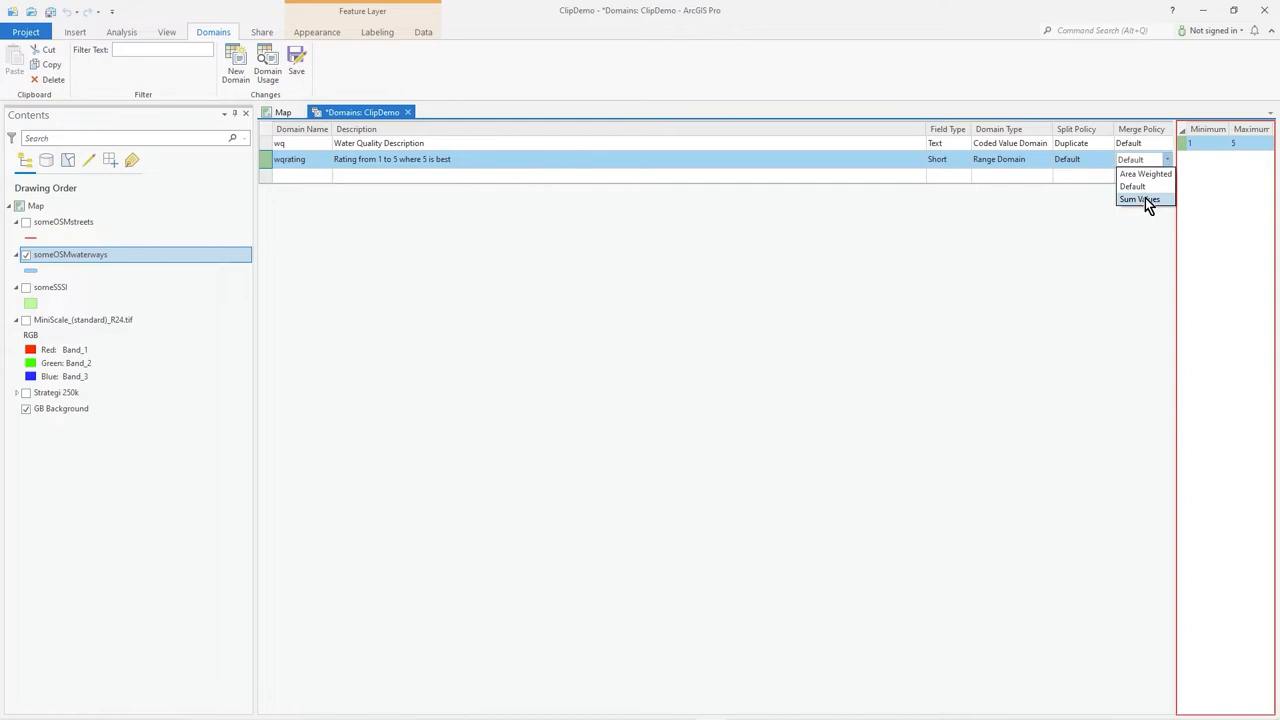
pyautogui.click(1134, 186)
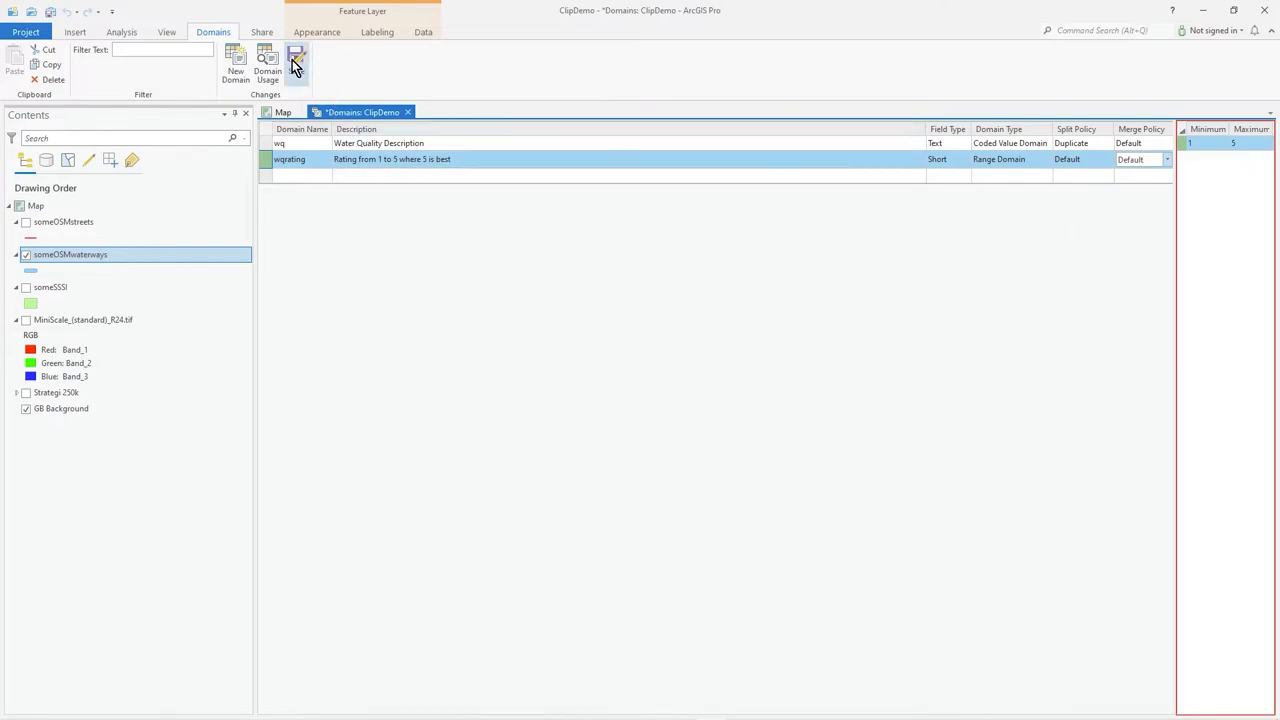
pyautogui.click(294, 62)
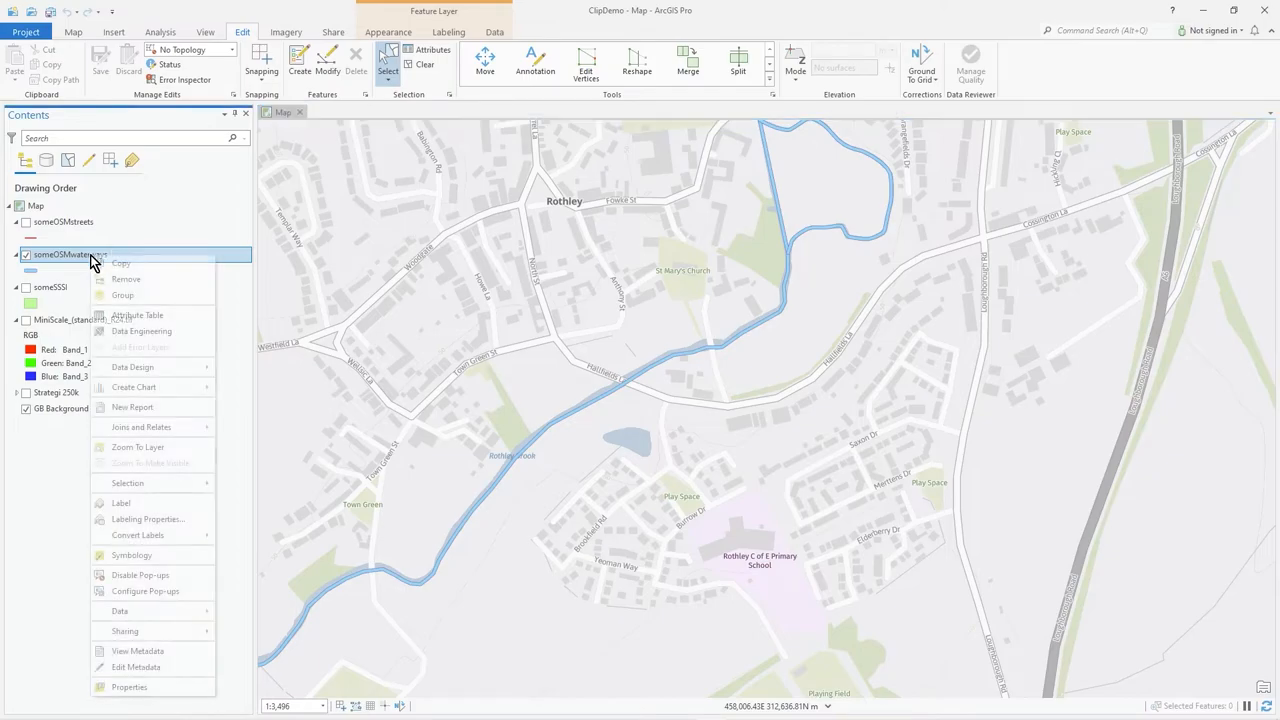
pyautogui.moveTo(133, 367)
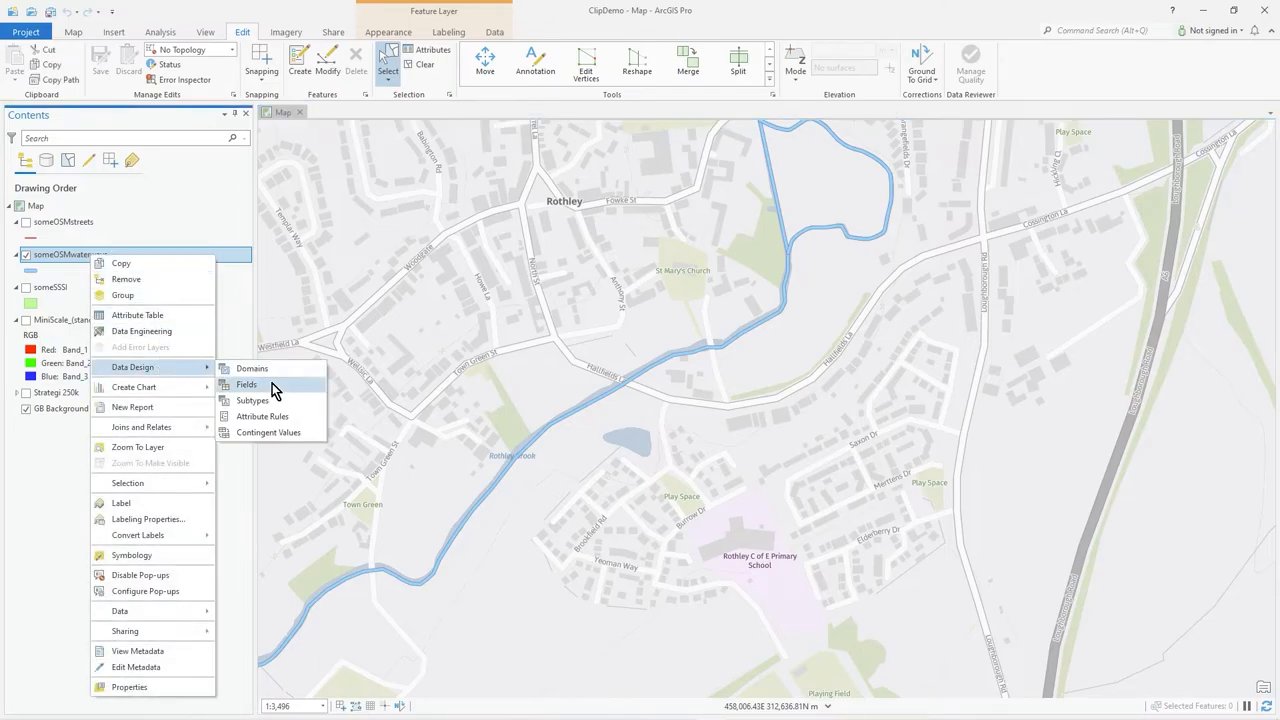
# - Add a Short field 'myrating' with the wqrating domain to someOSMwaterways, then save and close
pyautogui.click(245, 384)
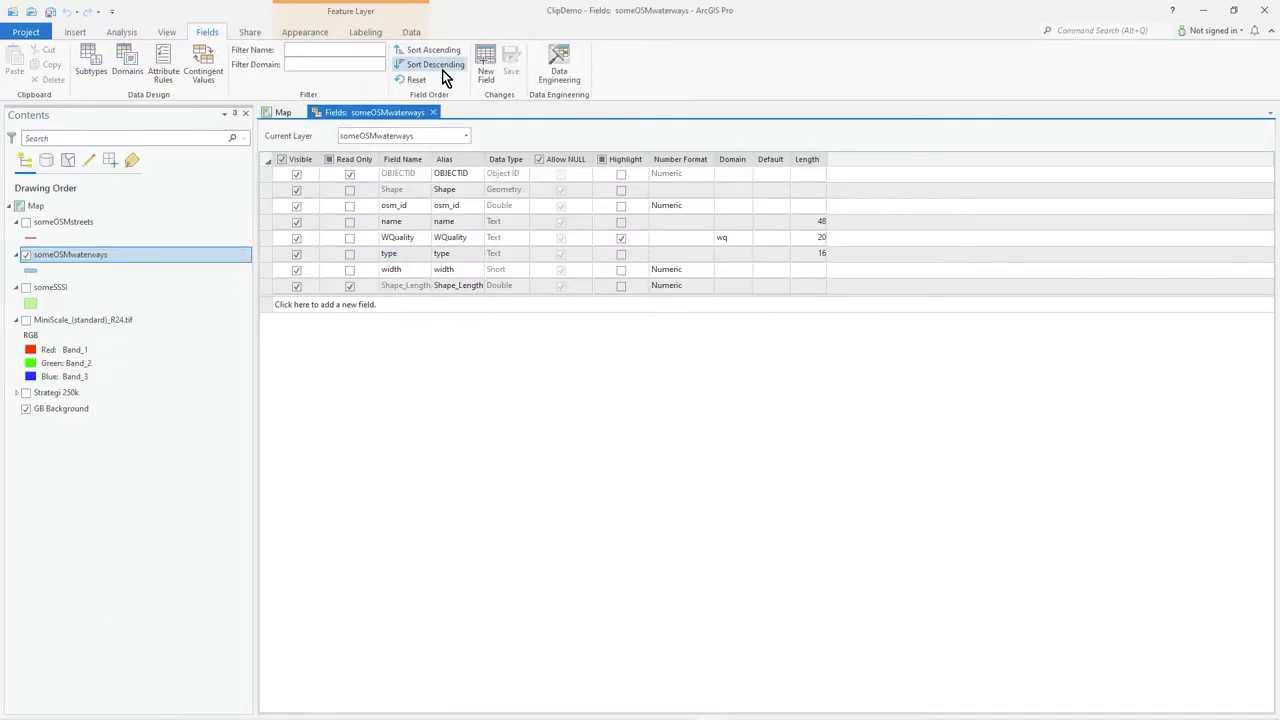
pyautogui.click(325, 304)
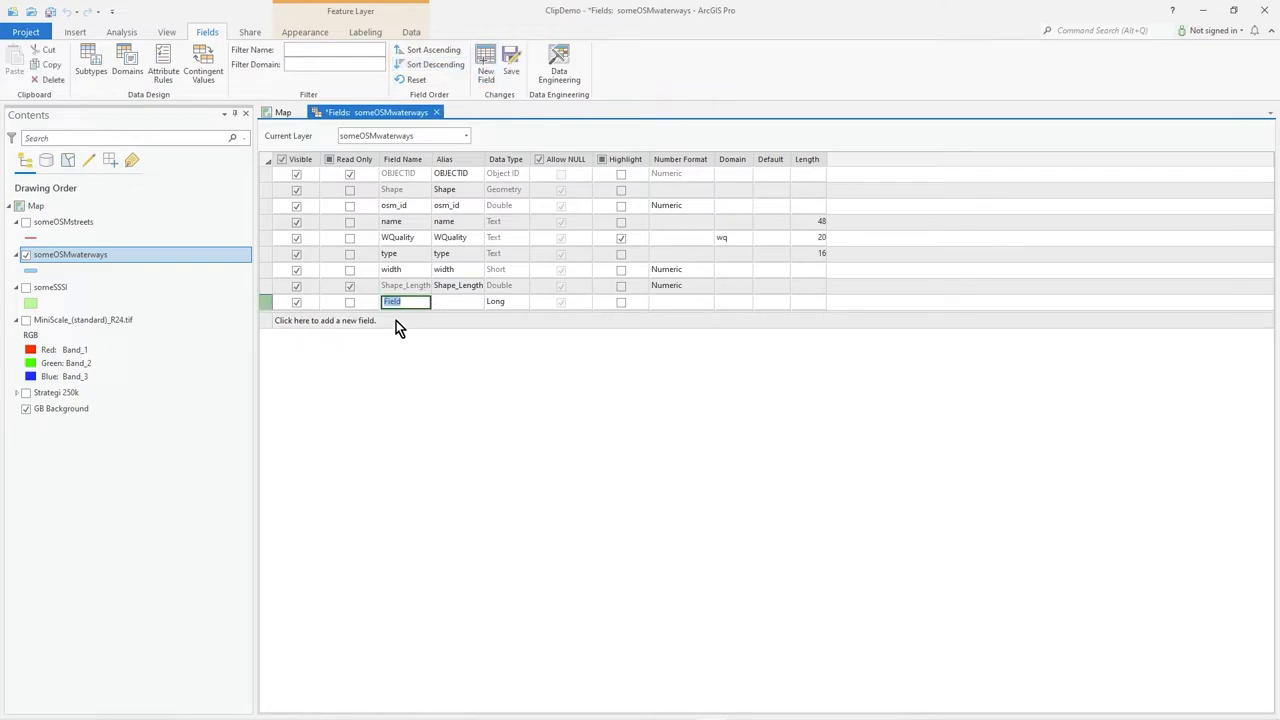
pyautogui.write('myrating')
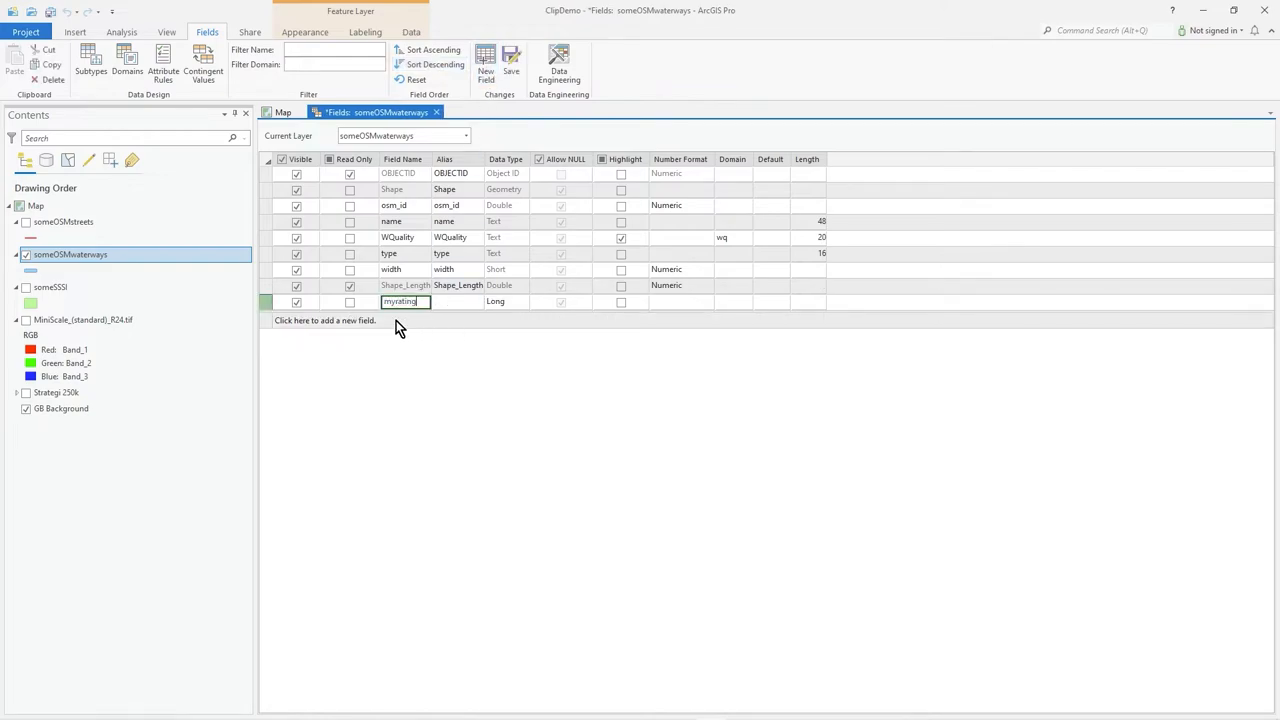
pyautogui.click(503, 301)
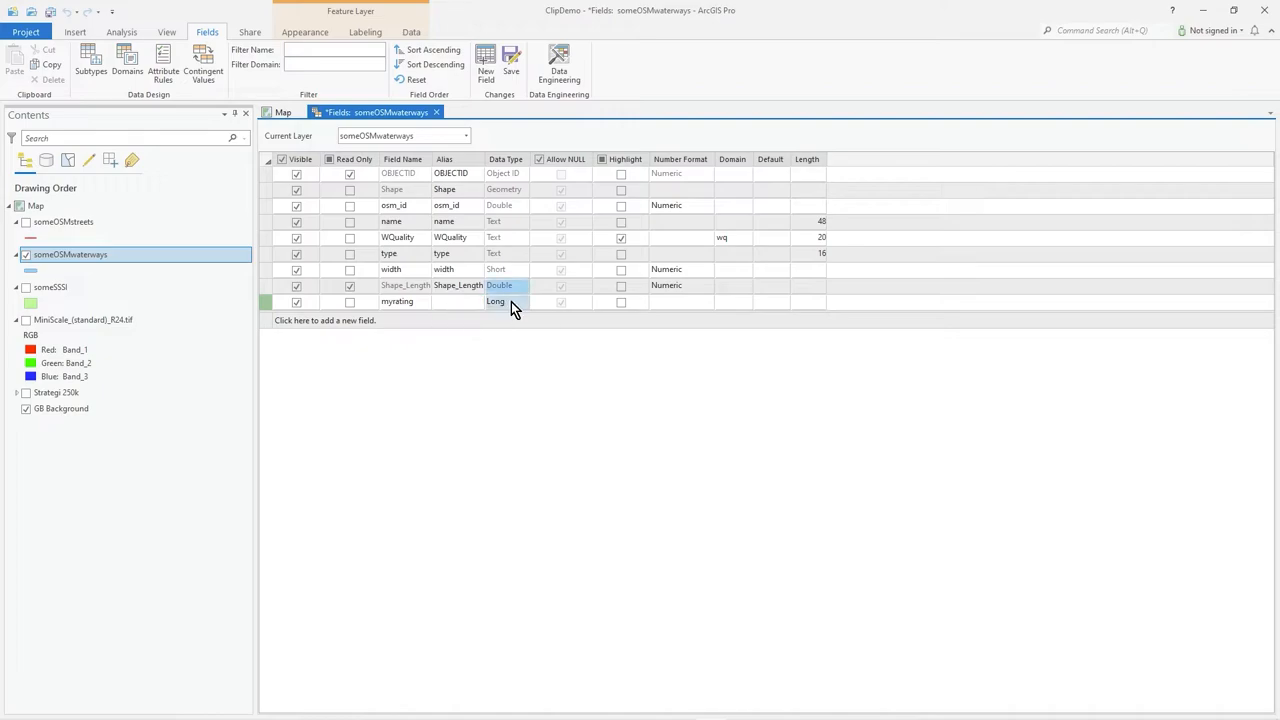
pyautogui.click(499, 302)
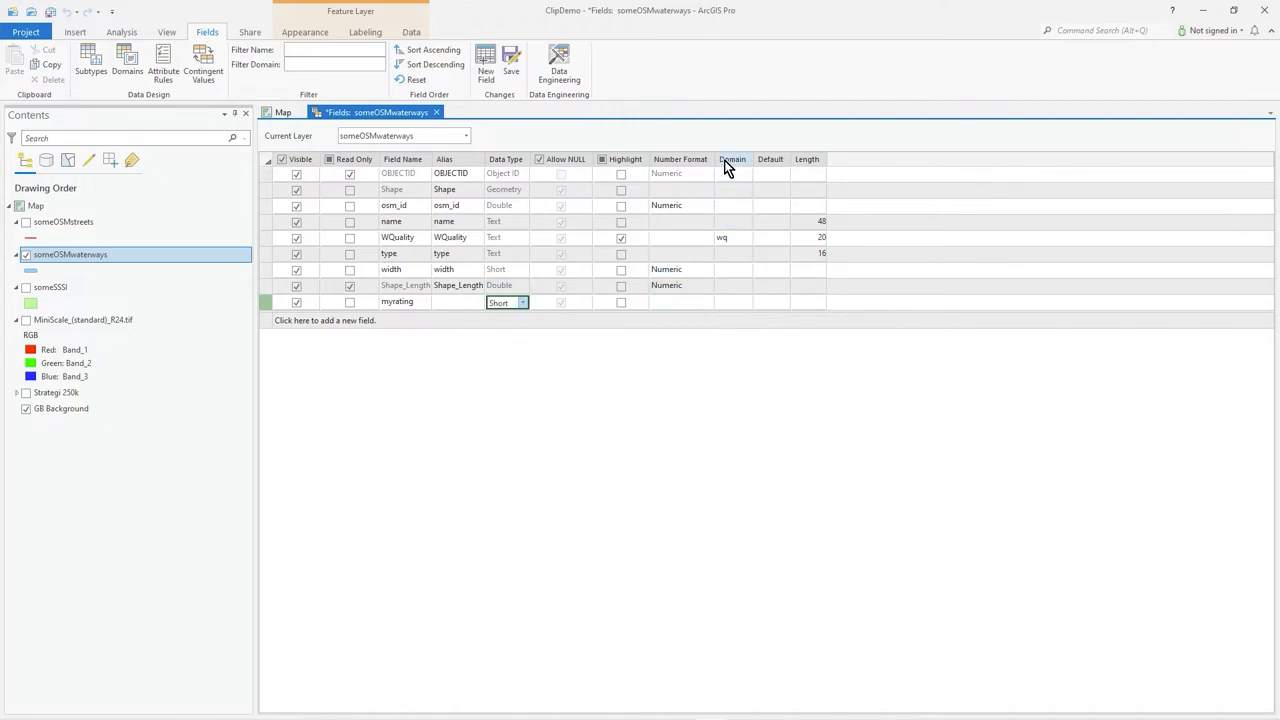
pyautogui.click(745, 302)
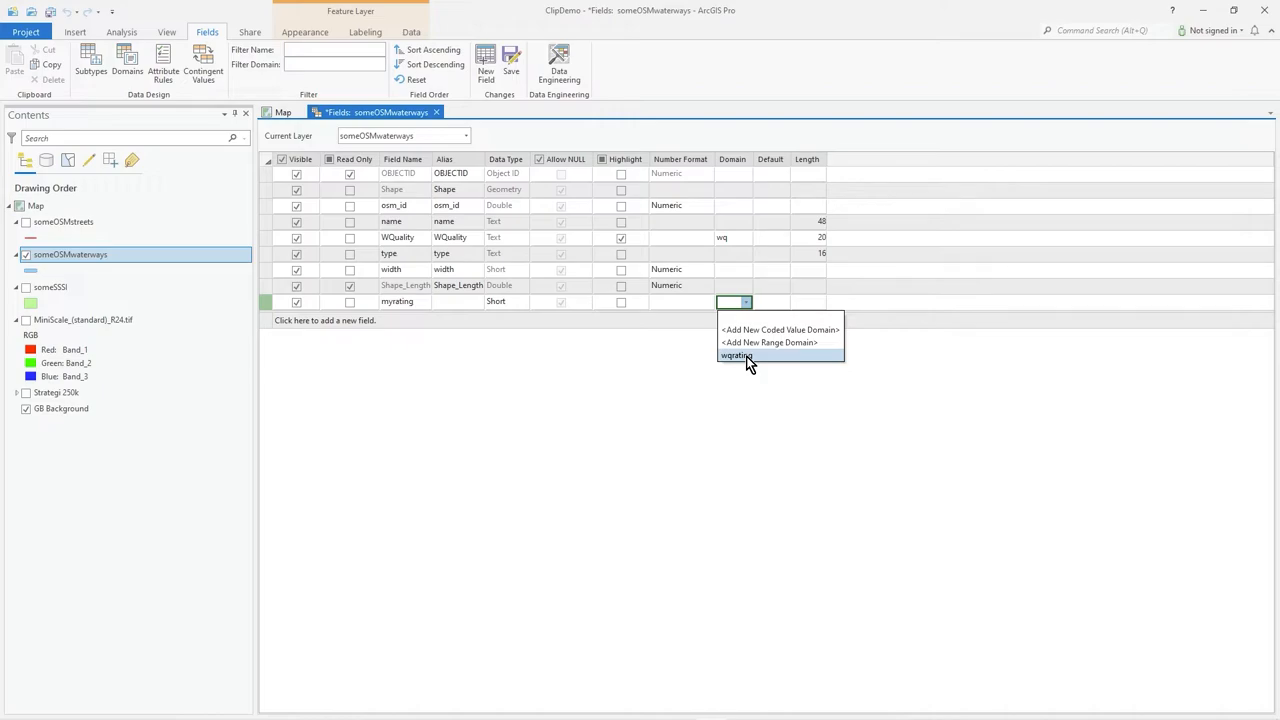
pyautogui.click(734, 355)
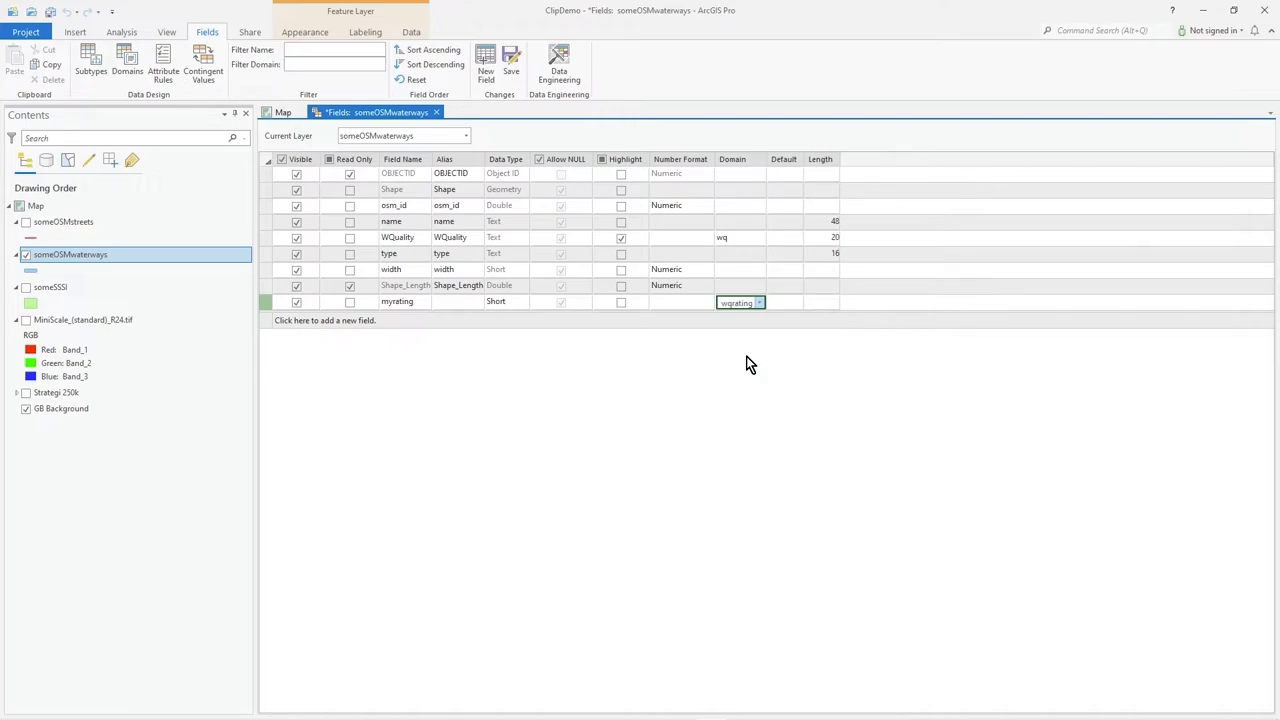
pyautogui.click(783, 301)
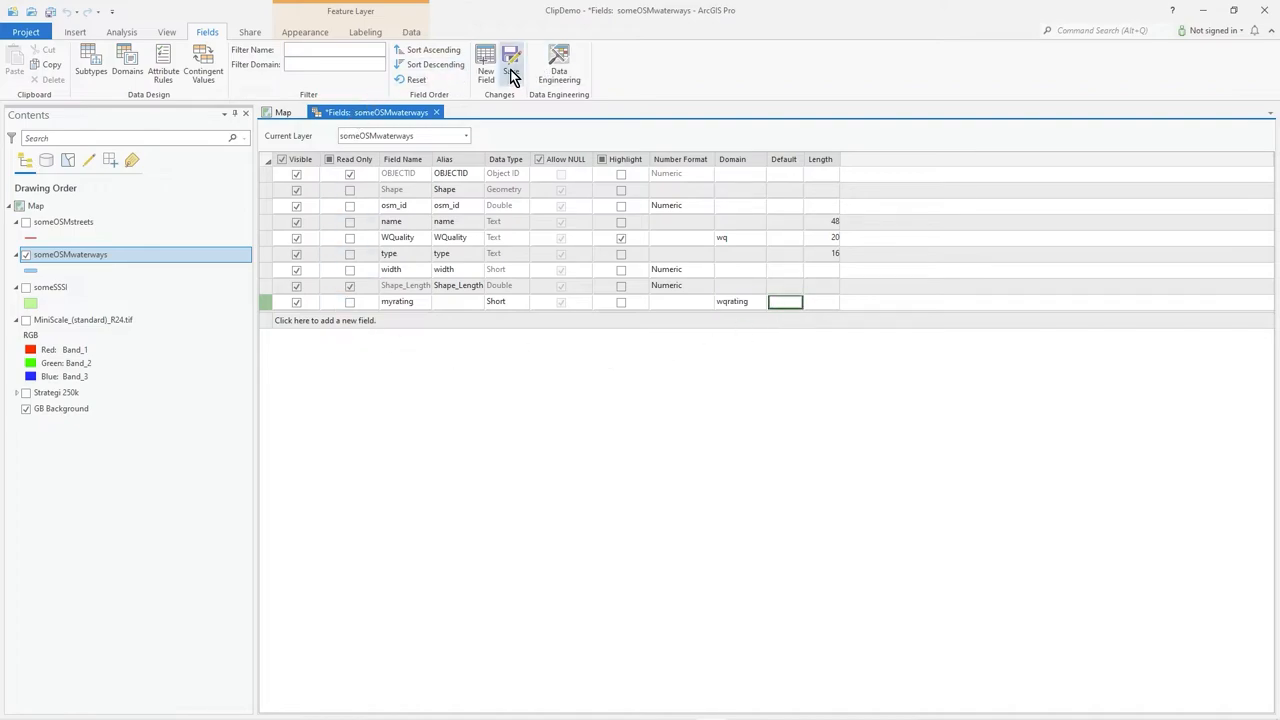
pyautogui.click(509, 57)
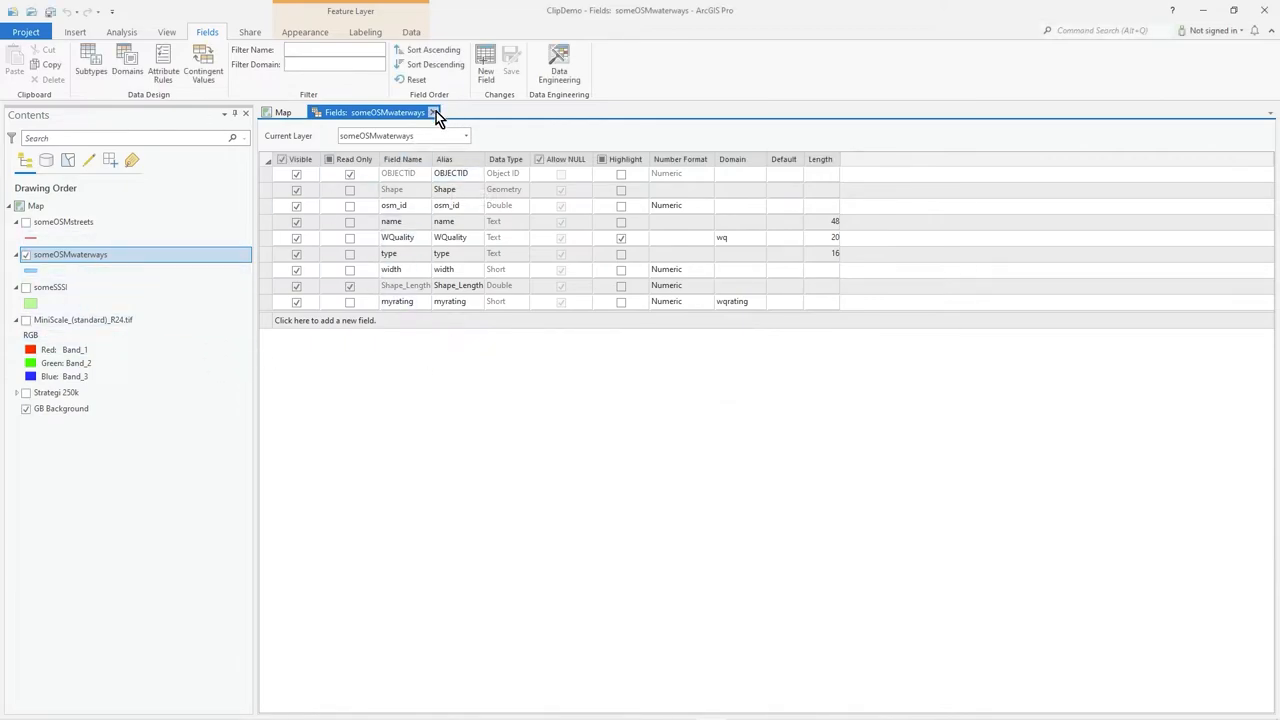
pyautogui.click(448, 112)
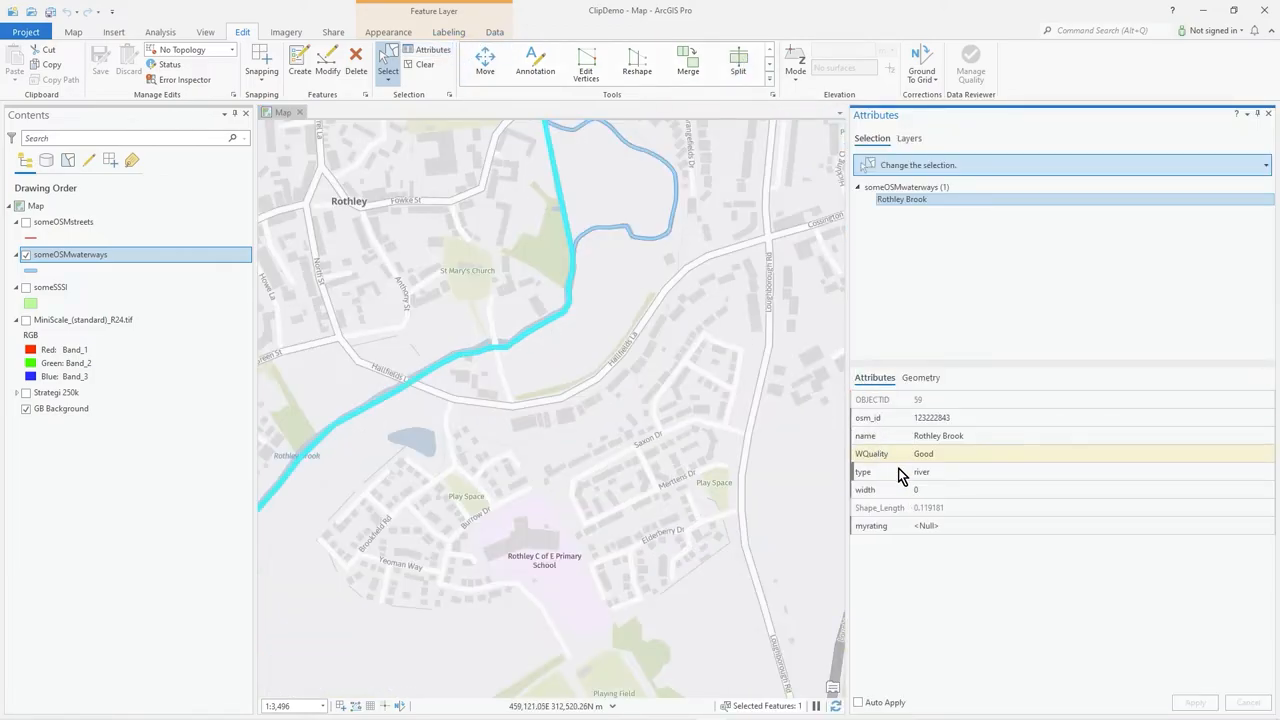
# - Enter 6 as Rothley Brook's myrating, see the domain error, then enter 1 instead
pyautogui.click(941, 526)
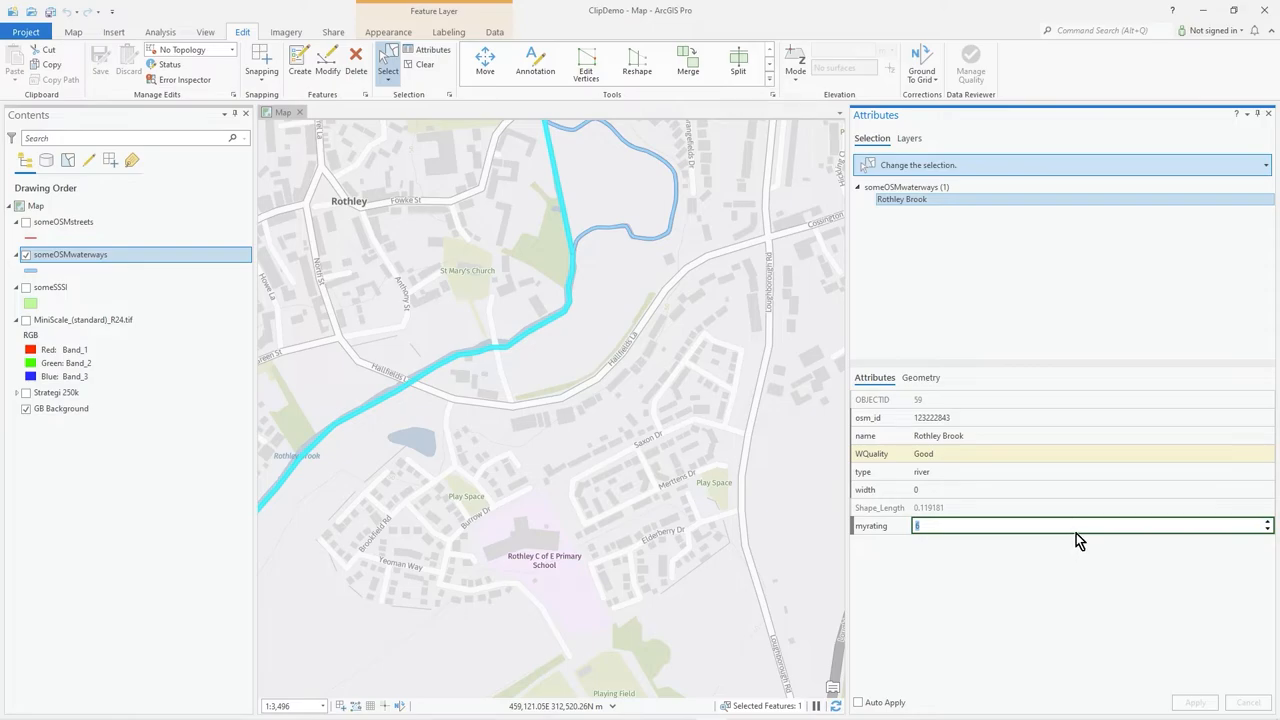
pyautogui.write('6')
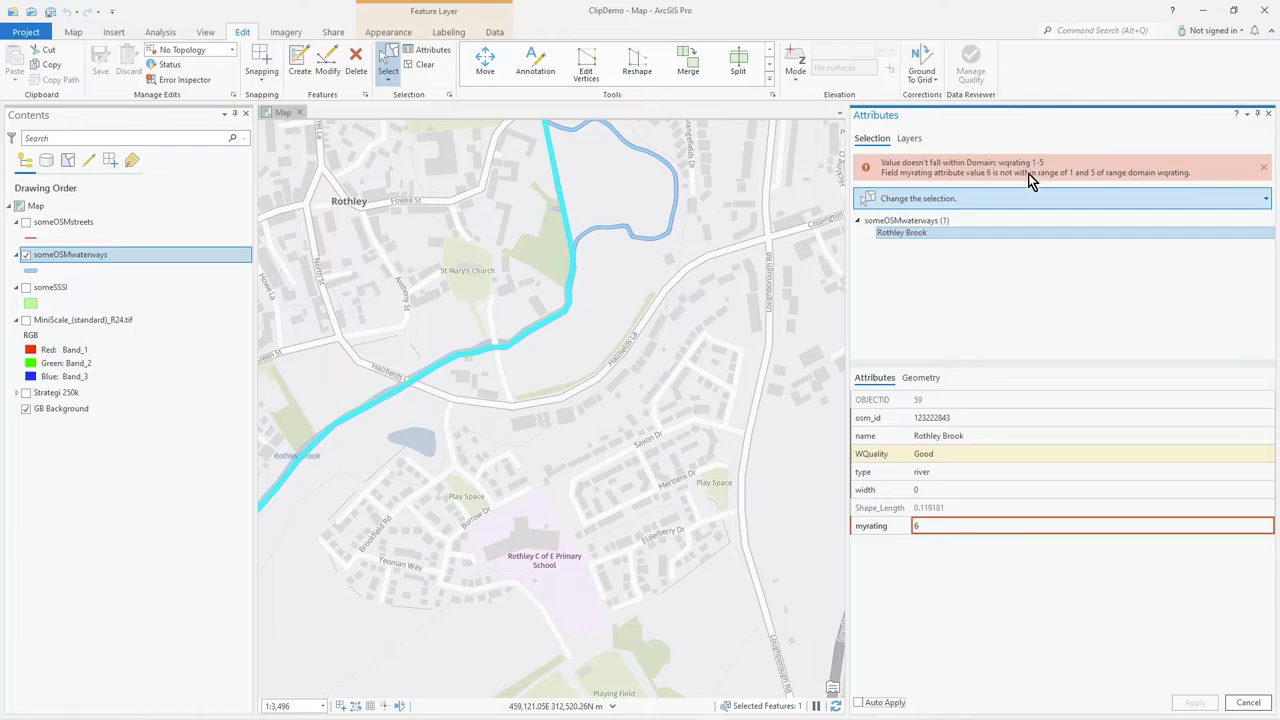
pyautogui.moveTo(1017, 197)
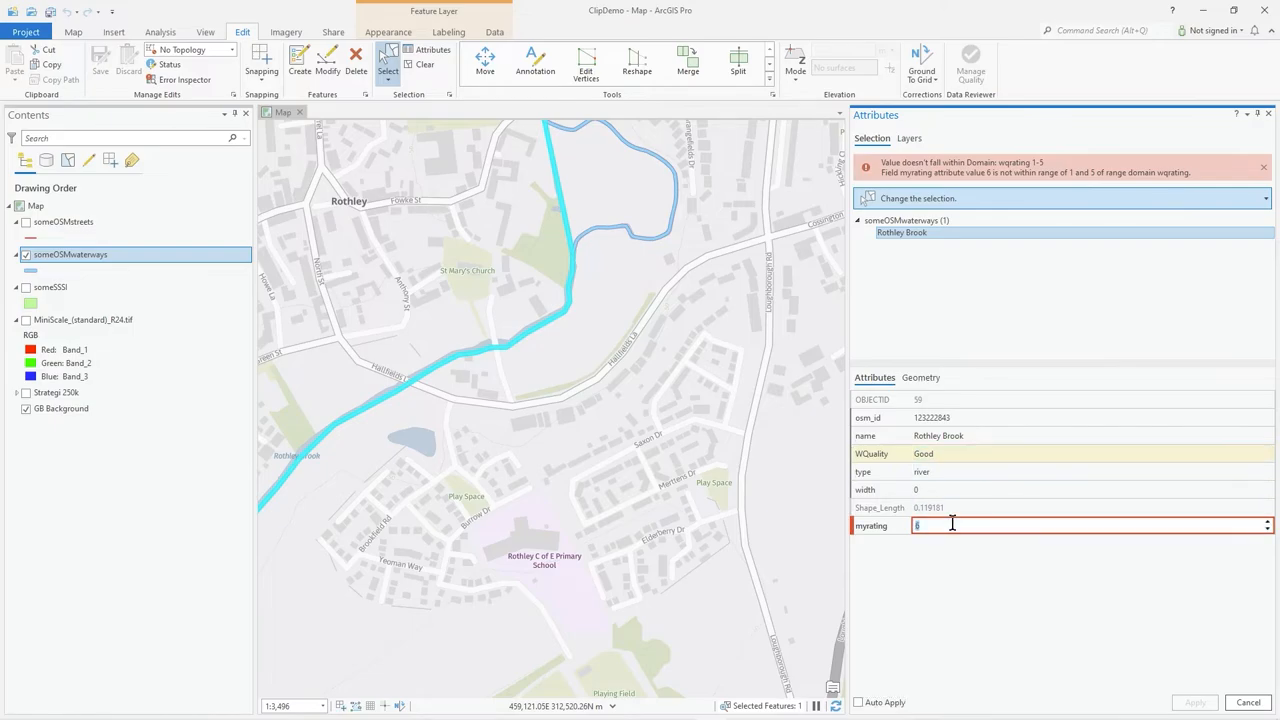
pyautogui.write('1')
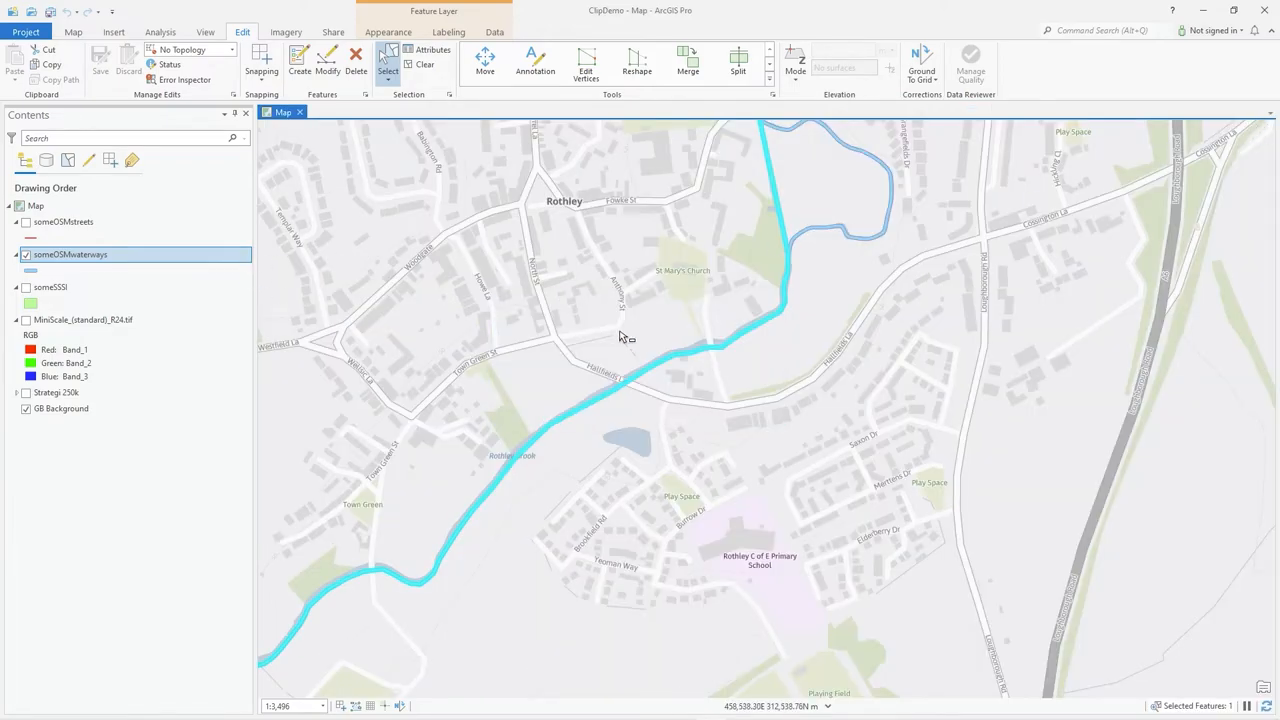
# - Discard the unsaved myrating edit and confirm in the Discard Edits dialog
pyautogui.click(127, 63)
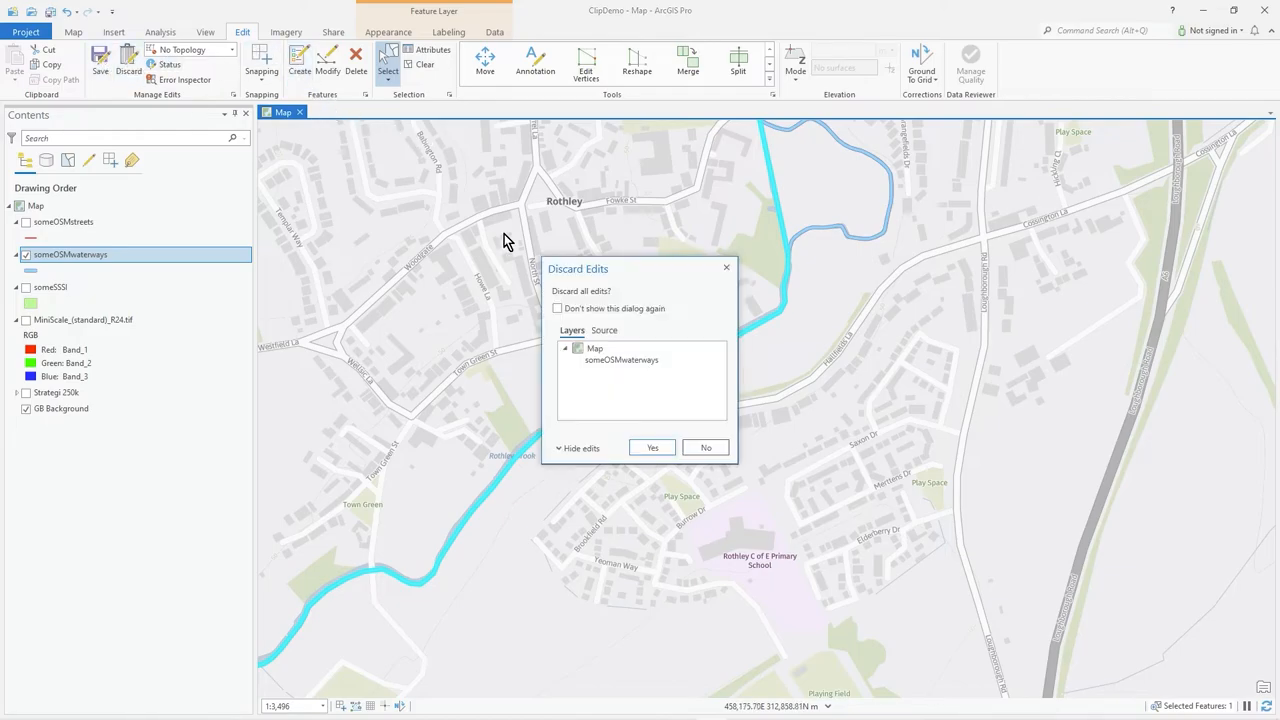
pyautogui.click(651, 447)
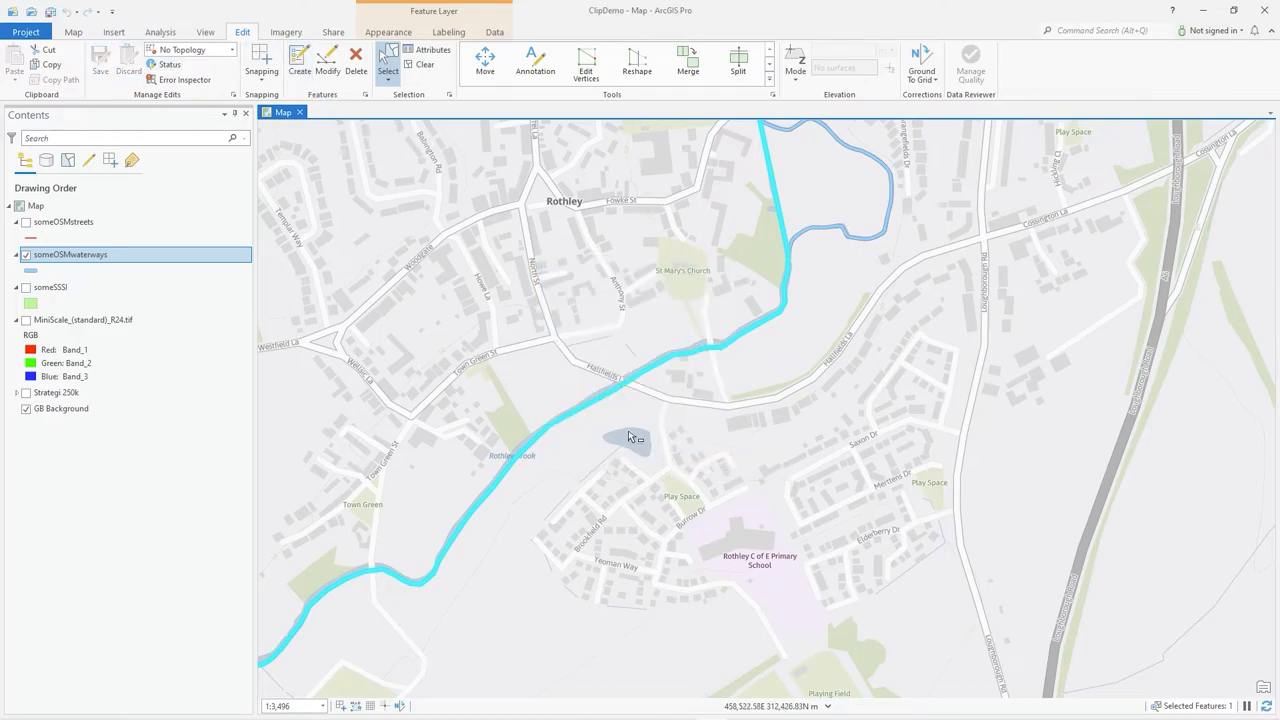
pyautogui.rightClick(70, 254)
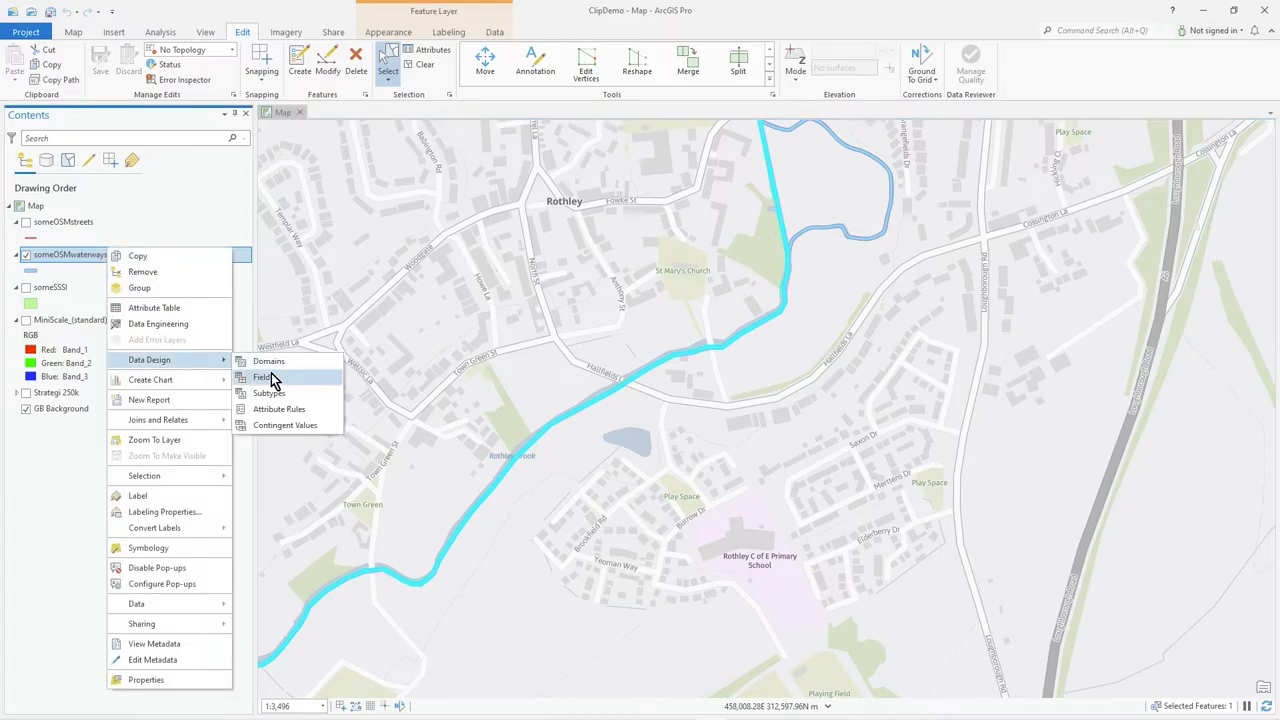
# - Give myrating a default value of 3, place it after WQuality, and save the fields
pyautogui.click(263, 377)
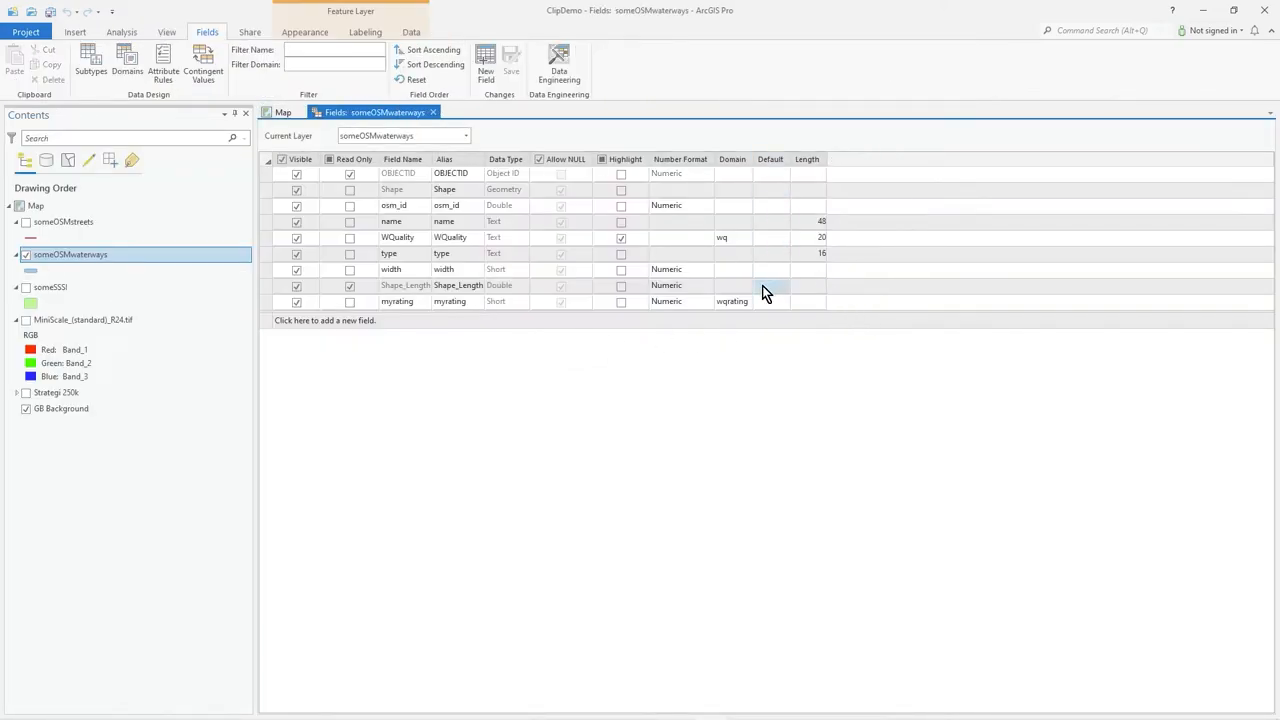
pyautogui.click(771, 301)
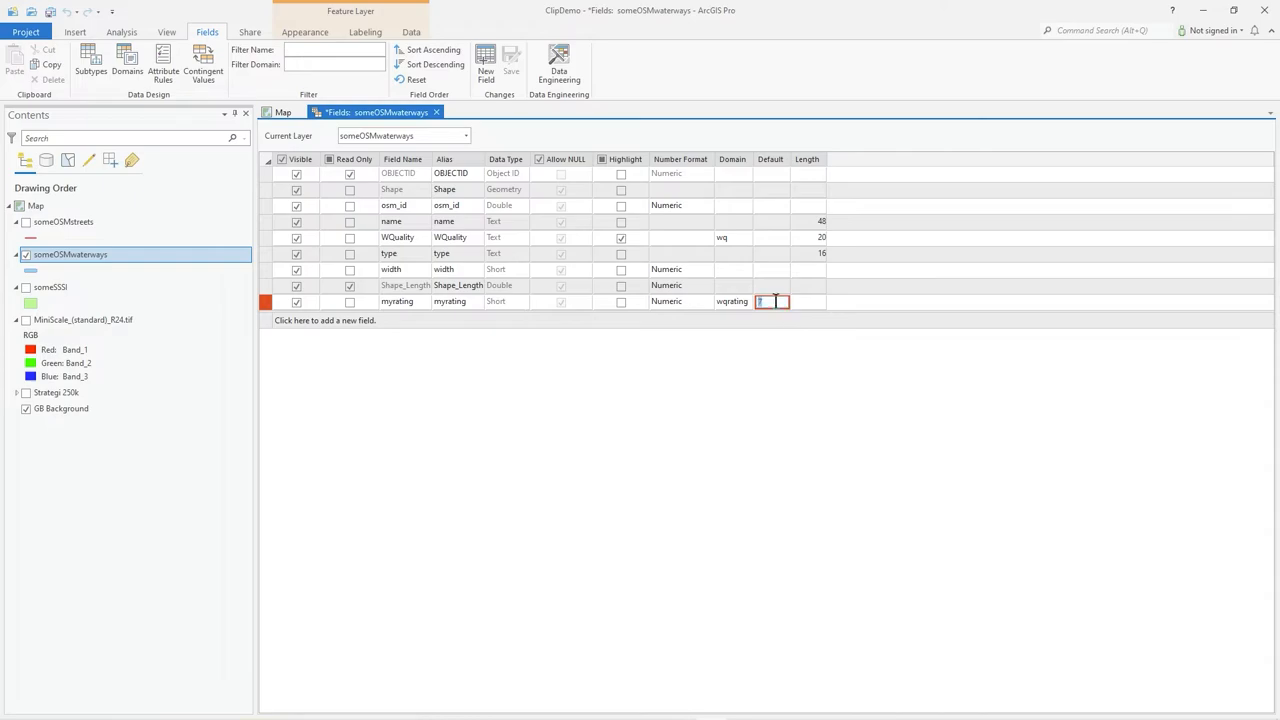
pyautogui.write('3')
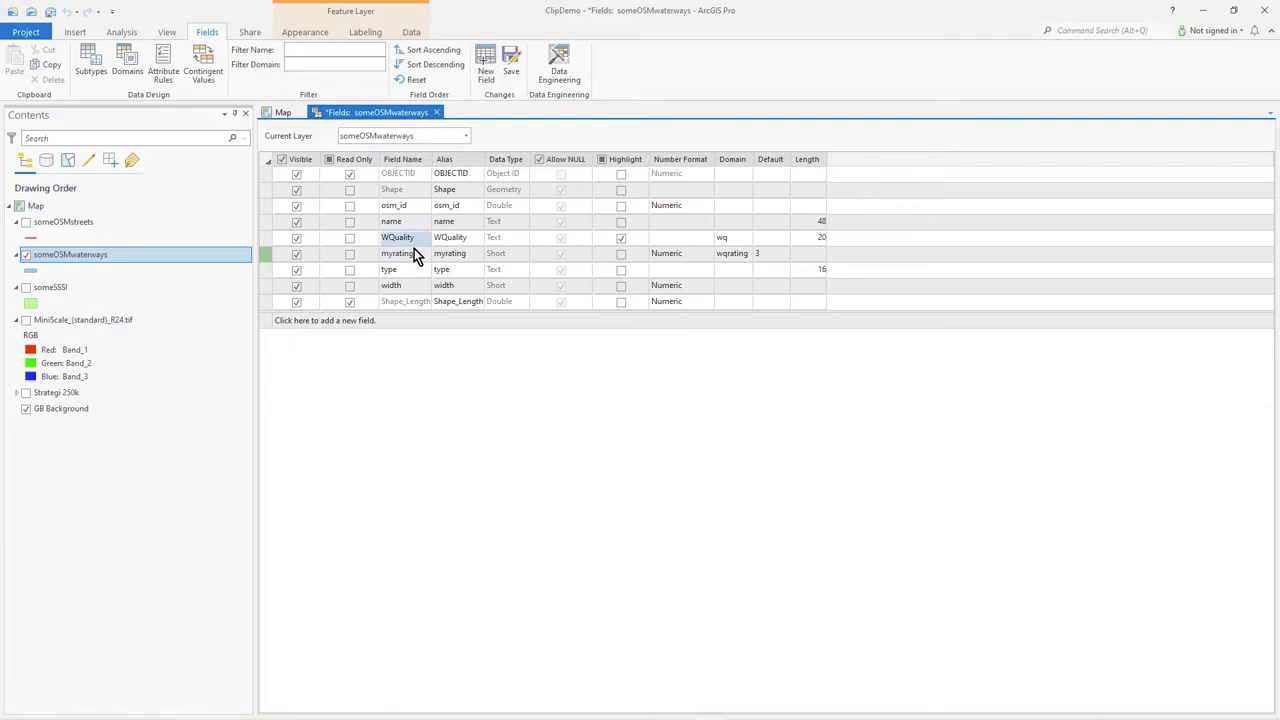
pyautogui.moveTo(405, 267)
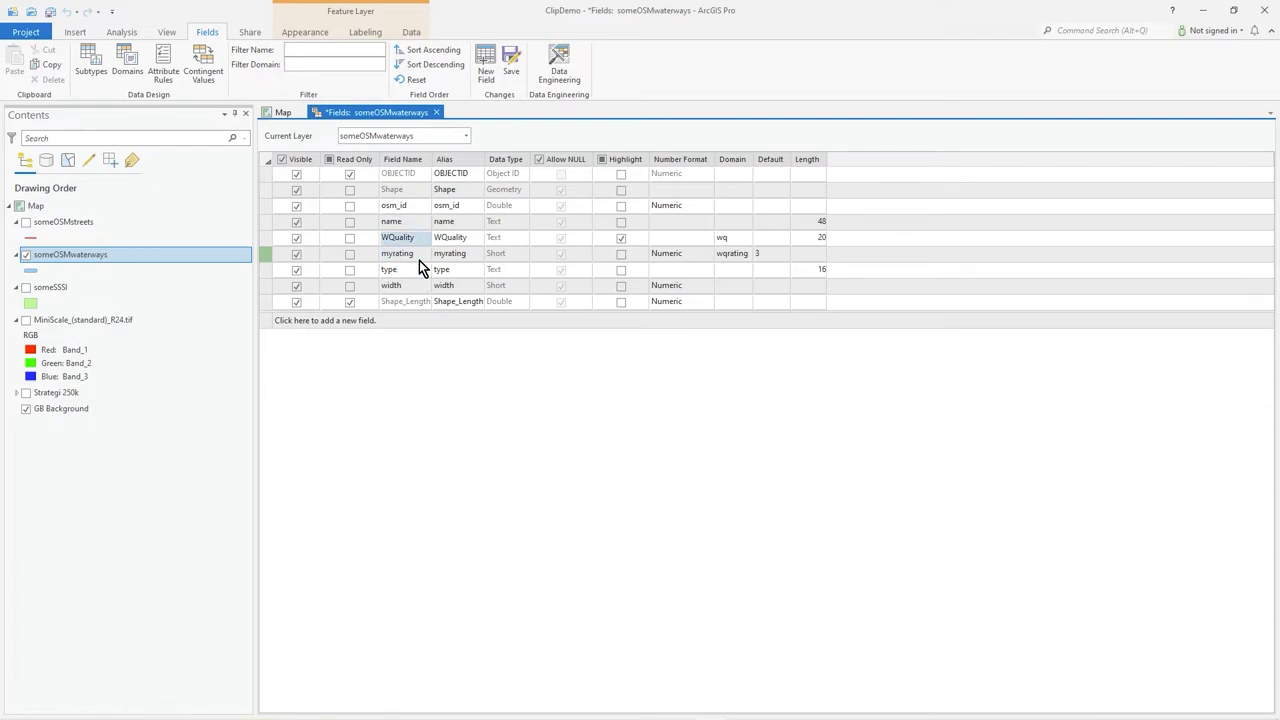
pyautogui.click(517, 58)
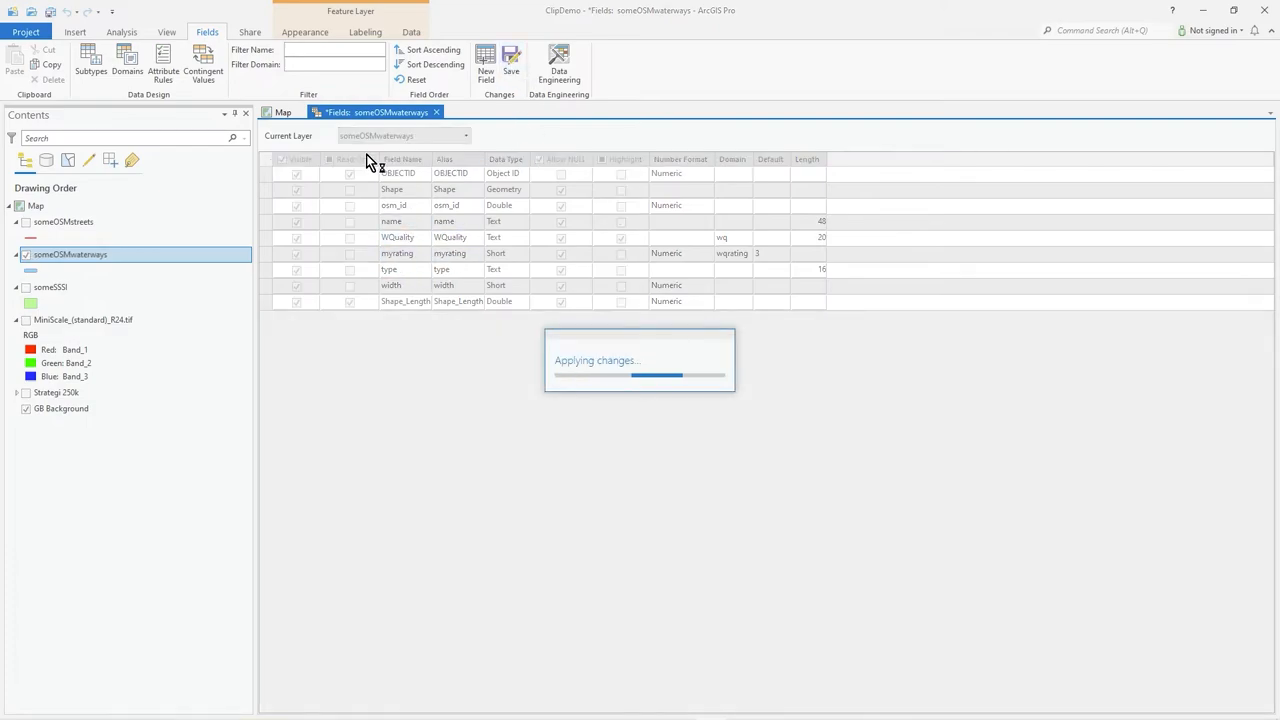
pyautogui.click(509, 60)
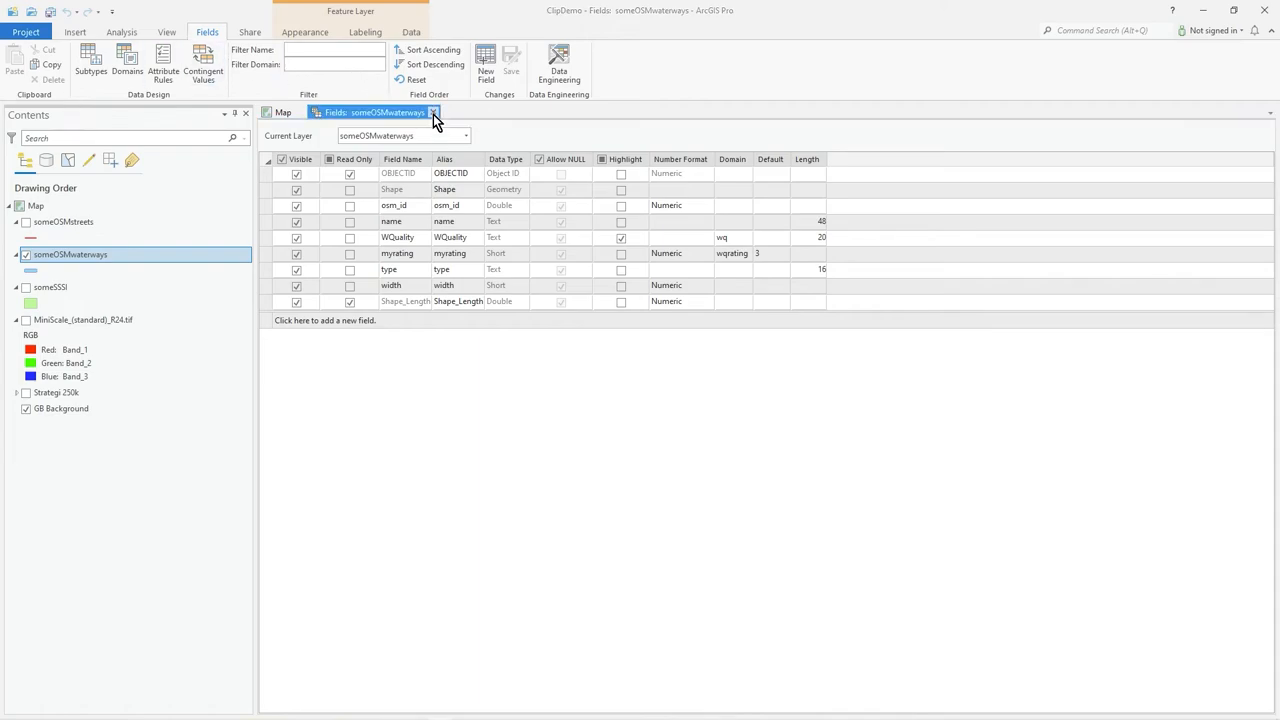
pyautogui.click(436, 112)
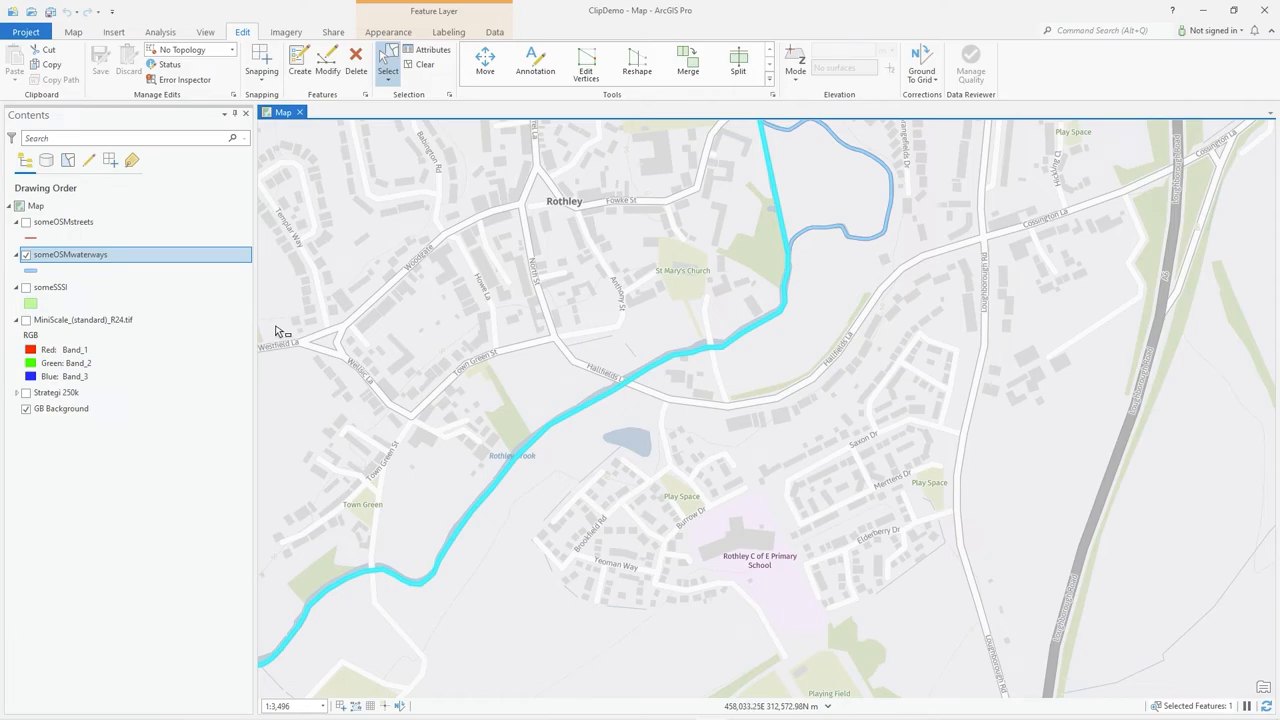
pyautogui.click(72, 34)
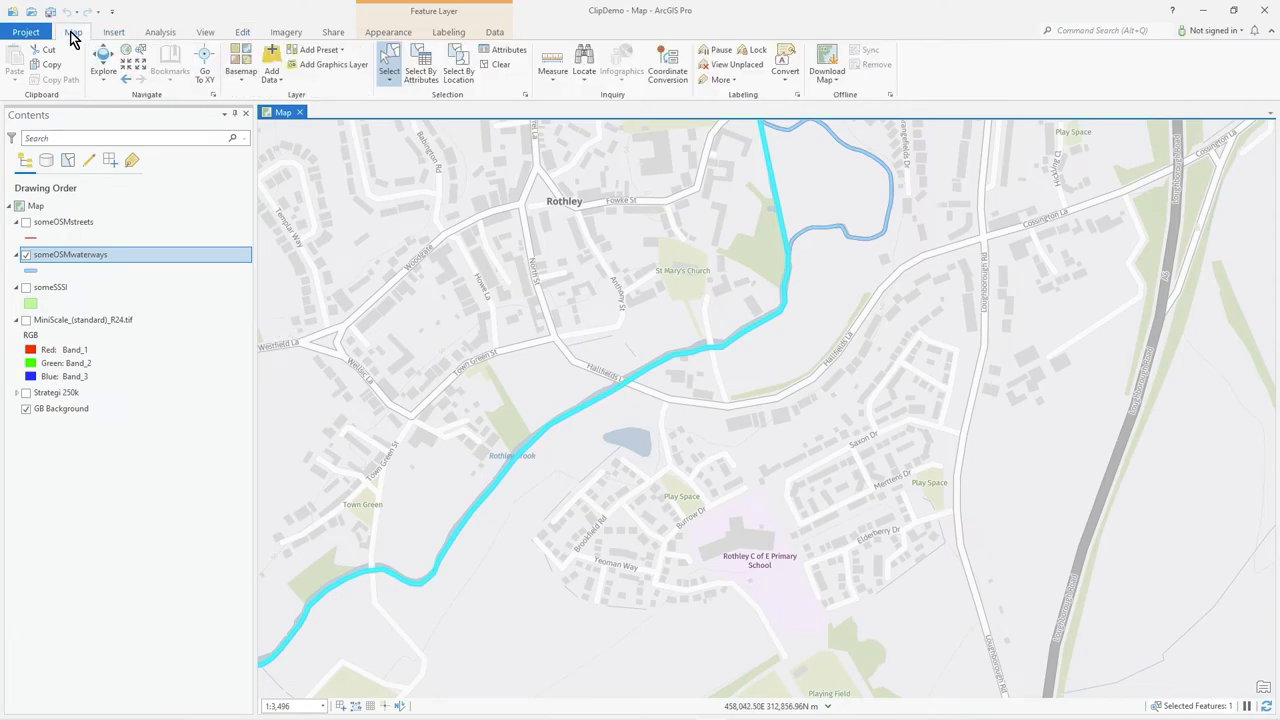
# - Open the workspace Domains view for someOSMwaterways and launch Domain Usage
pyautogui.click(70, 33)
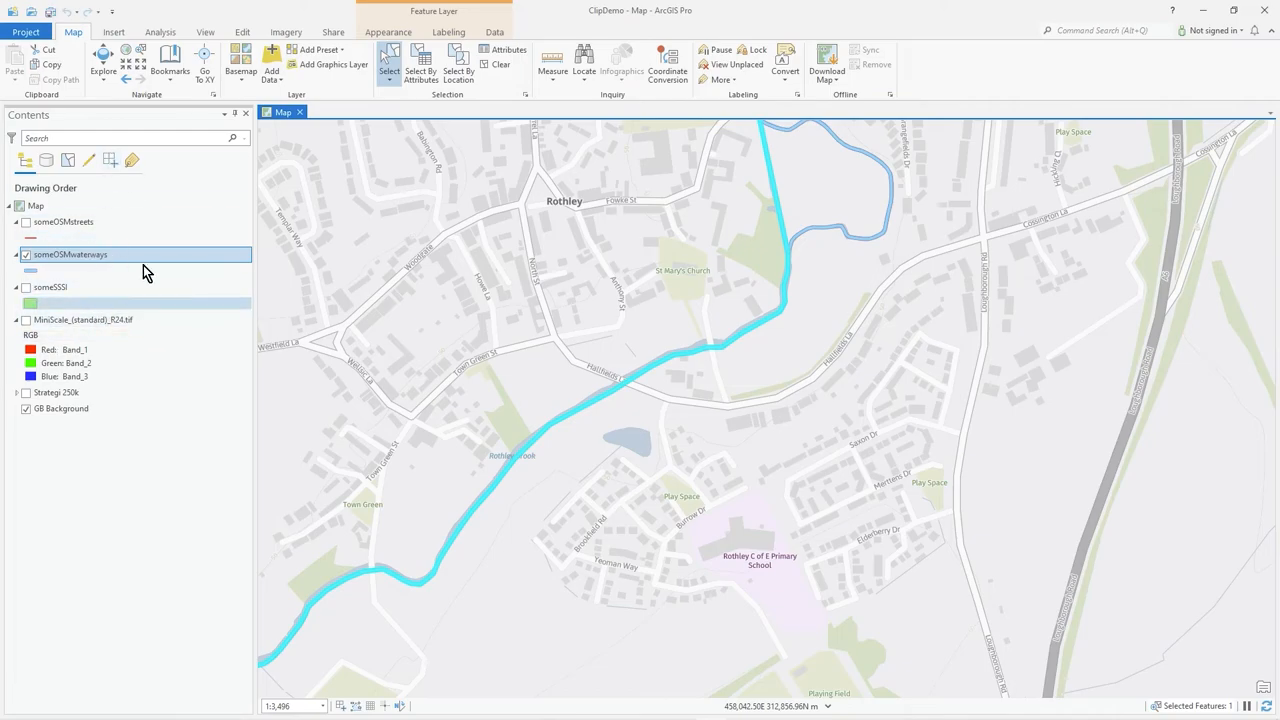
pyautogui.rightClick(70, 254)
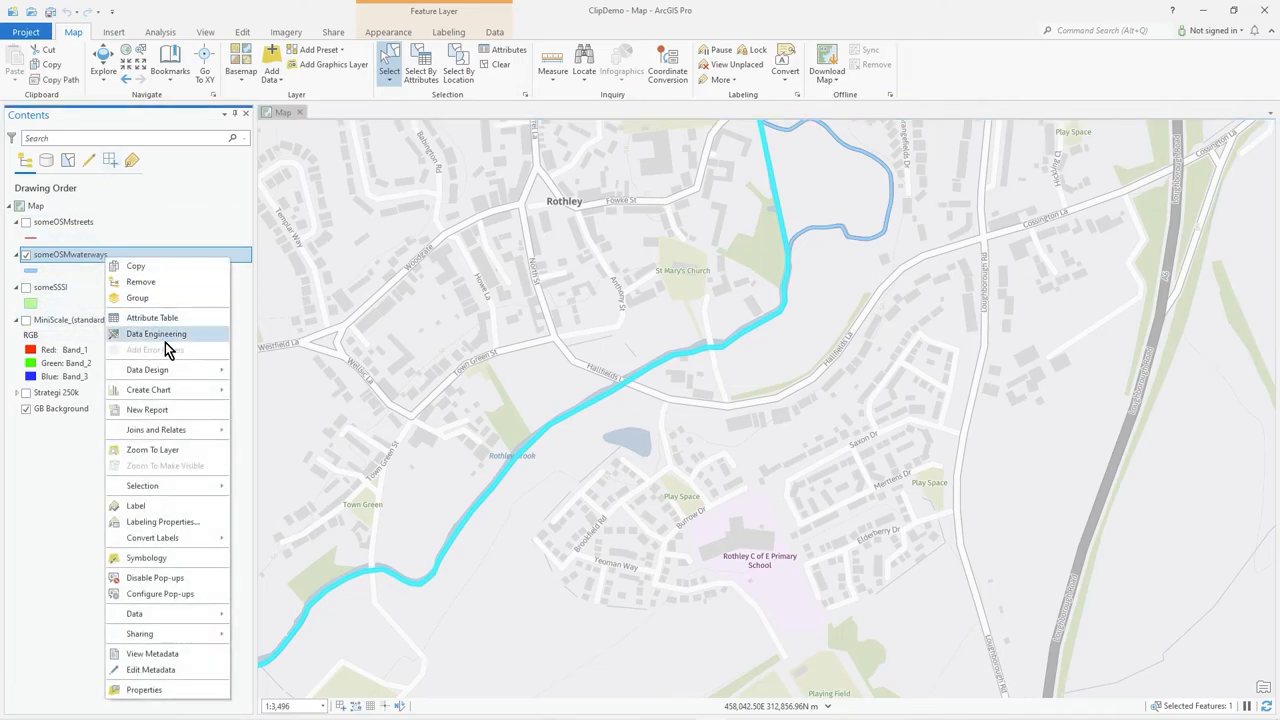
pyautogui.moveTo(147, 369)
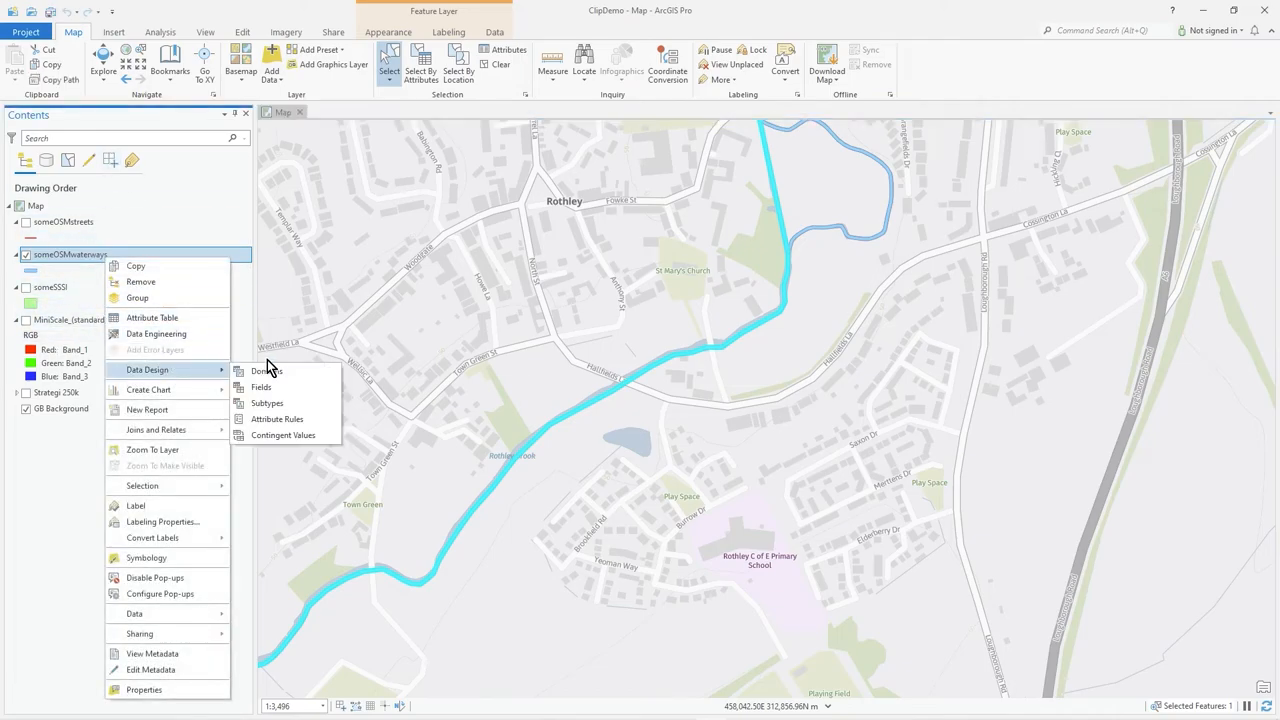
pyautogui.moveTo(266, 371)
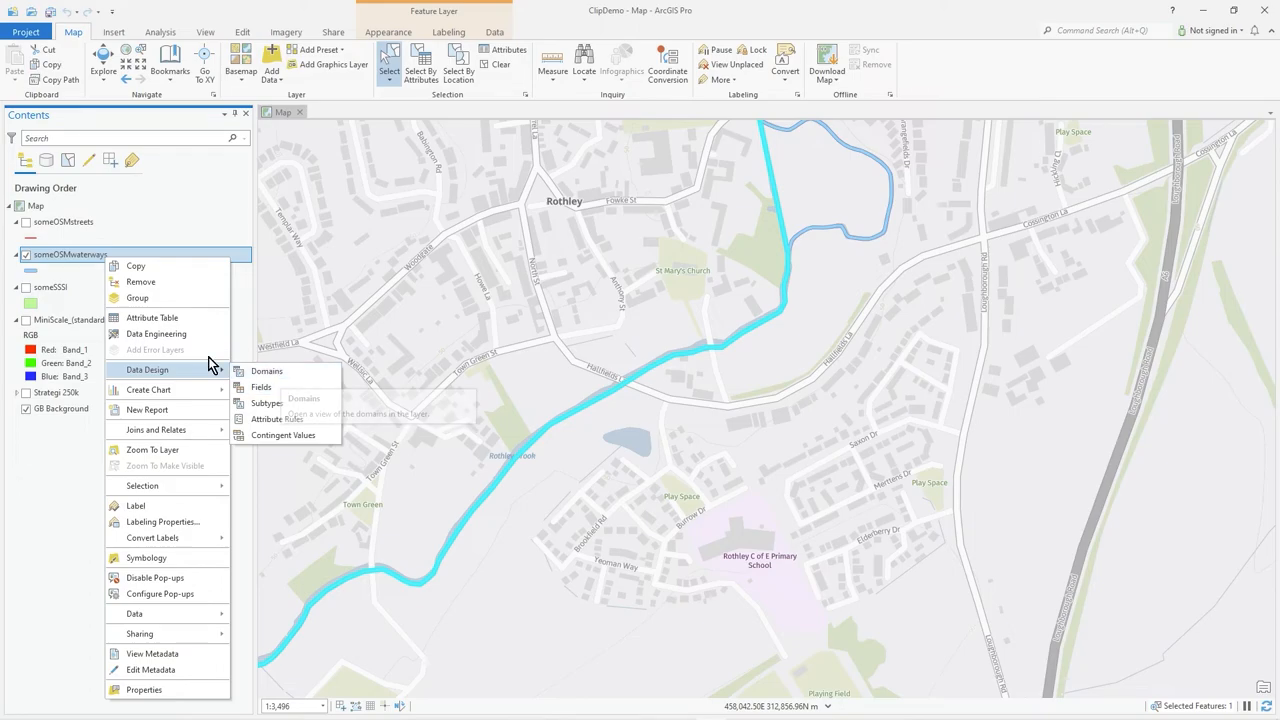
pyautogui.moveTo(267, 371)
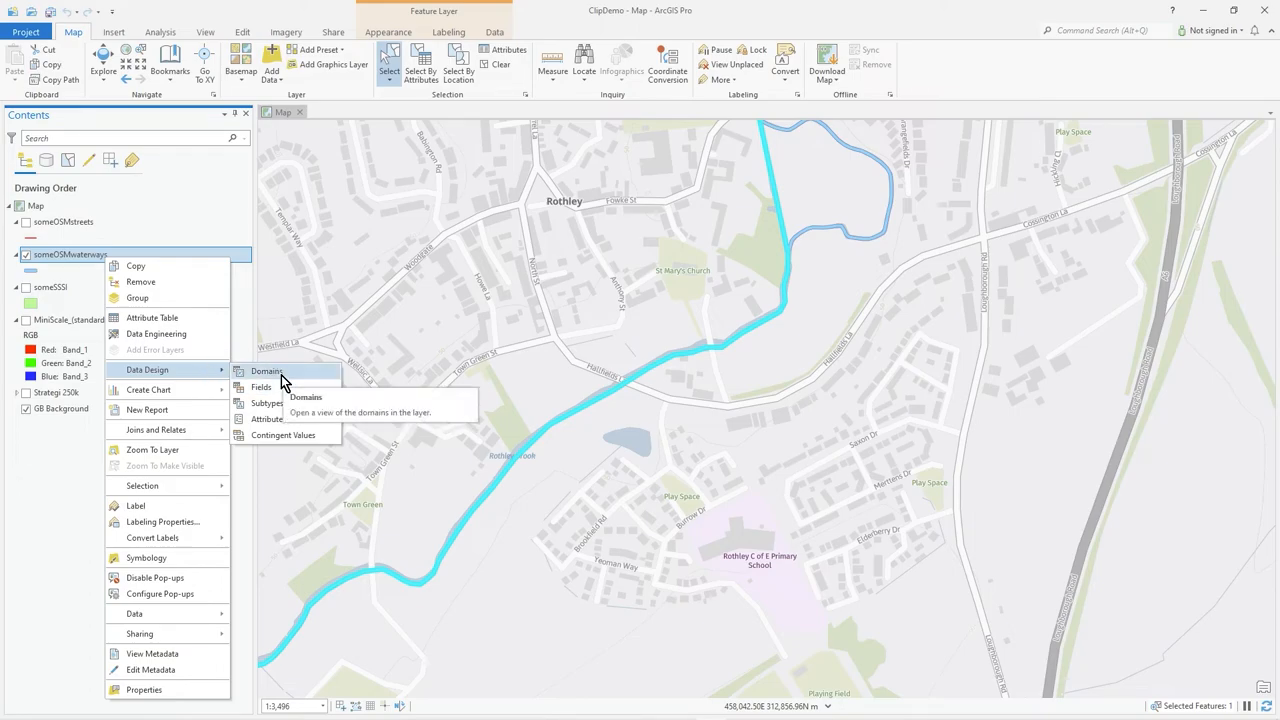
pyautogui.click(266, 371)
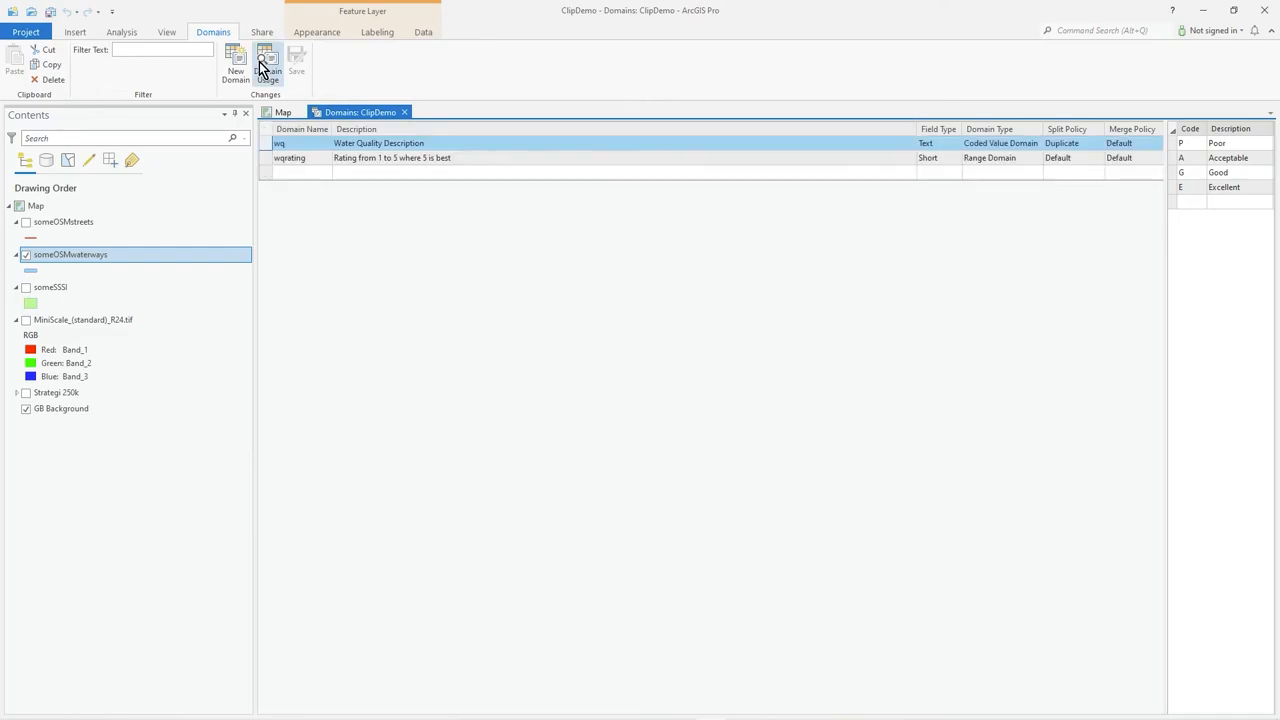
pyautogui.moveTo(265, 62)
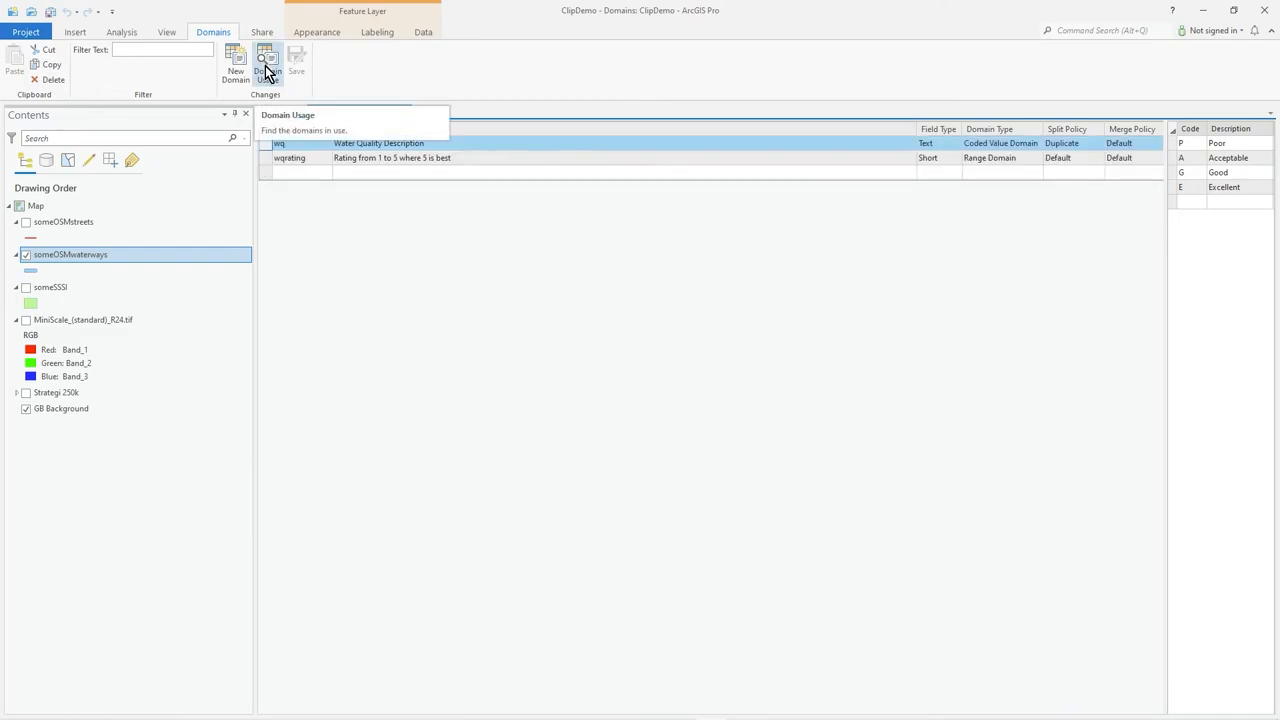
pyautogui.click(265, 62)
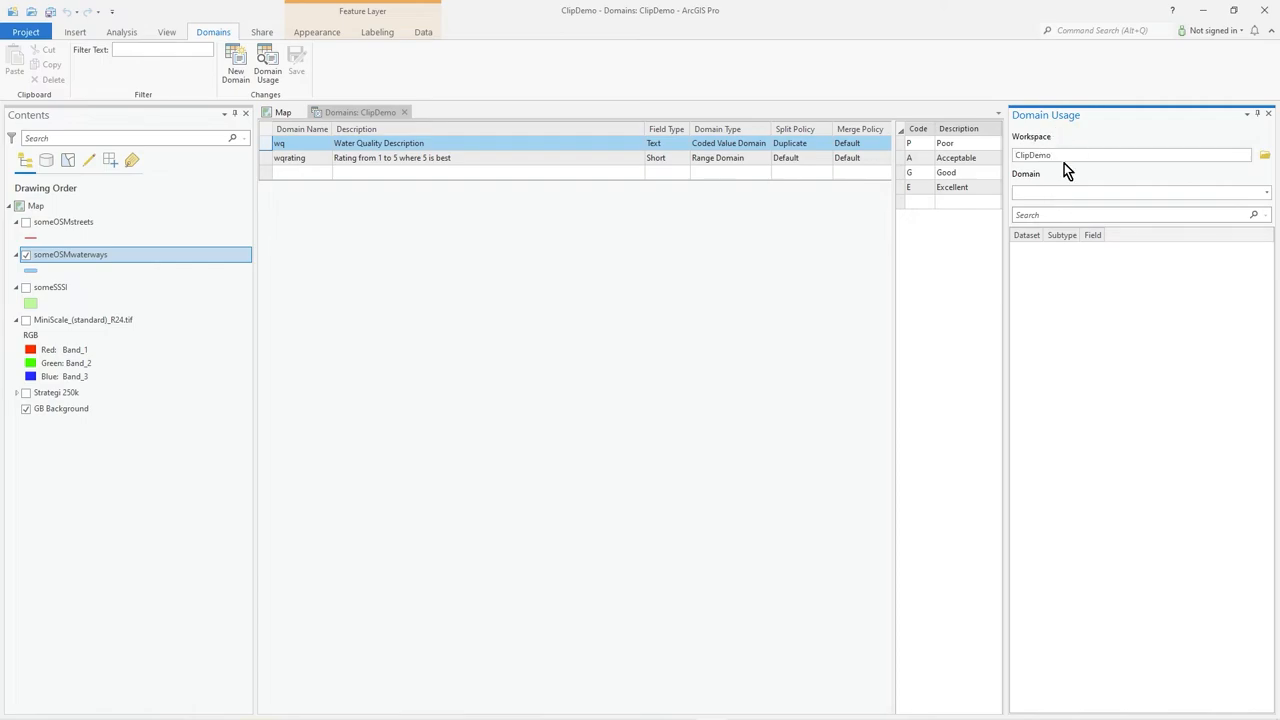
pyautogui.moveTo(618, 93)
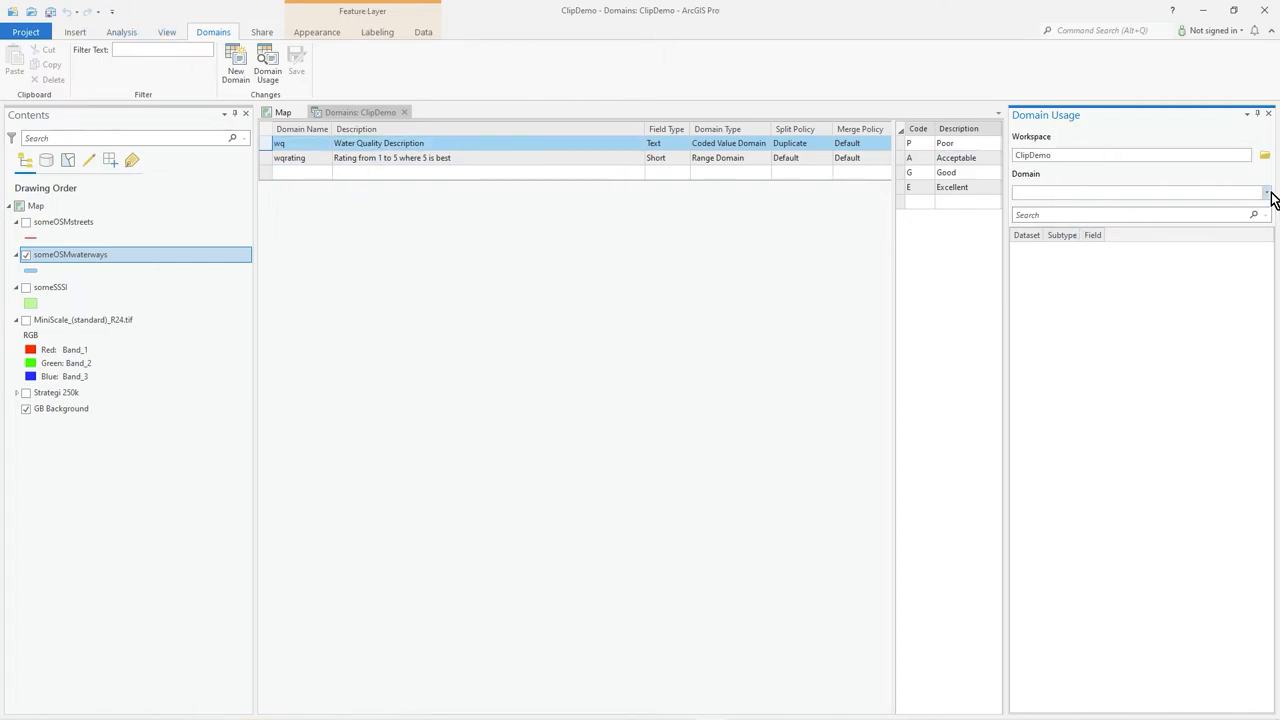
# - Confirm wq is used by WQuality and wqrating by myrating, then select wqrating
pyautogui.click(1265, 193)
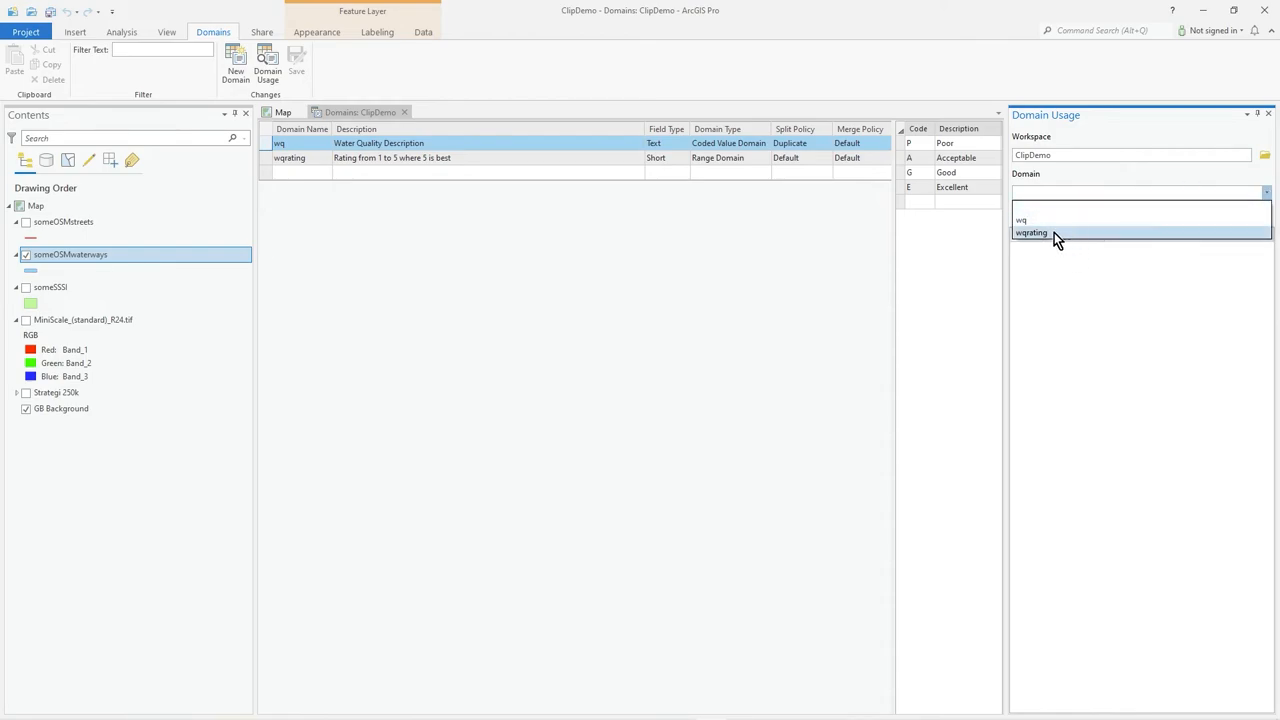
pyautogui.click(1023, 220)
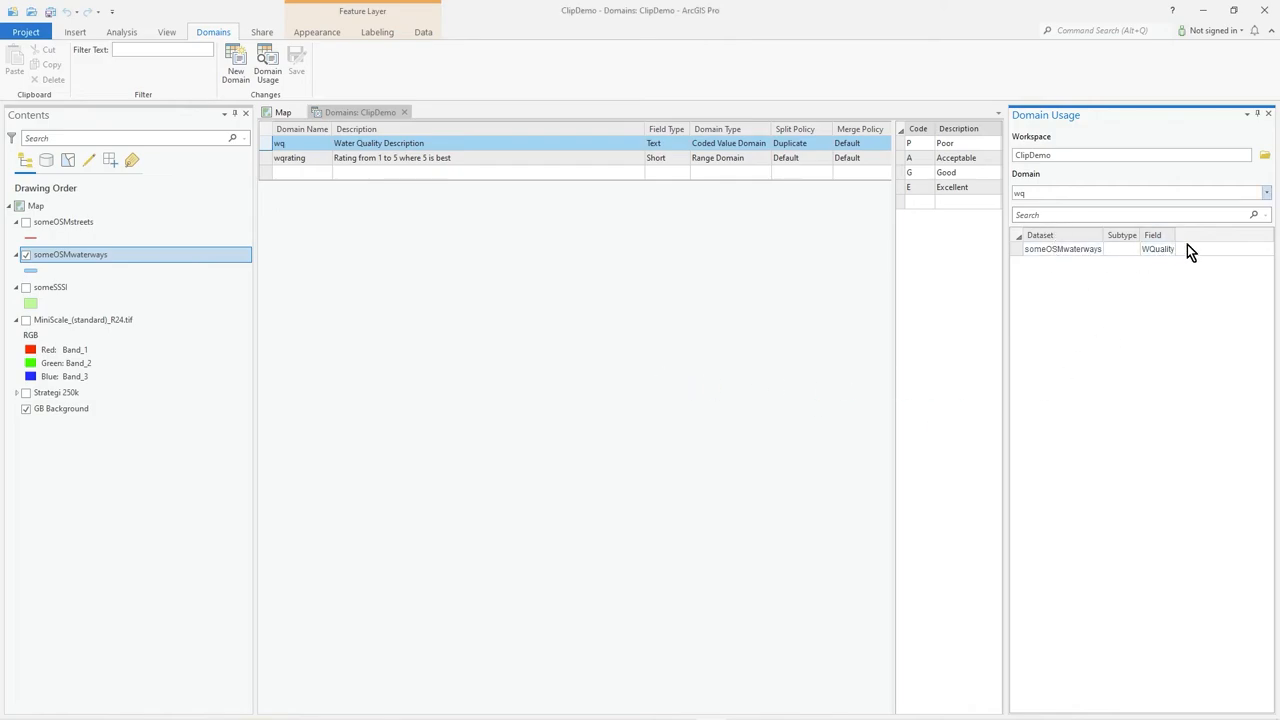
pyautogui.click(1266, 194)
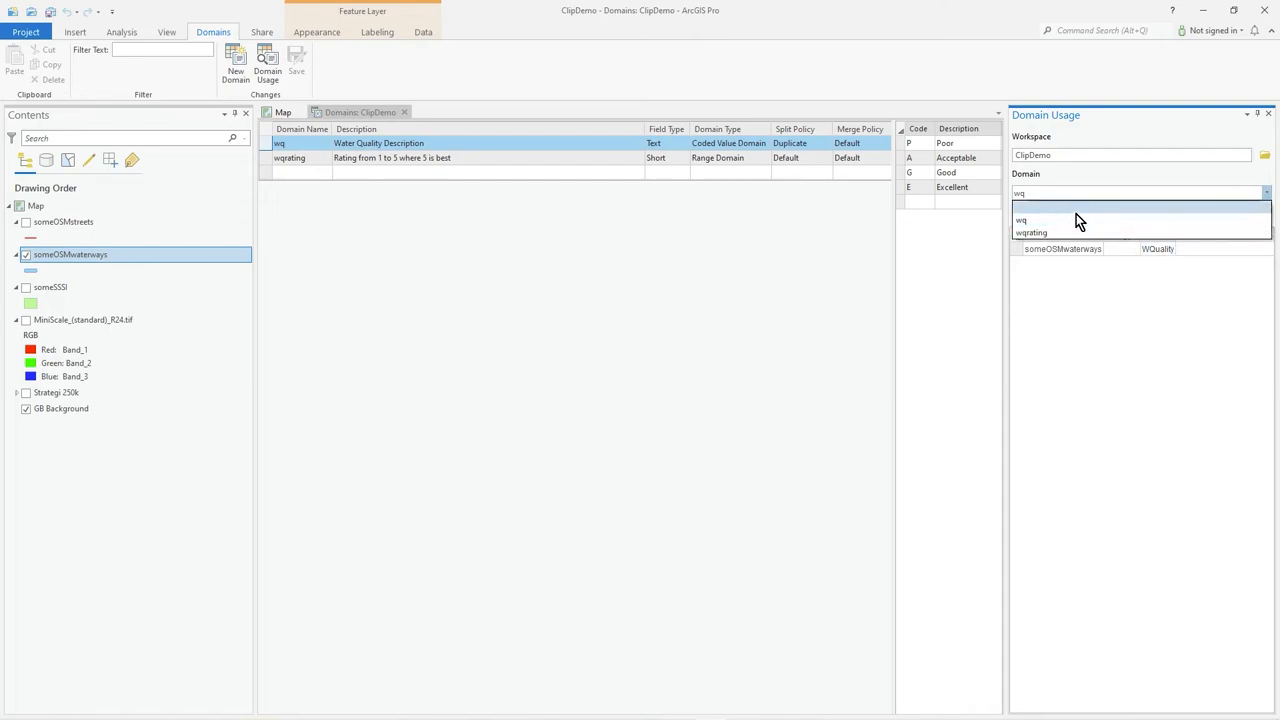
pyautogui.click(1031, 232)
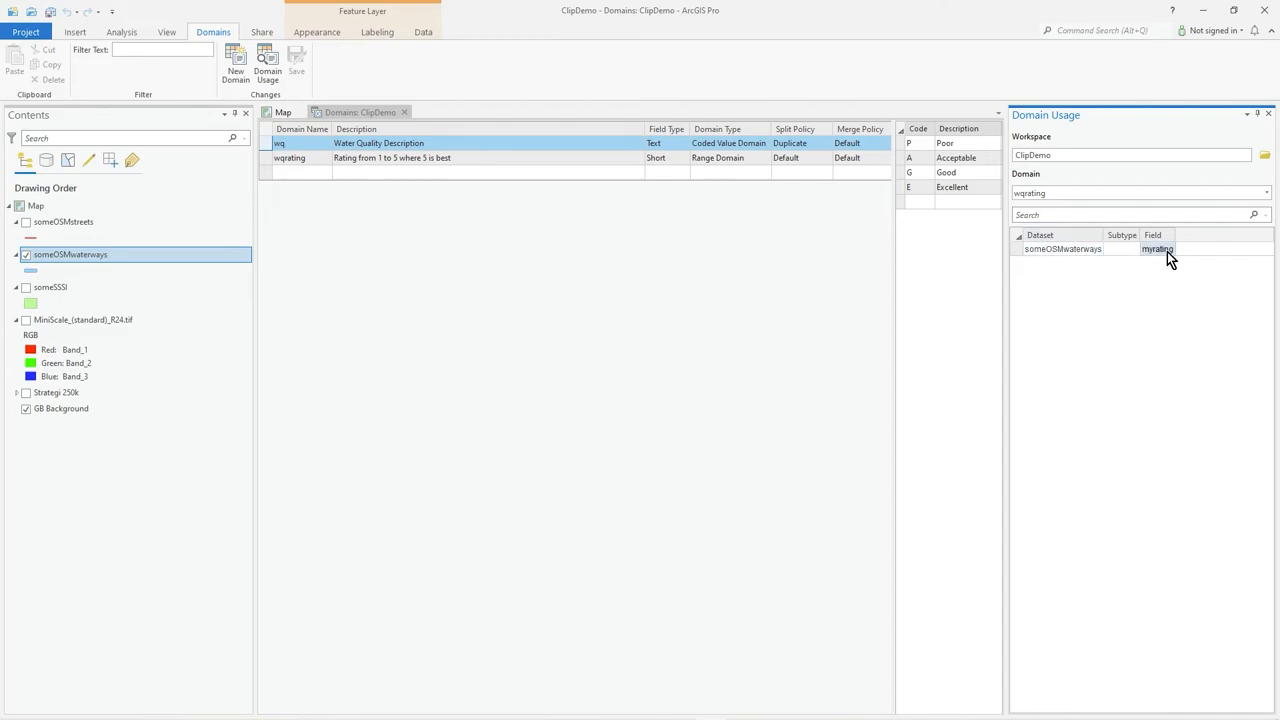
pyautogui.moveTo(1138, 266)
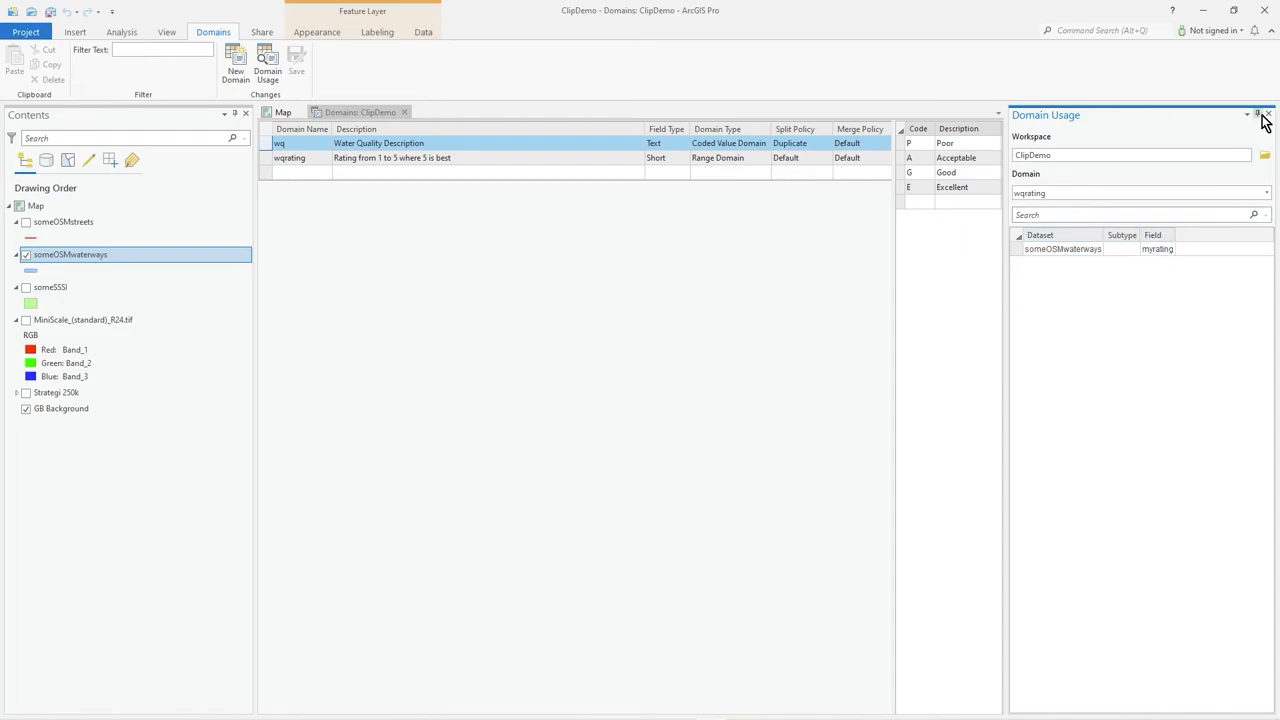
pyautogui.click(1270, 120)
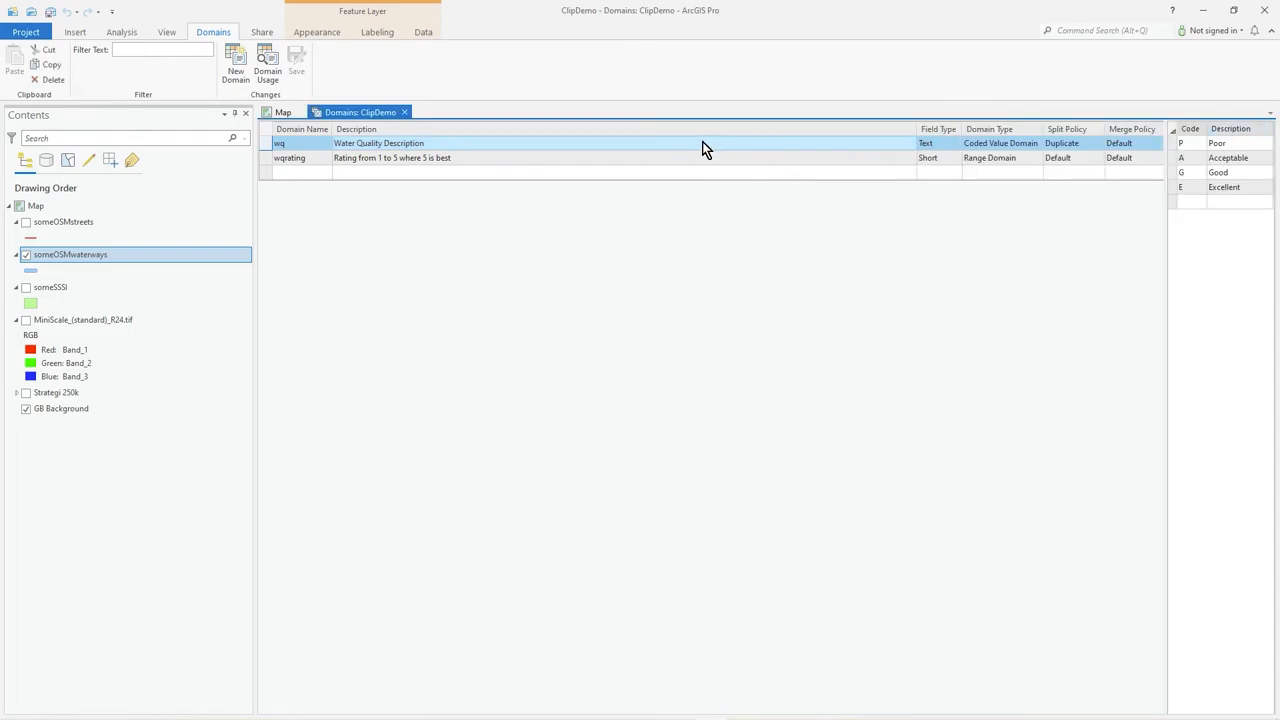
pyautogui.click(290, 157)
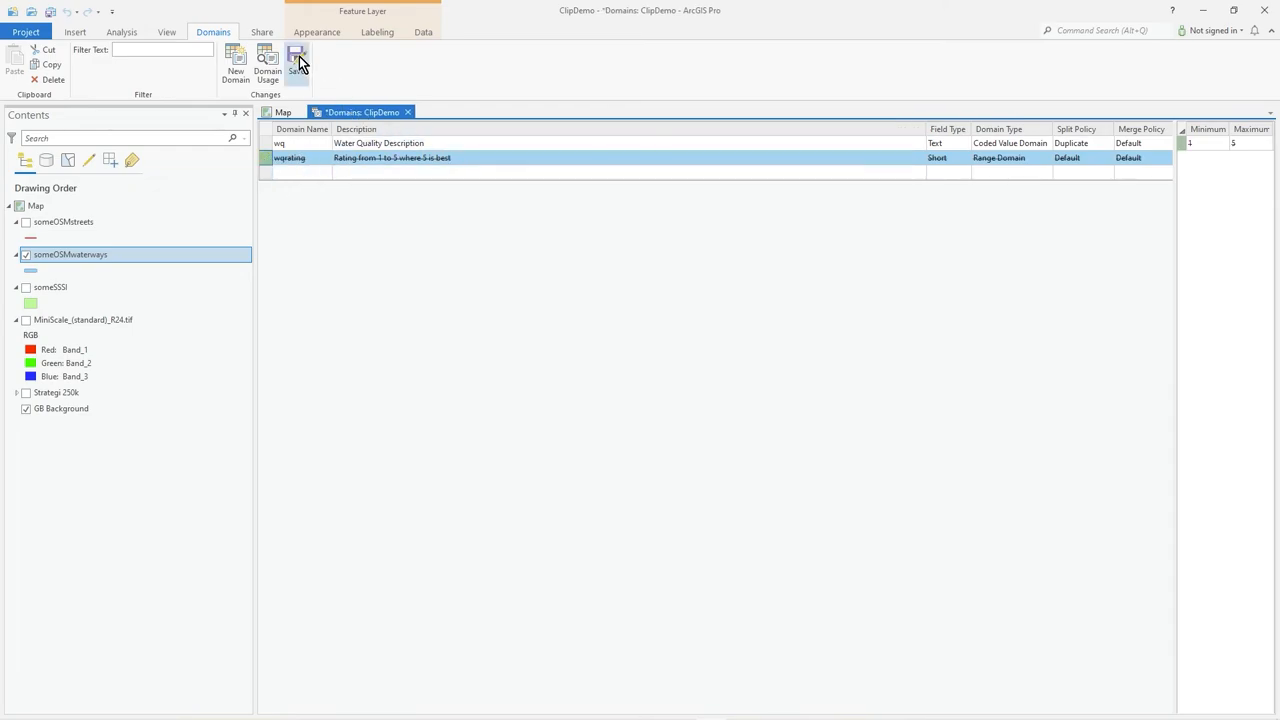
# - Save the wqrating domain deletion, which fails and flags the row with an error
pyautogui.click(298, 62)
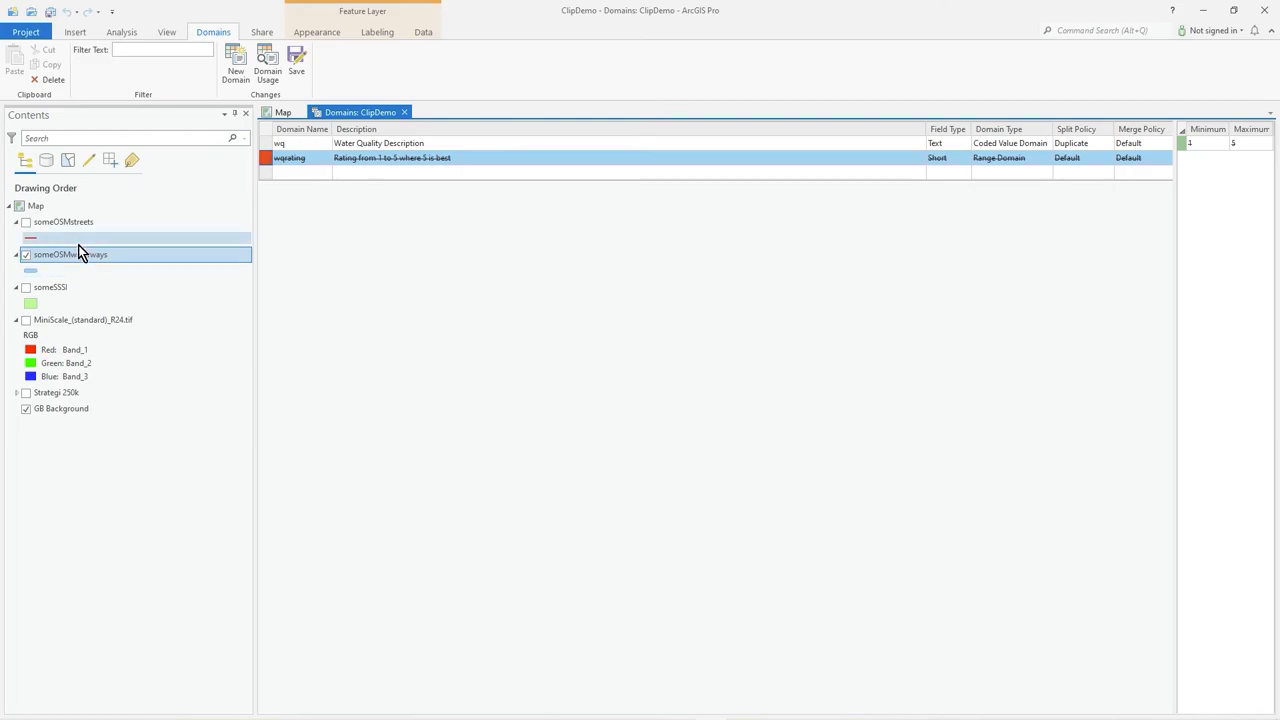
pyautogui.rightClick(70, 254)
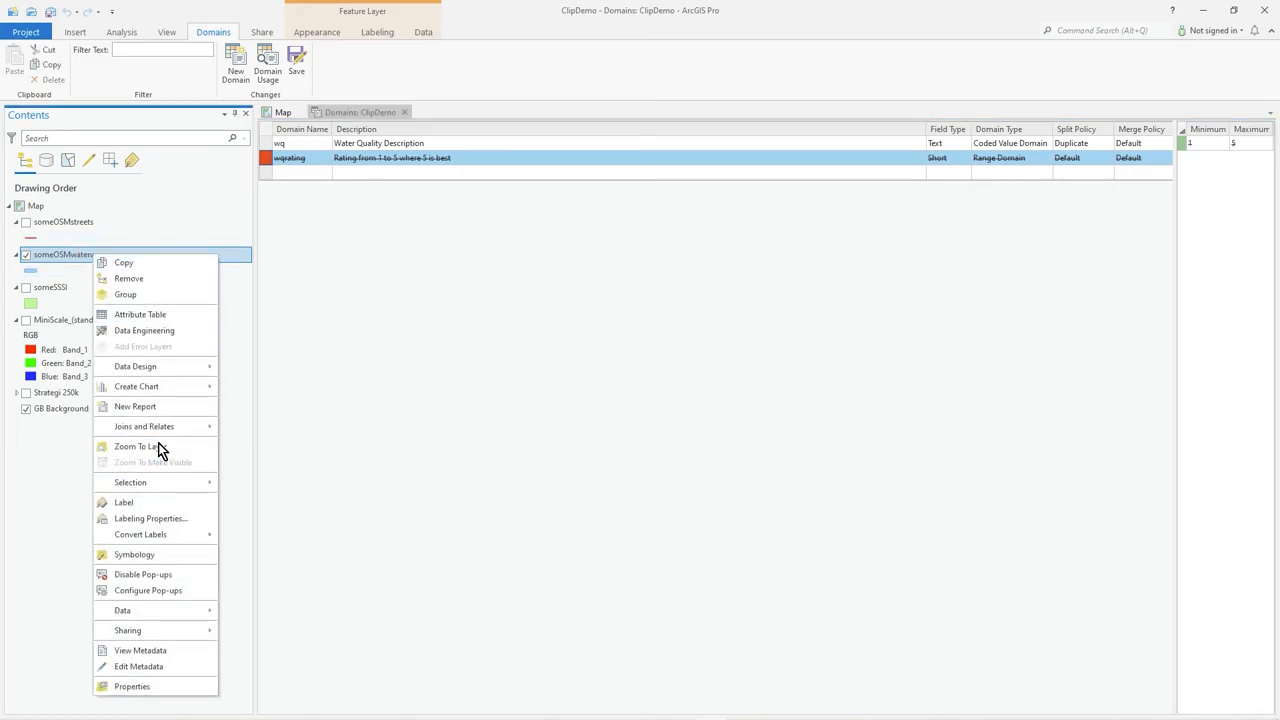
pyautogui.moveTo(166, 325)
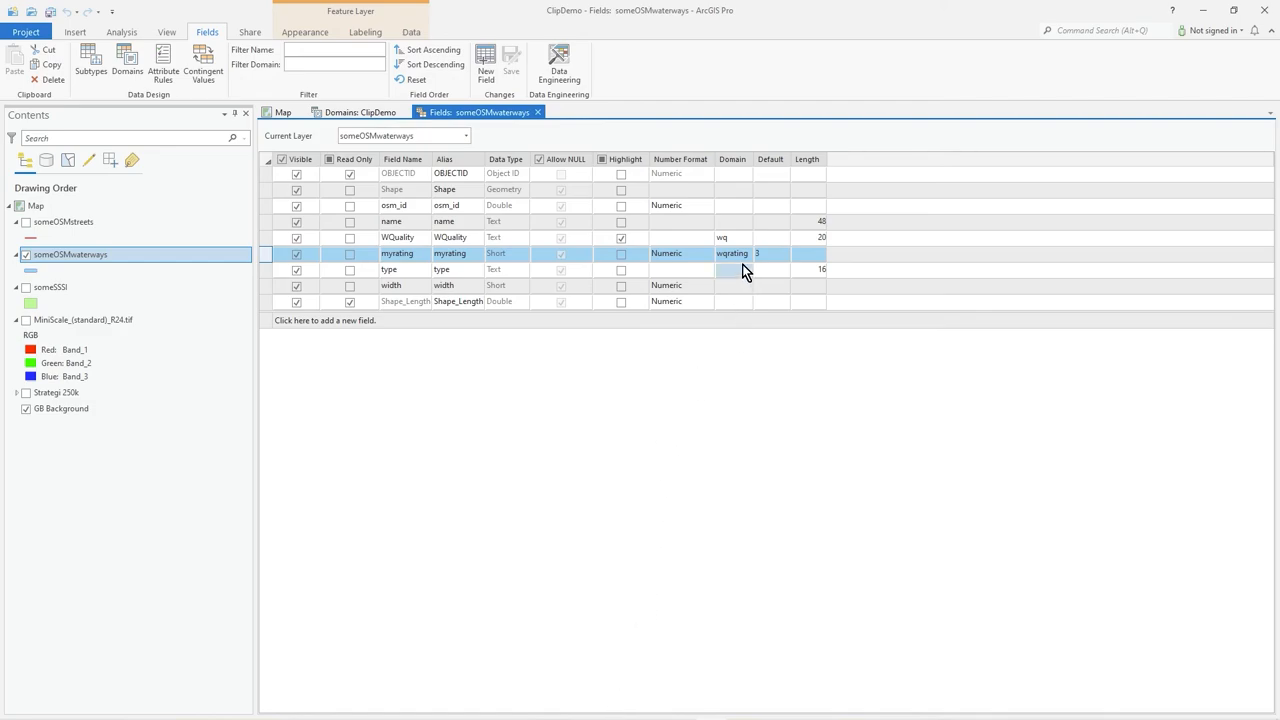
# - Clear myrating's domain to blank, save the field change, and close the Fields view
pyautogui.click(756, 253)
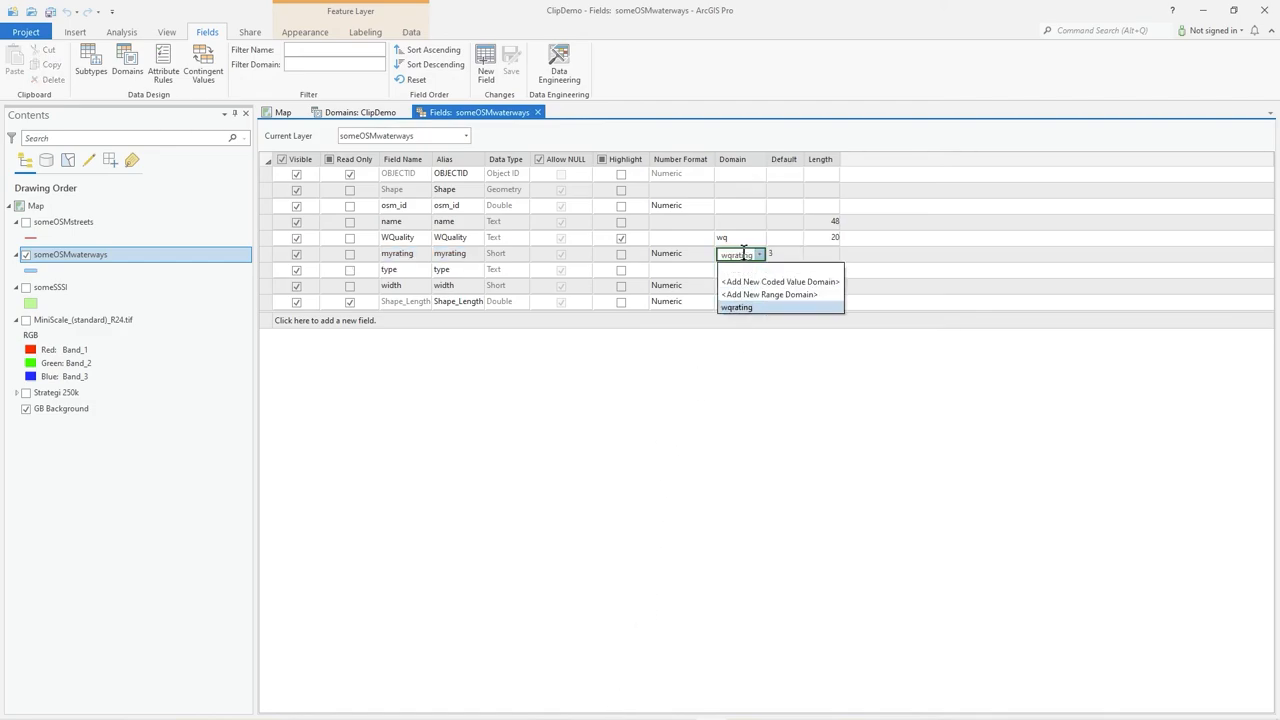
pyautogui.click(736, 307)
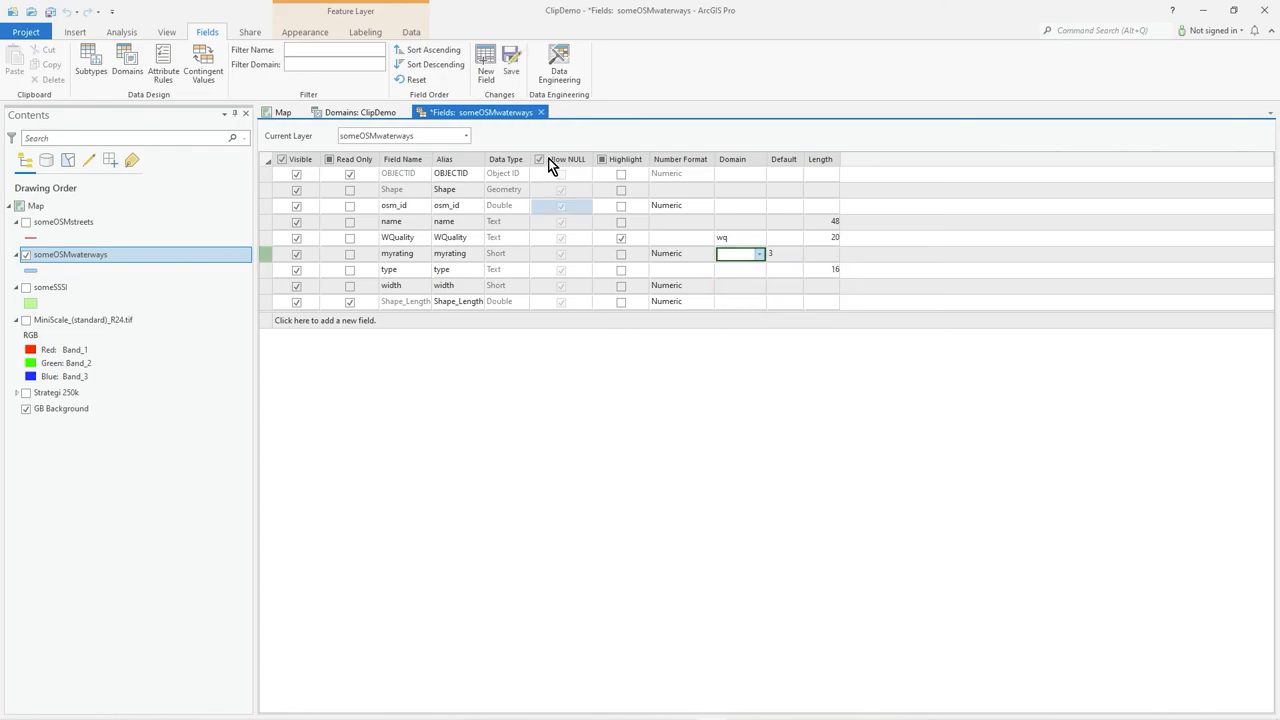
pyautogui.click(518, 59)
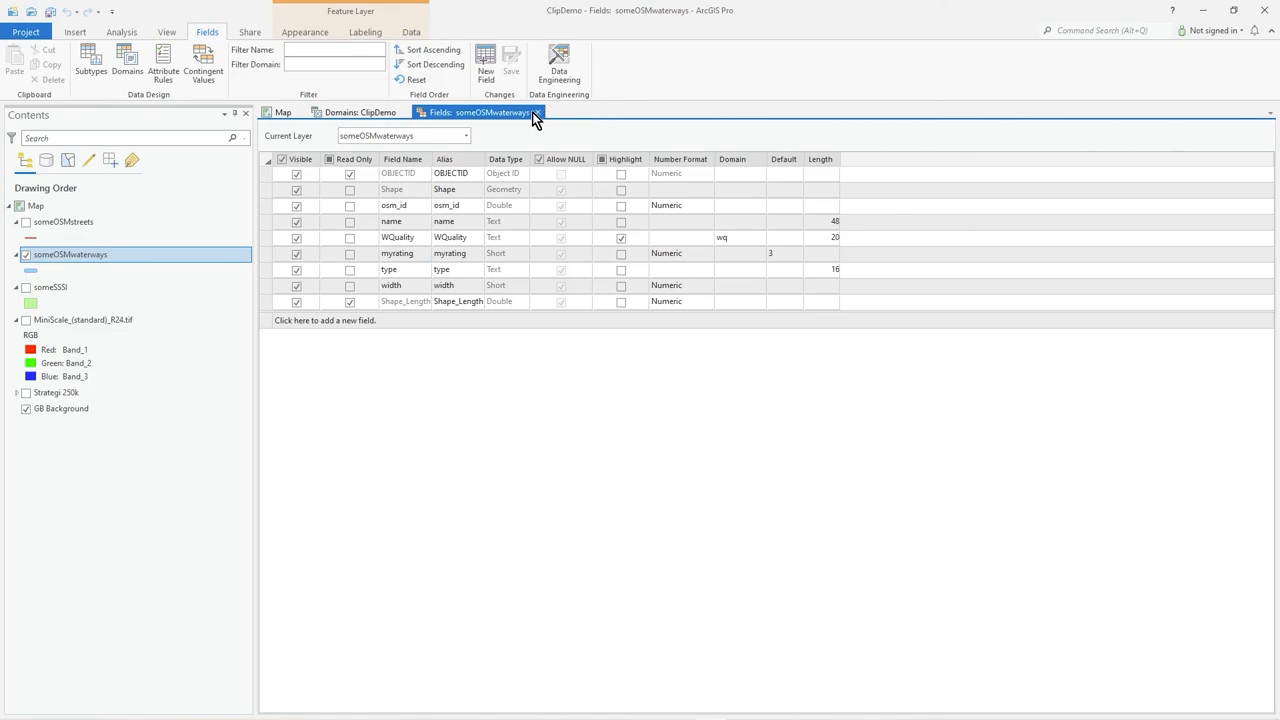
pyautogui.click(546, 113)
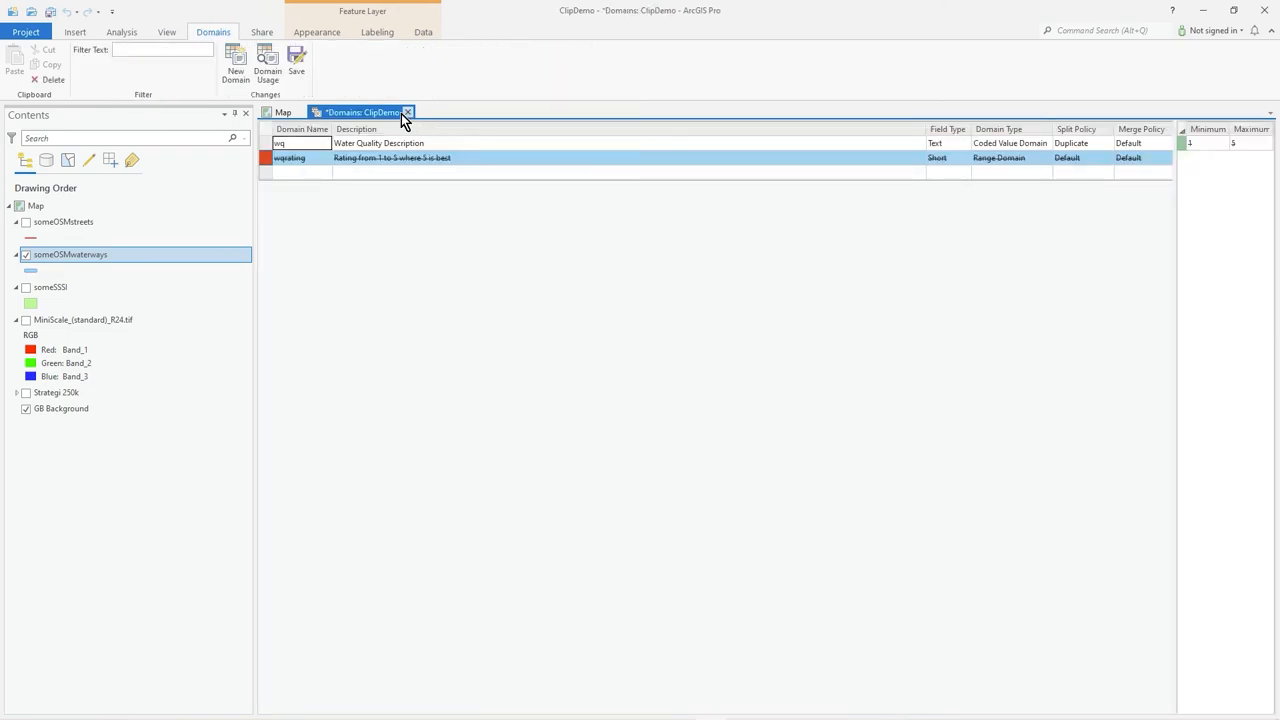
# - Save the wqrating deletion and check that Domain Usage shows only wq on WQuality
pyautogui.click(280, 143)
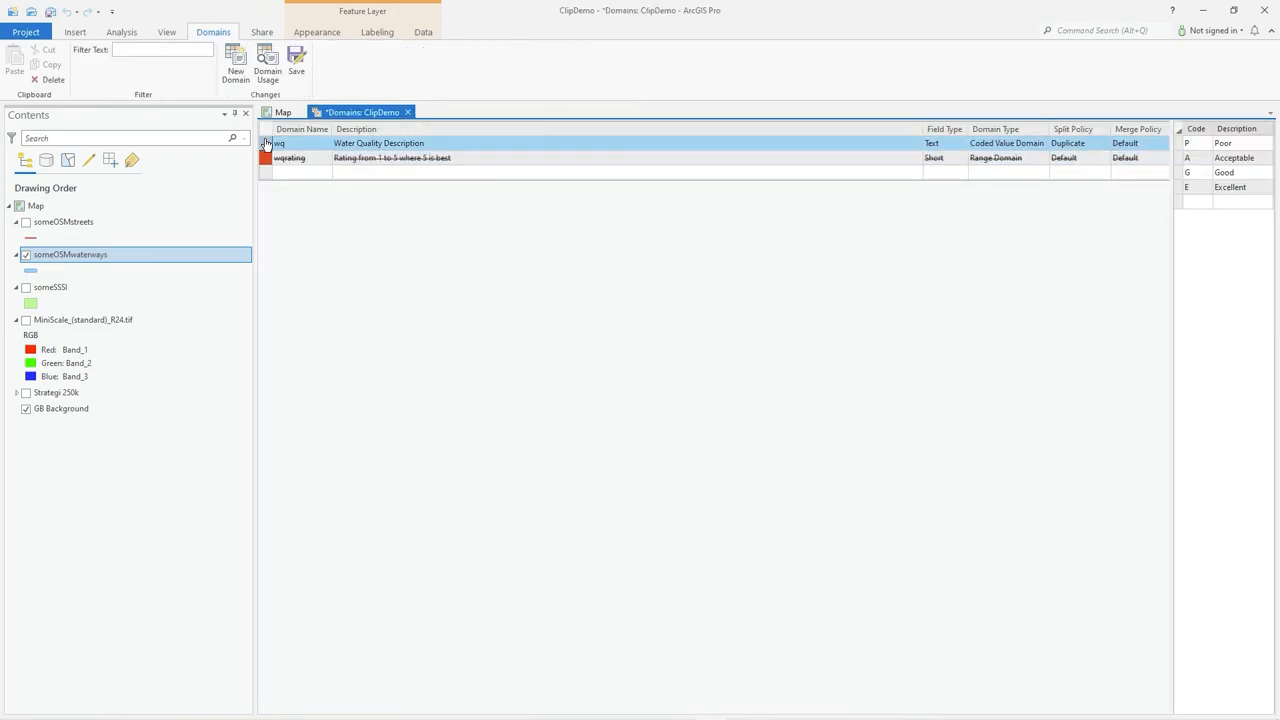
pyautogui.click(290, 158)
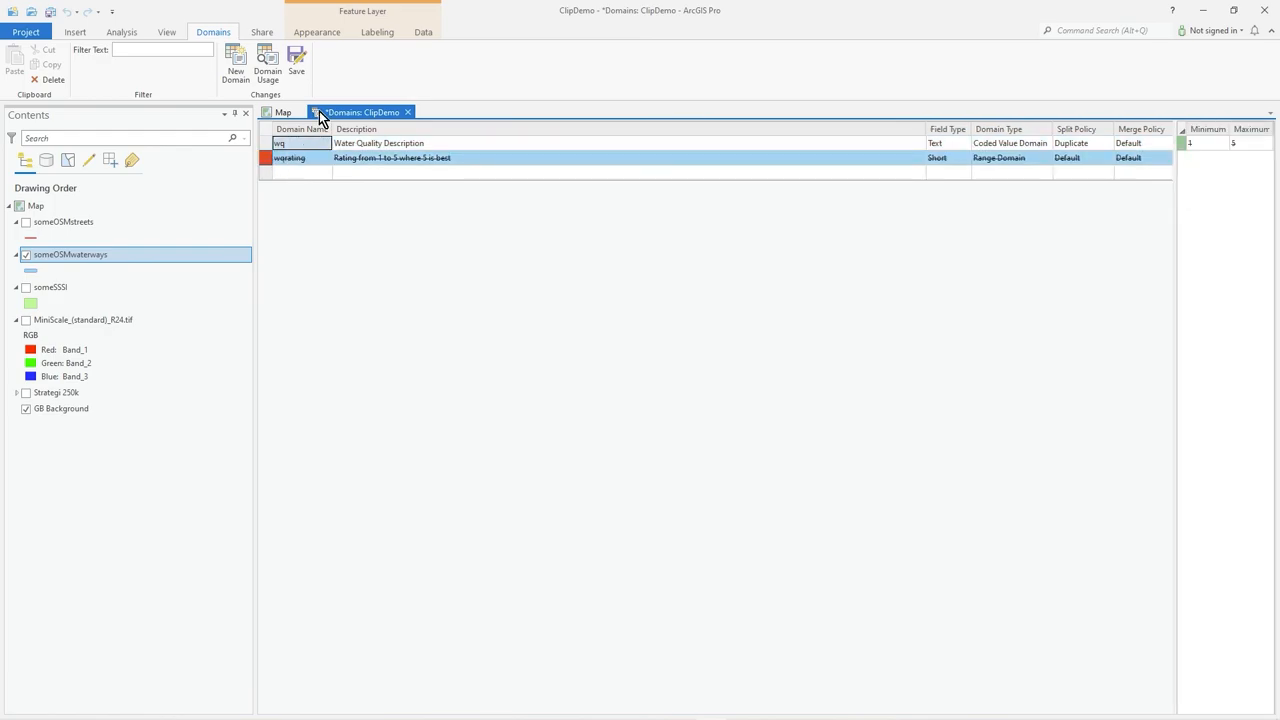
pyautogui.click(296, 60)
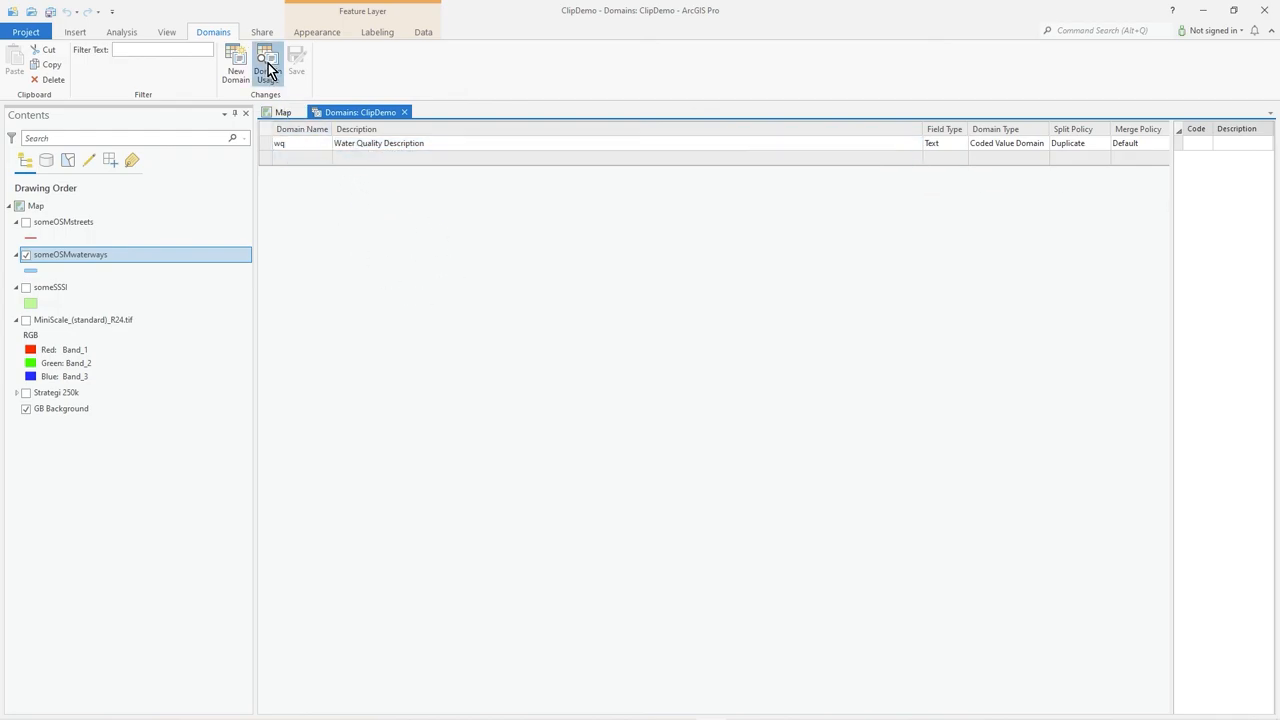
pyautogui.click(266, 58)
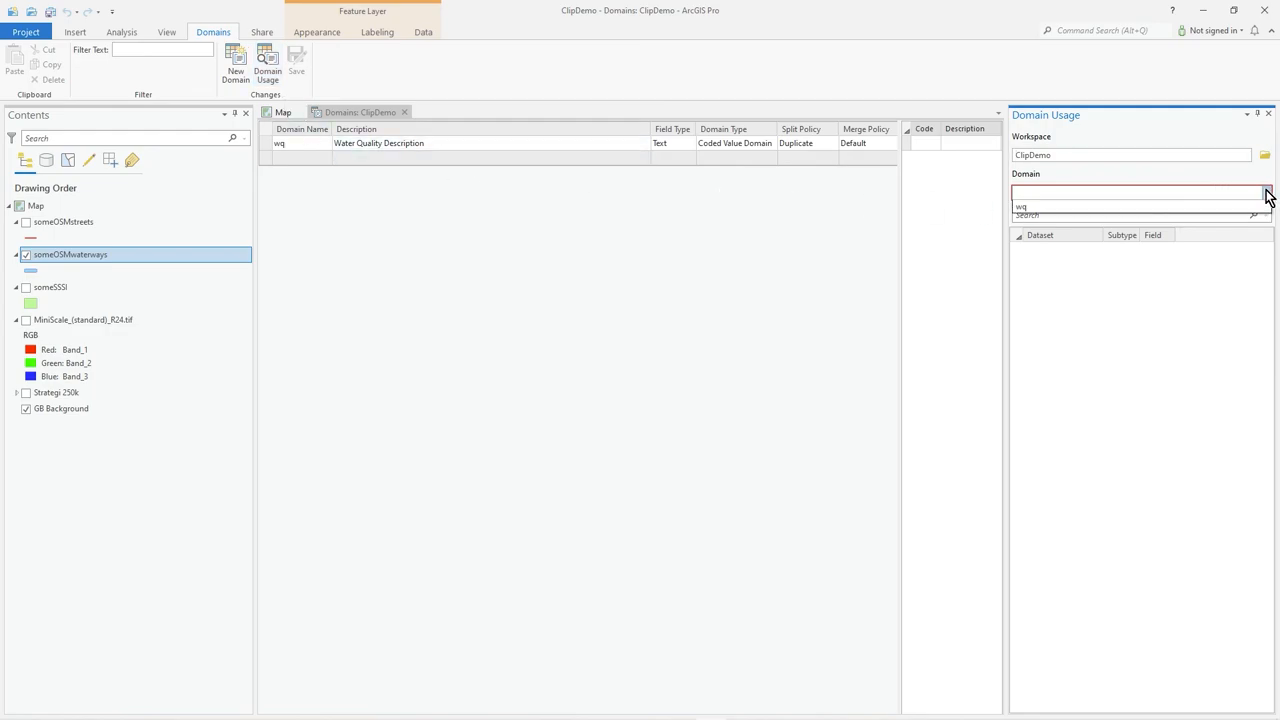
pyautogui.click(1128, 205)
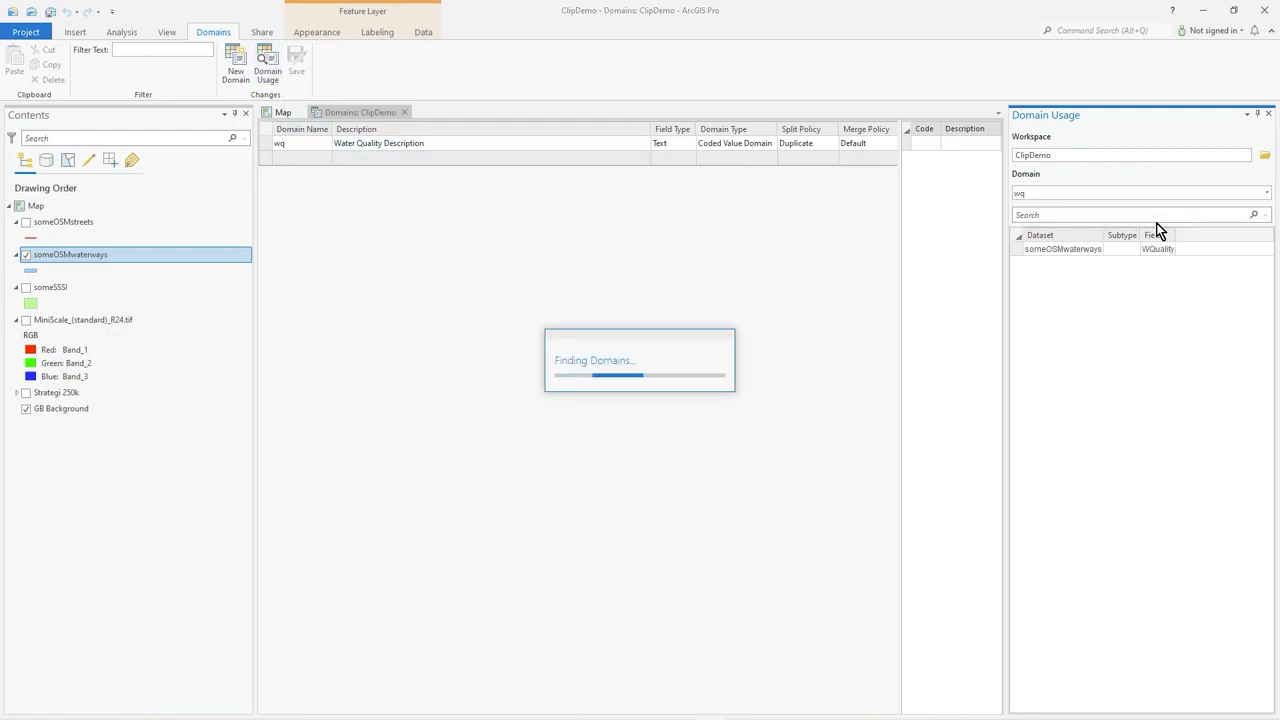